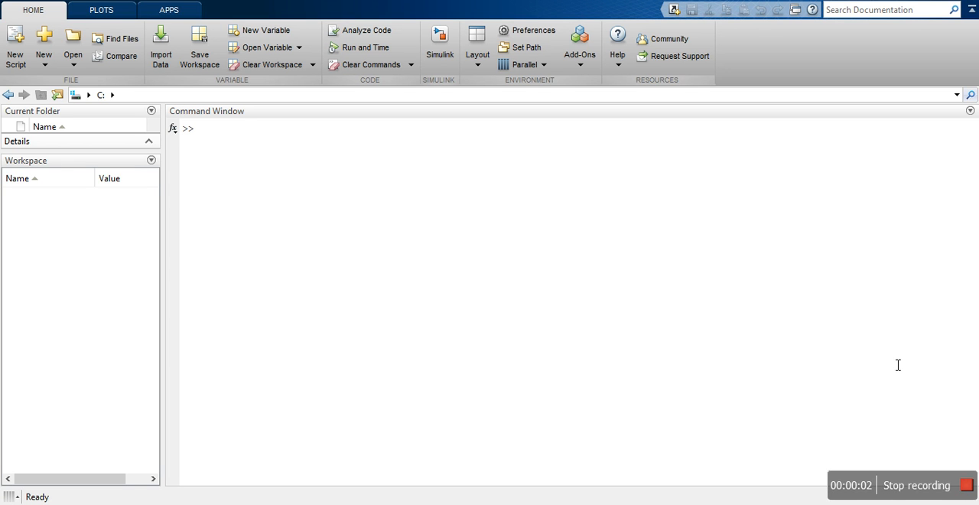
mouse_move(543, 232)
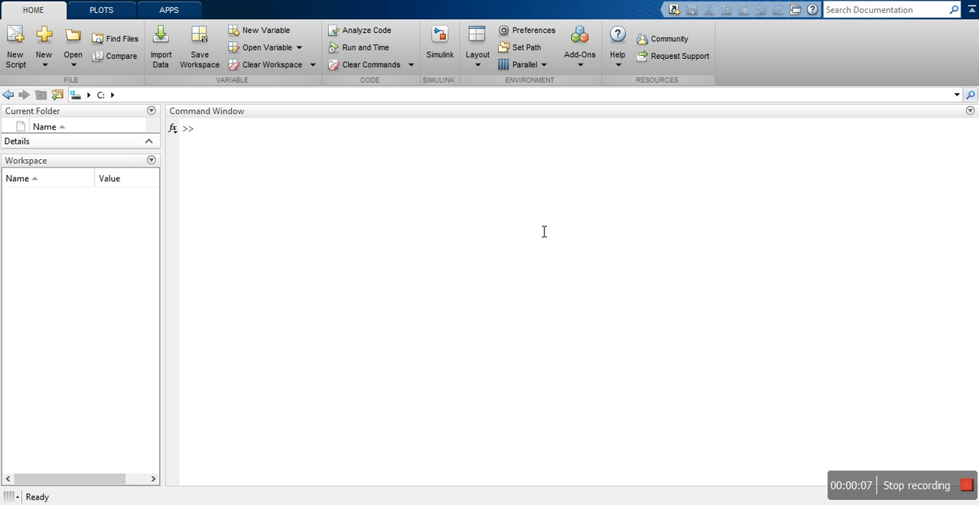
mouse_move(523, 202)
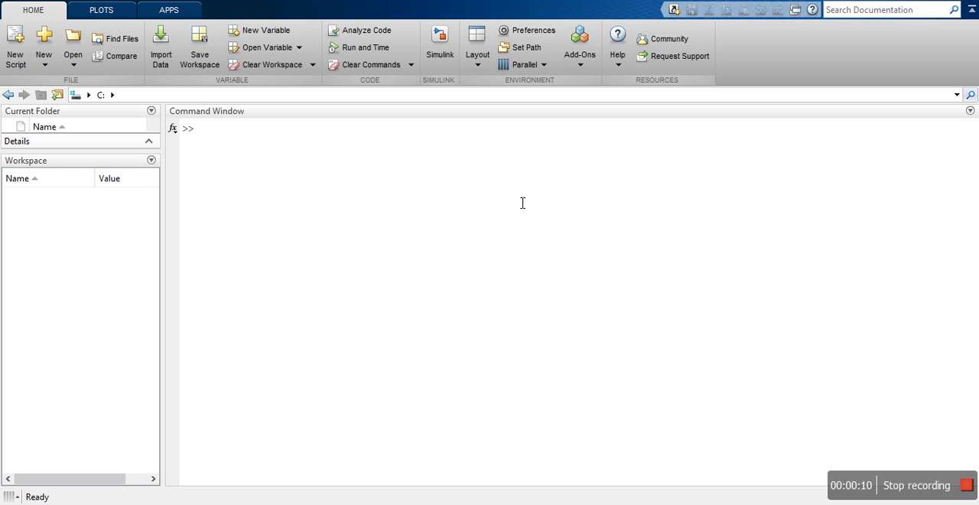
mouse_move(438, 42)
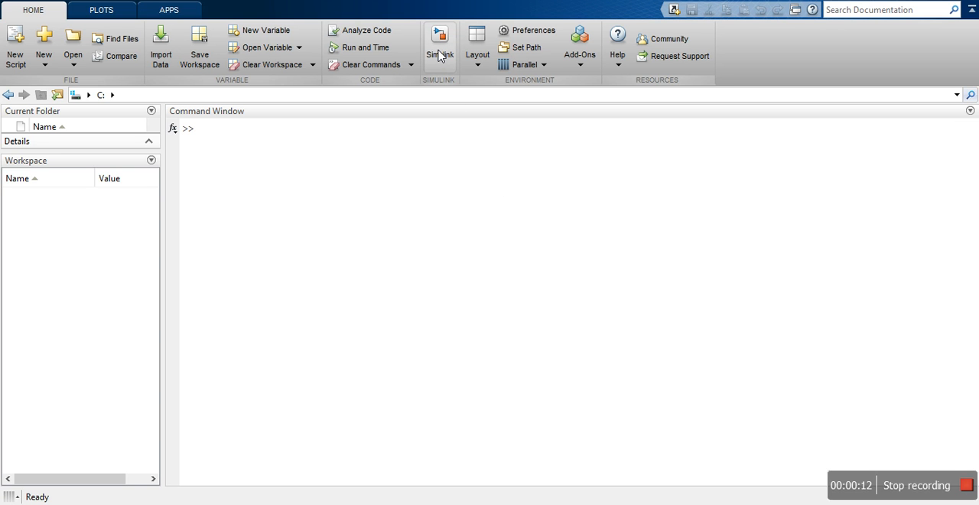
mouse_move(504, 311)
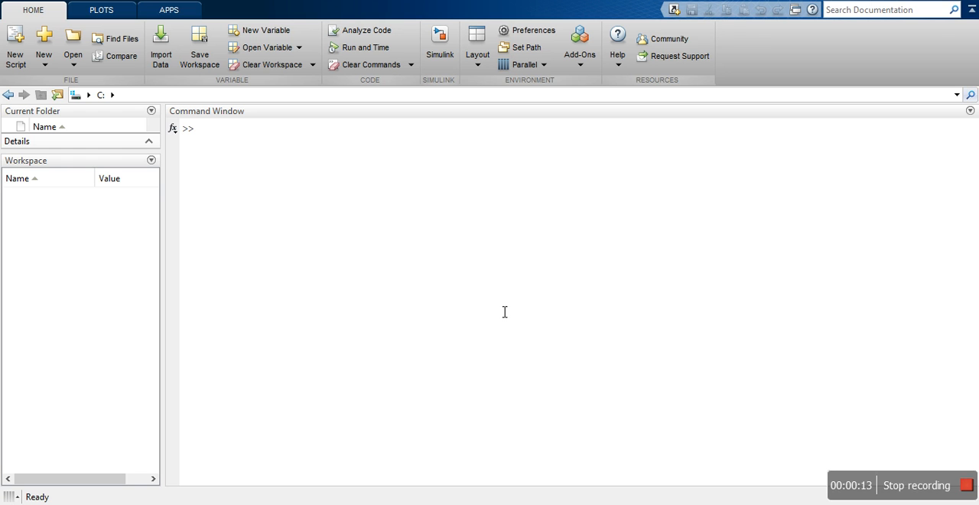
mouse_move(280, 180)
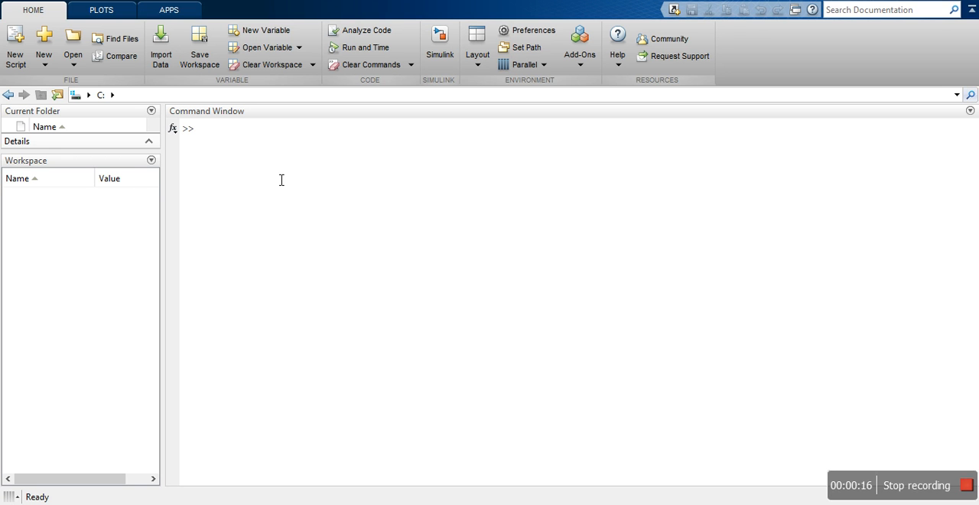
mouse_move(504, 194)
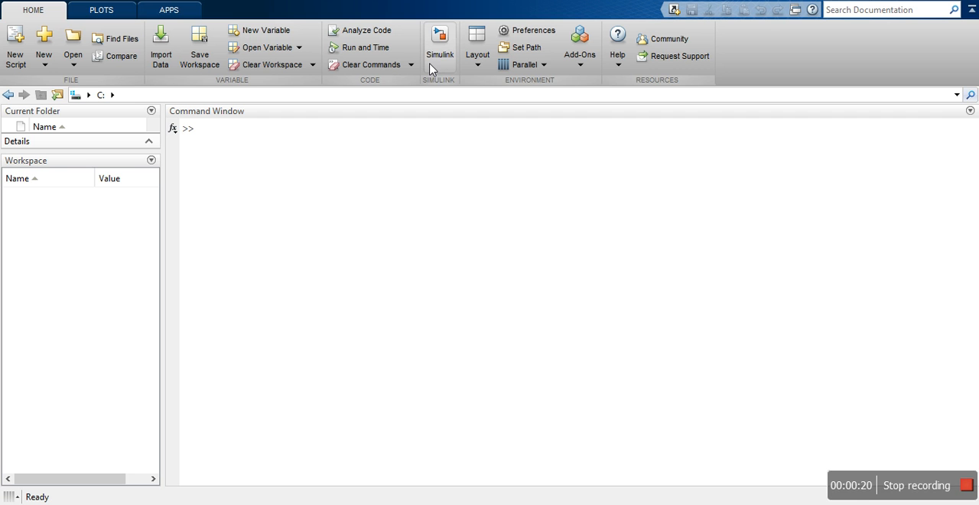
mouse_move(434, 52)
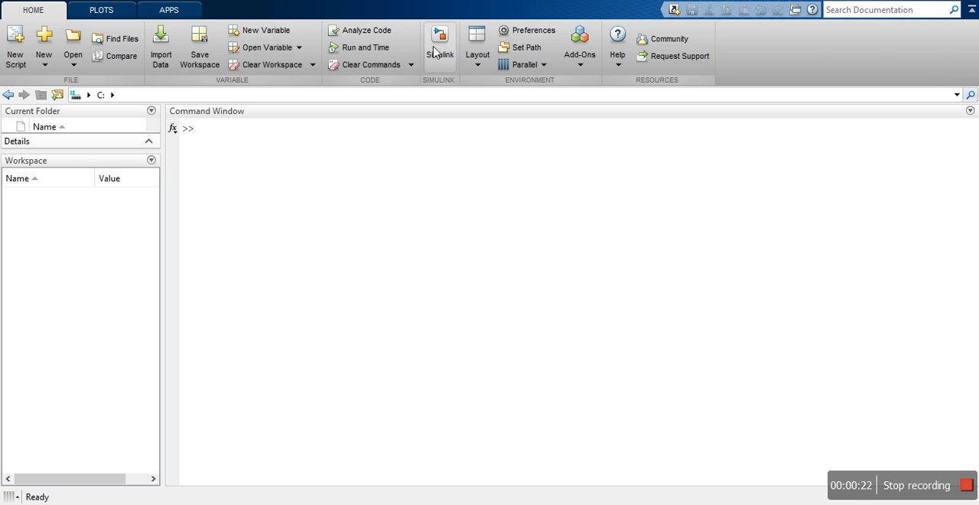
- Create a blank model from the Simulink Start Page and maximize its window
left_click(440, 45)
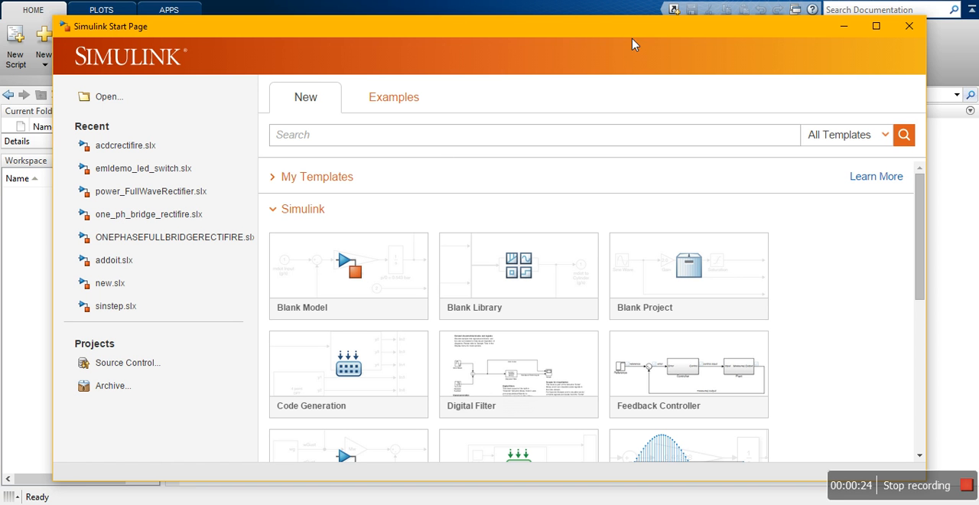
left_click(875, 25)
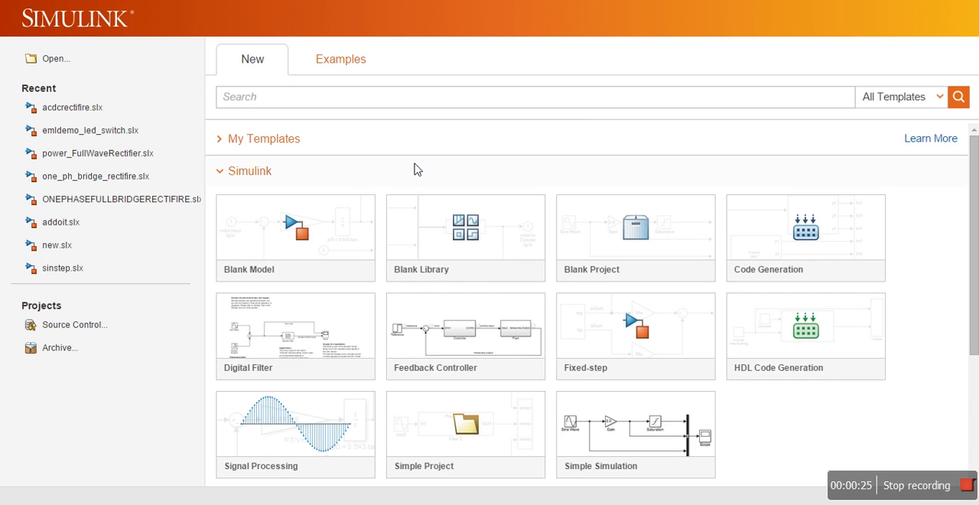
mouse_move(260, 199)
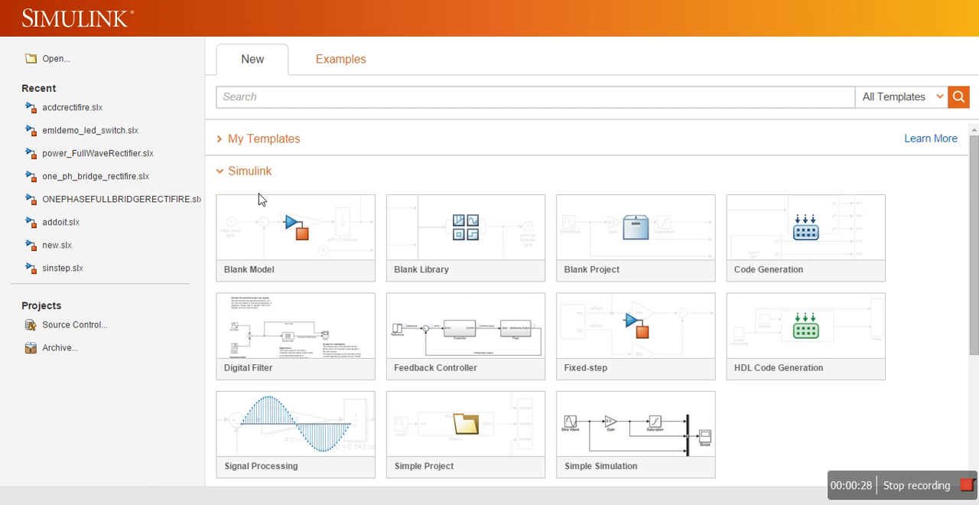
double_click(294, 229)
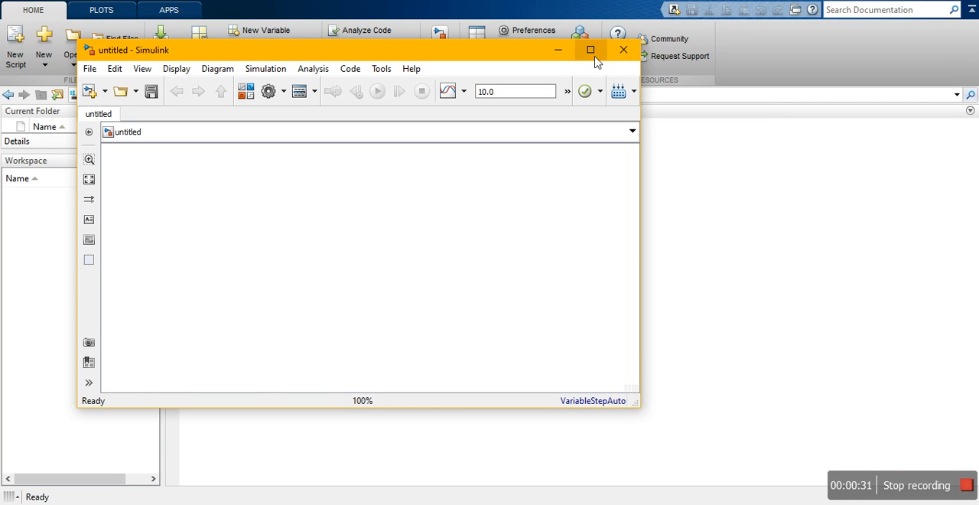
left_click(591, 50)
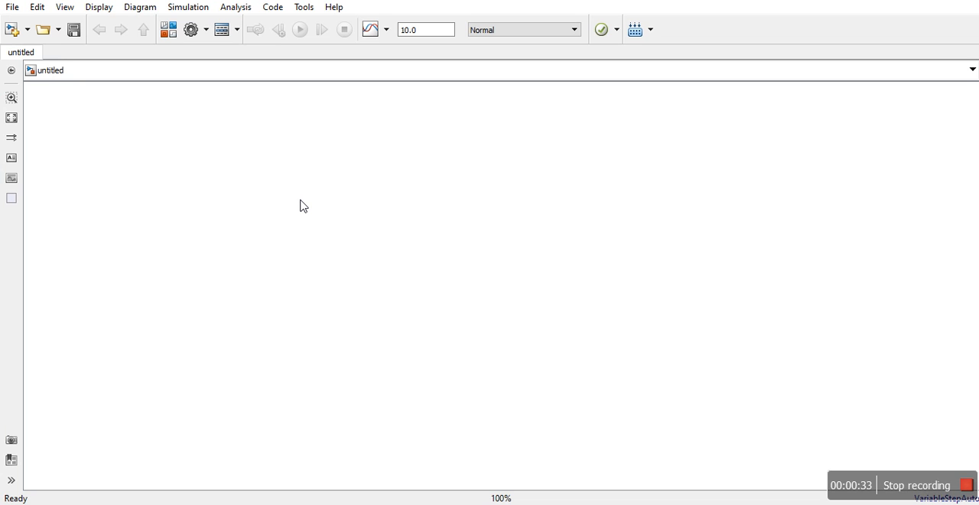
mouse_move(426, 112)
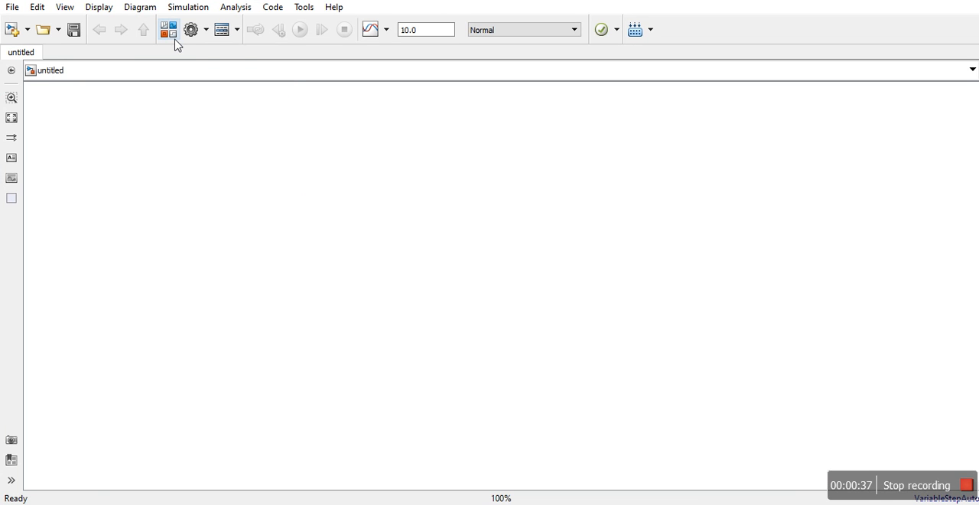
- Launch the Simulink Library Browser from the model toolbar
left_click(168, 29)
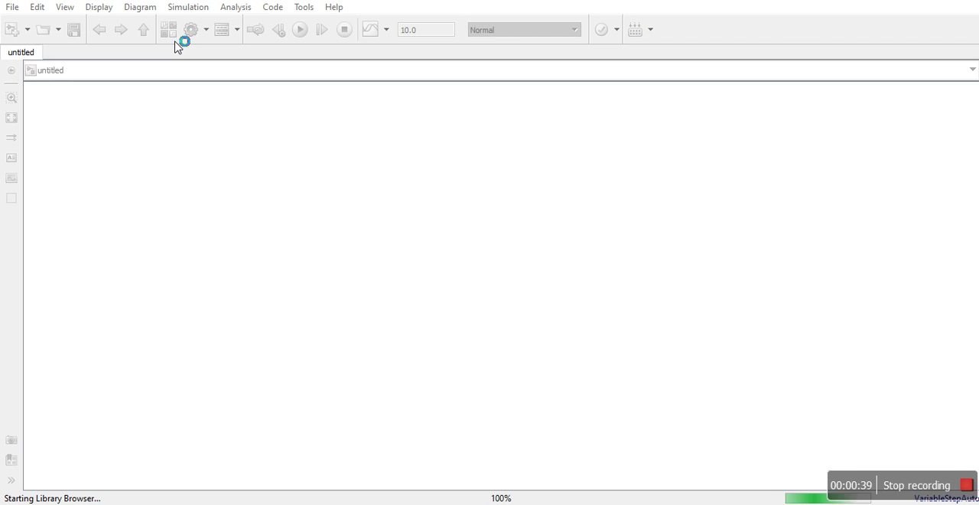
mouse_move(503, 147)
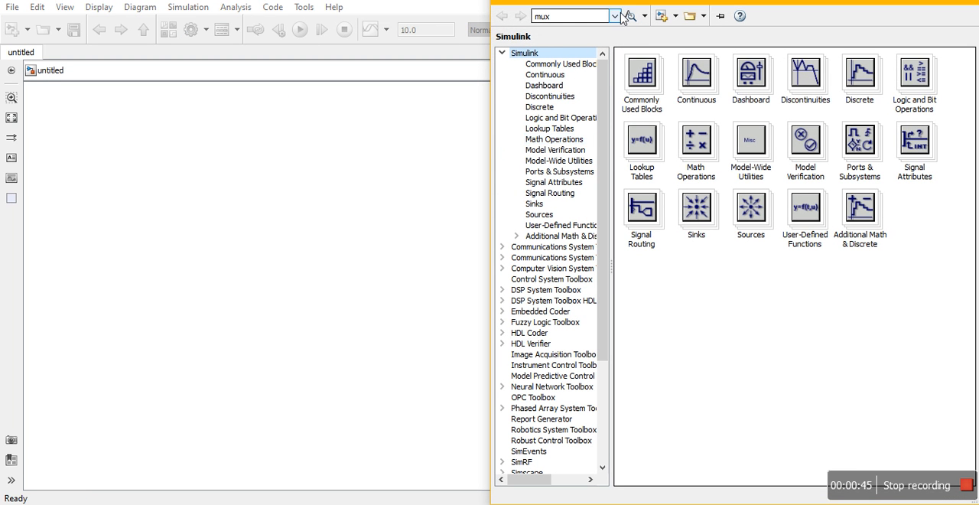
mouse_move(321, 126)
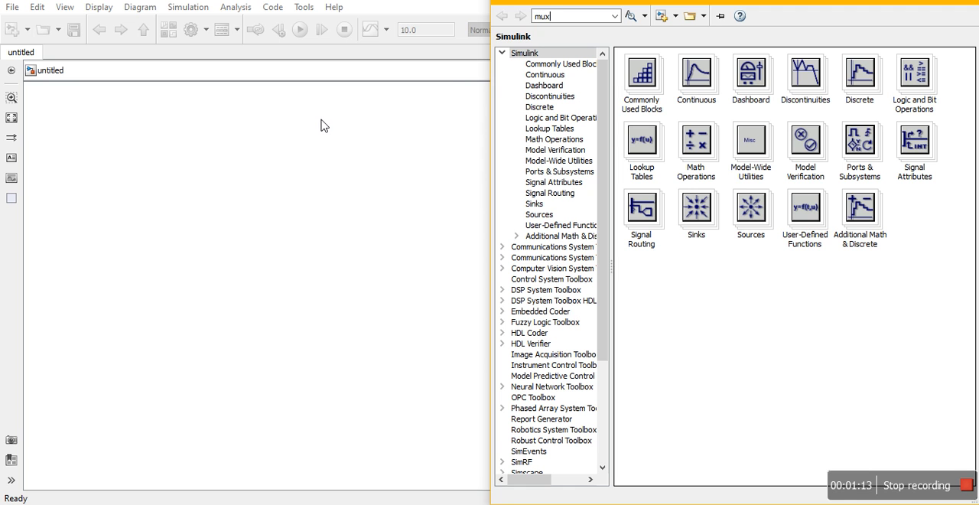
mouse_move(451, 84)
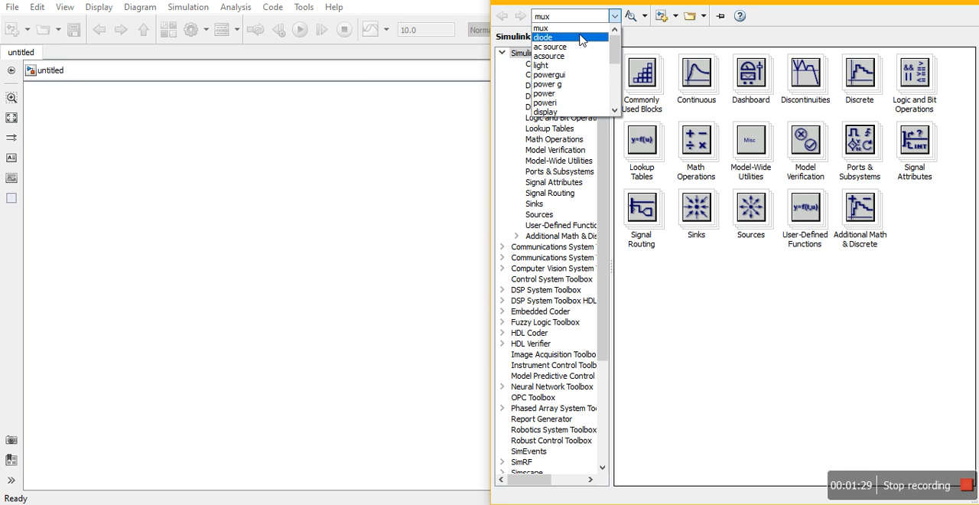
- Search the library for 'diode' and bring up the Diode block's add-to-model menu
left_click(542, 37)
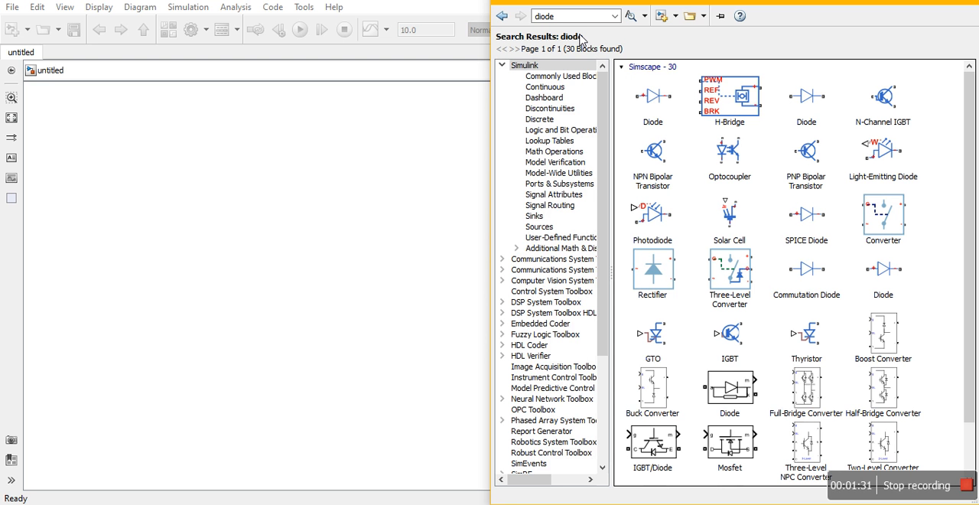
left_click(574, 15)
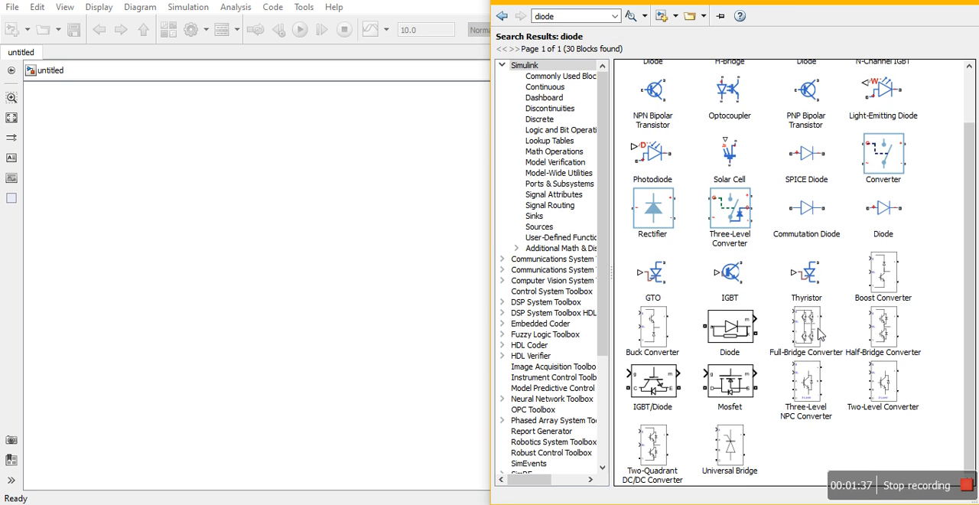
right_click(728, 328)
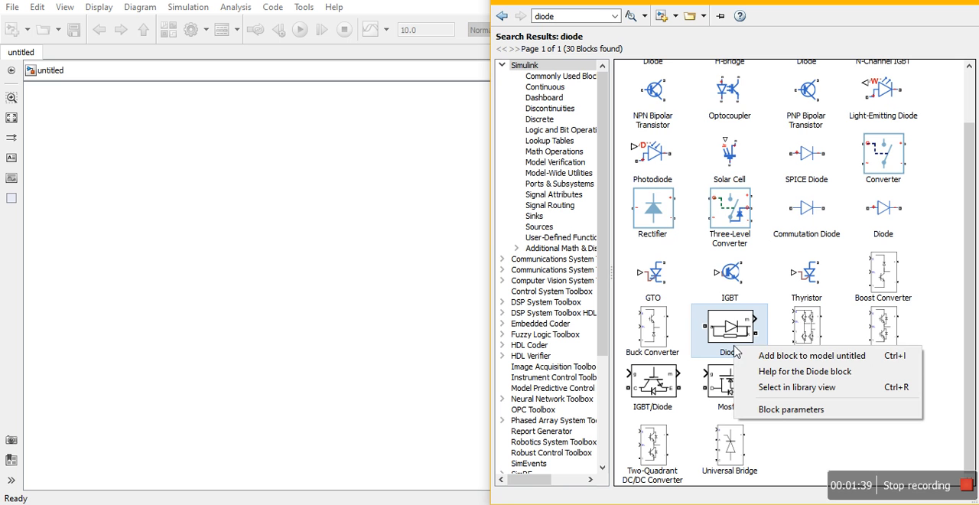
mouse_move(811, 355)
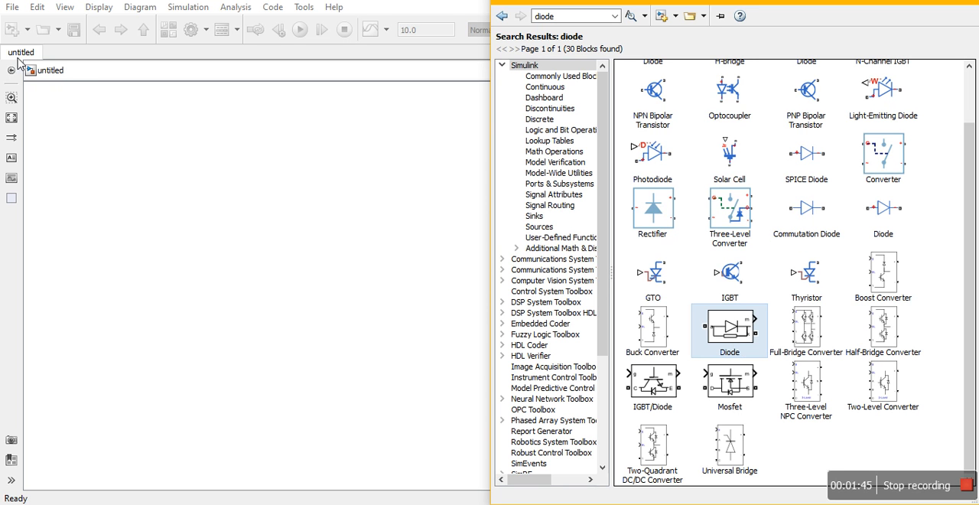
mouse_move(440, 281)
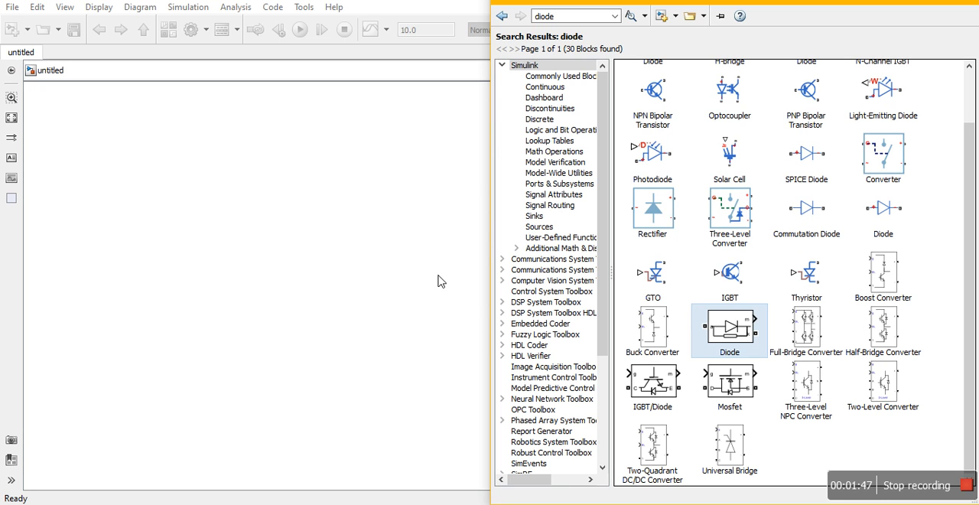
- Add a Diode block to the model and move it to the upper left
left_click_drag(728, 330, 501, 288)
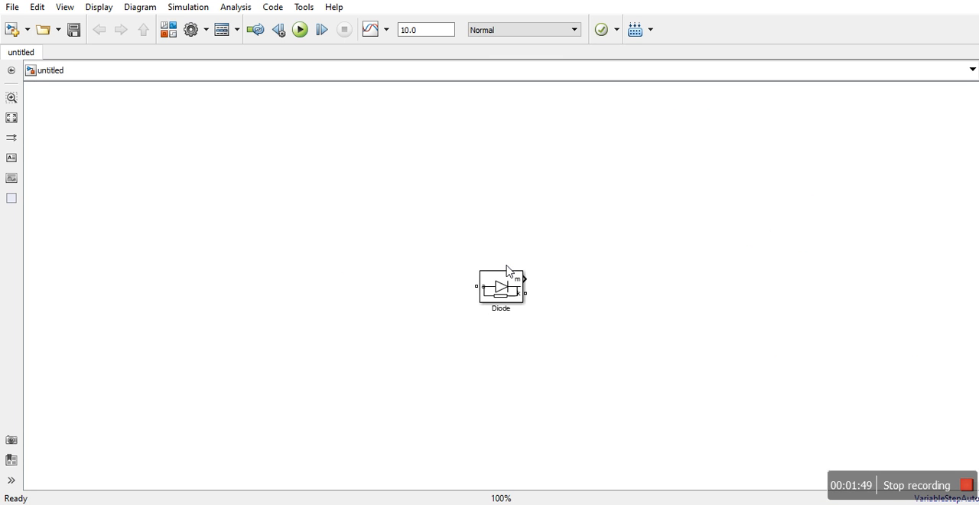
left_click_drag(501, 287, 419, 231)
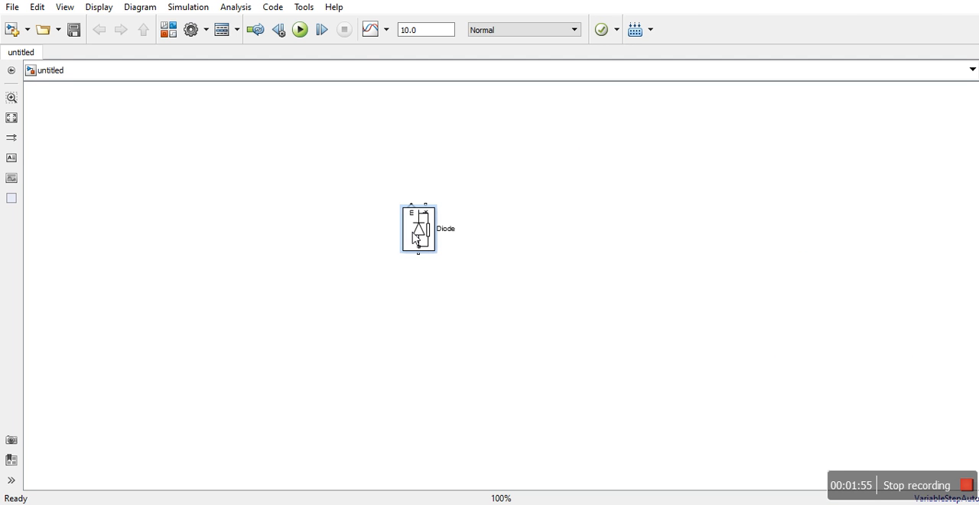
left_click_drag(419, 228, 382, 206)
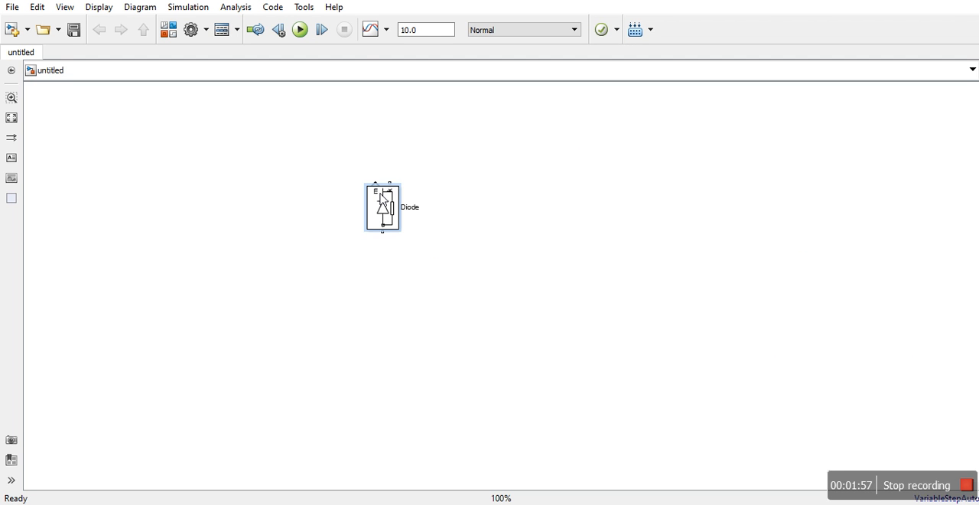
- Copy the diode to create Diode1, Diode2 and Diode3 and arrange them
left_click_drag(382, 207, 361, 202)
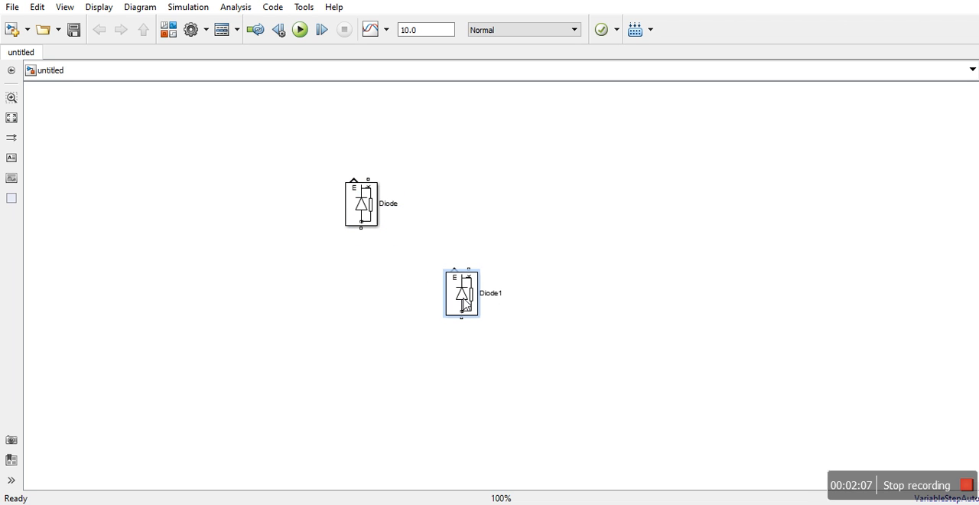
left_click(361, 203)
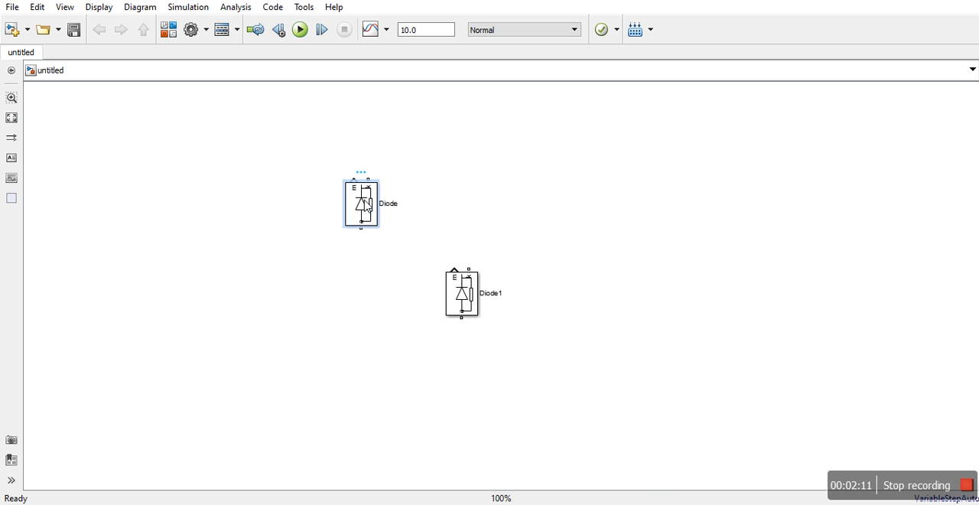
left_click_drag(361, 202, 455, 196)
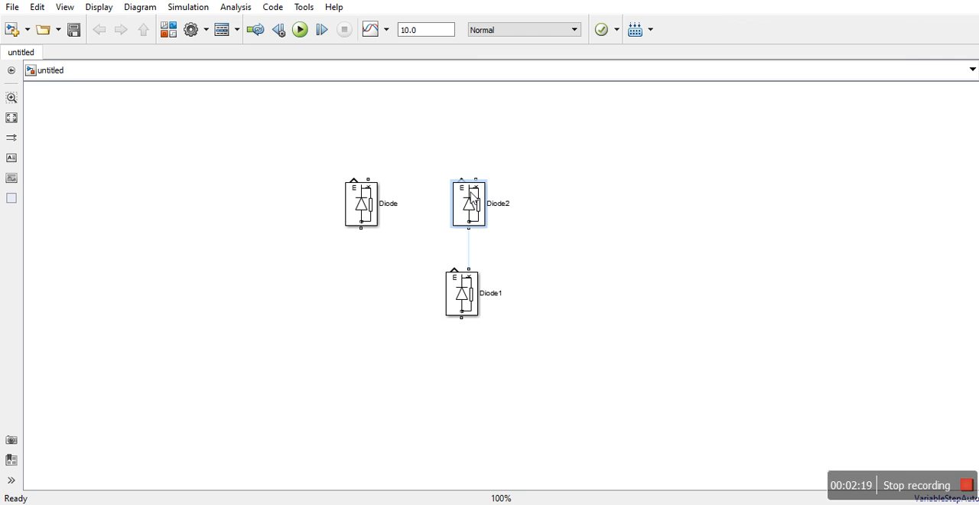
right_click(468, 203)
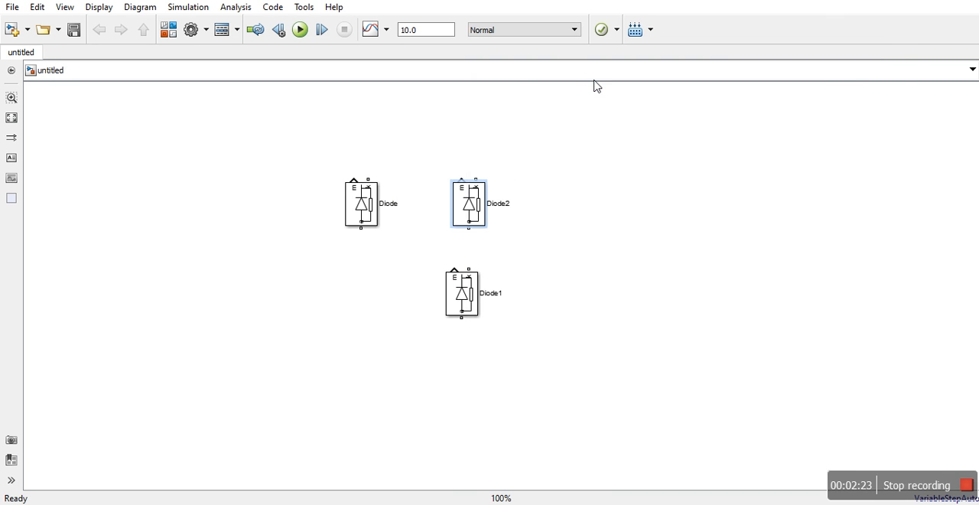
left_click(354, 358)
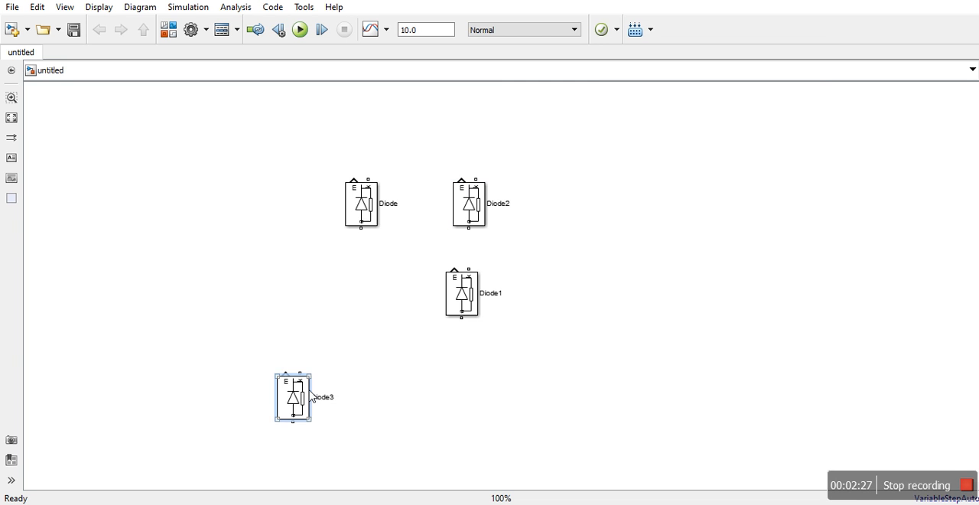
left_click_drag(292, 397, 353, 283)
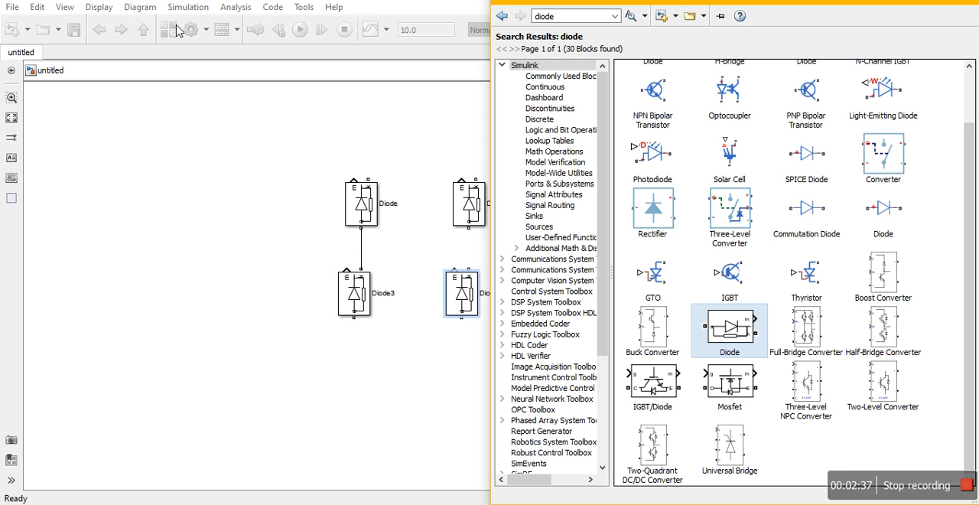
- Search for 'voltage source', add the AC Voltage Source, and place it left of the diodes
left_click(614, 15)
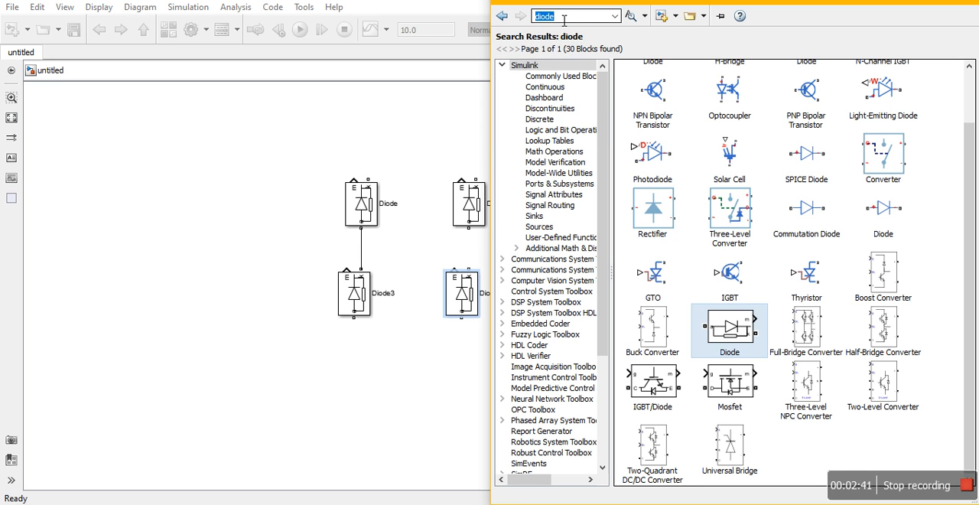
type("ac voltage source")
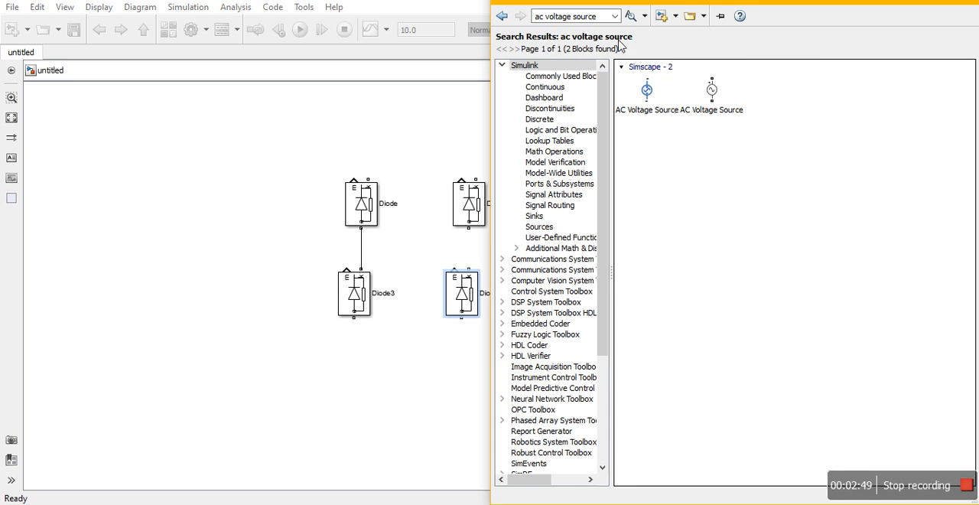
triple_click(570, 15)
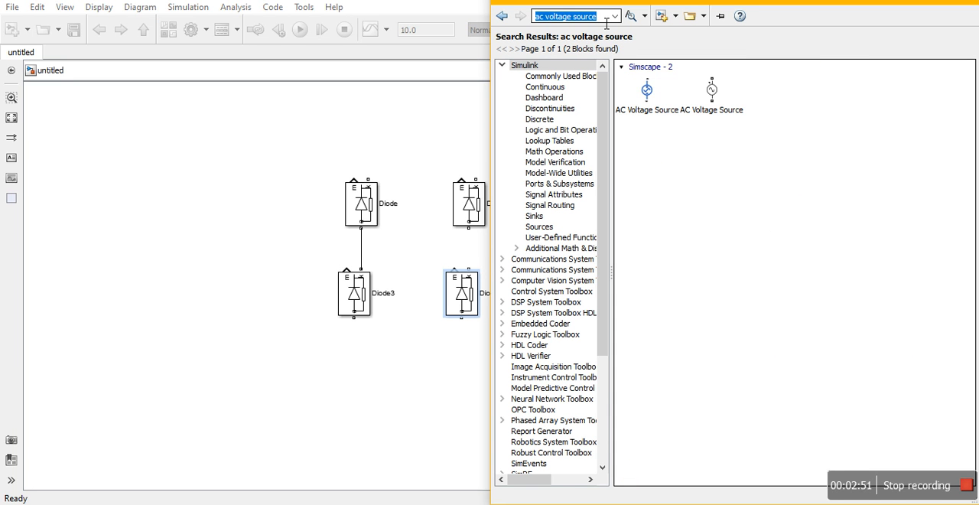
left_click(614, 16)
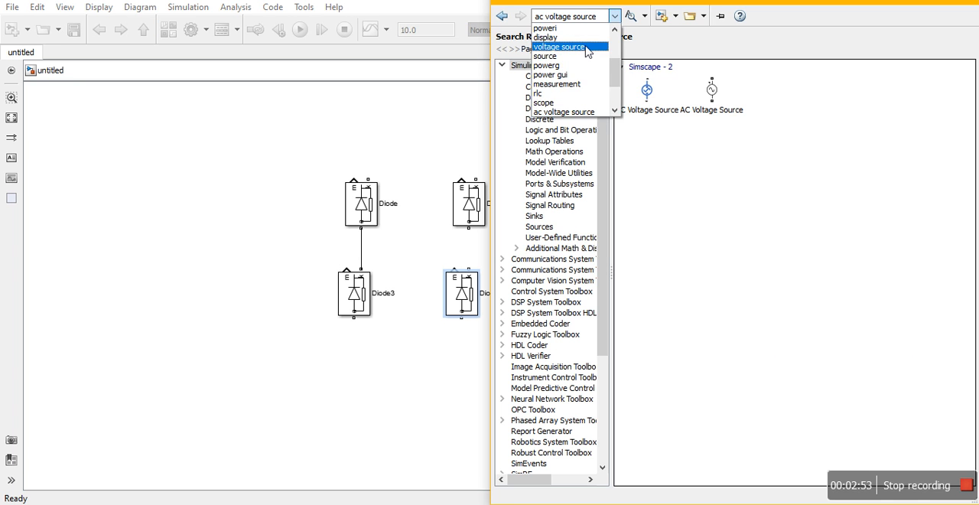
left_click(558, 46)
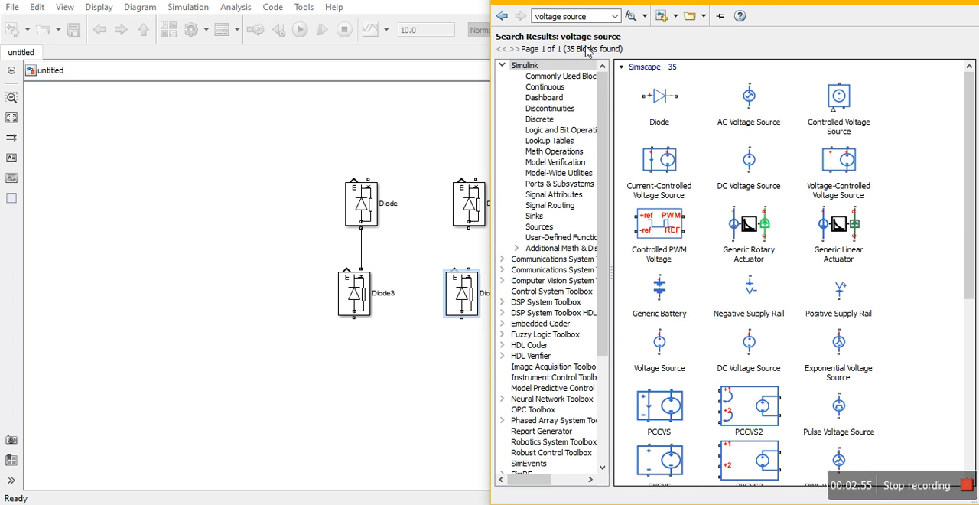
scroll("down", 3)
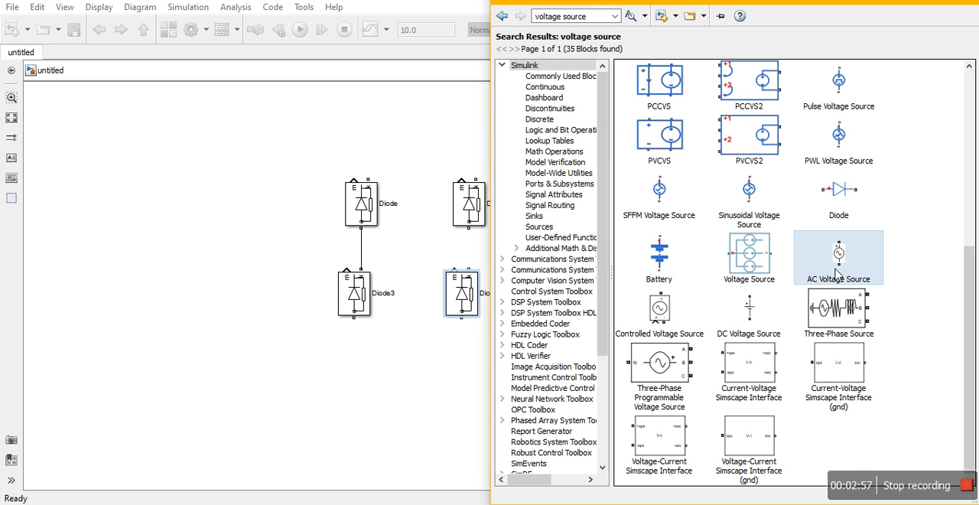
right_click(838, 258)
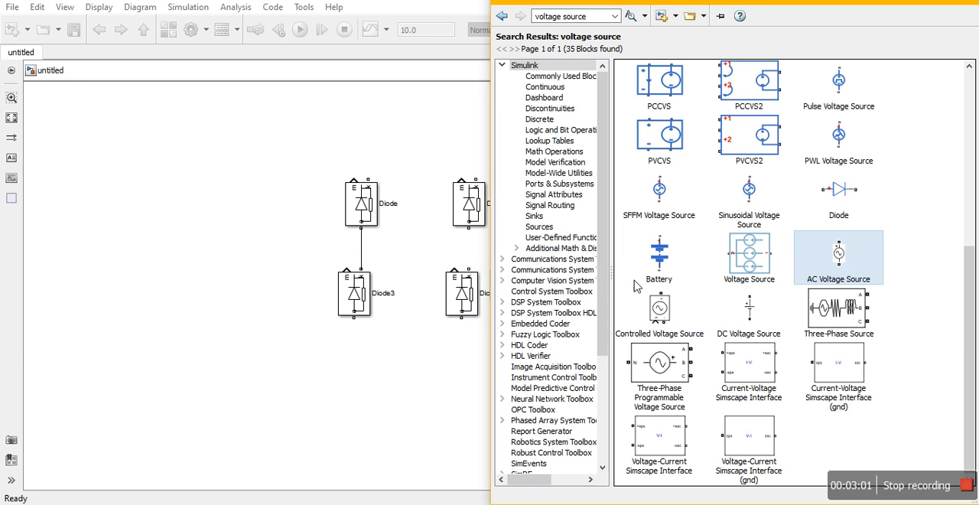
mouse_move(247, 265)
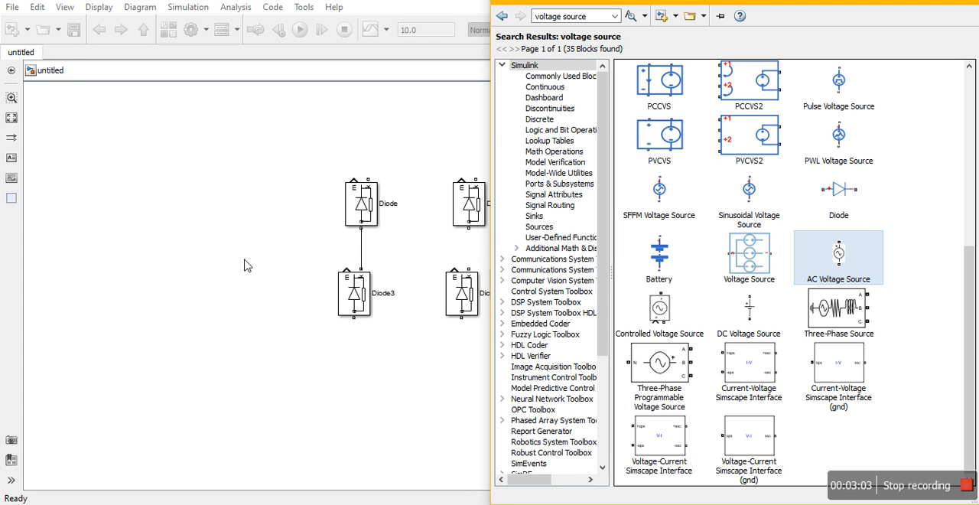
mouse_move(839, 275)
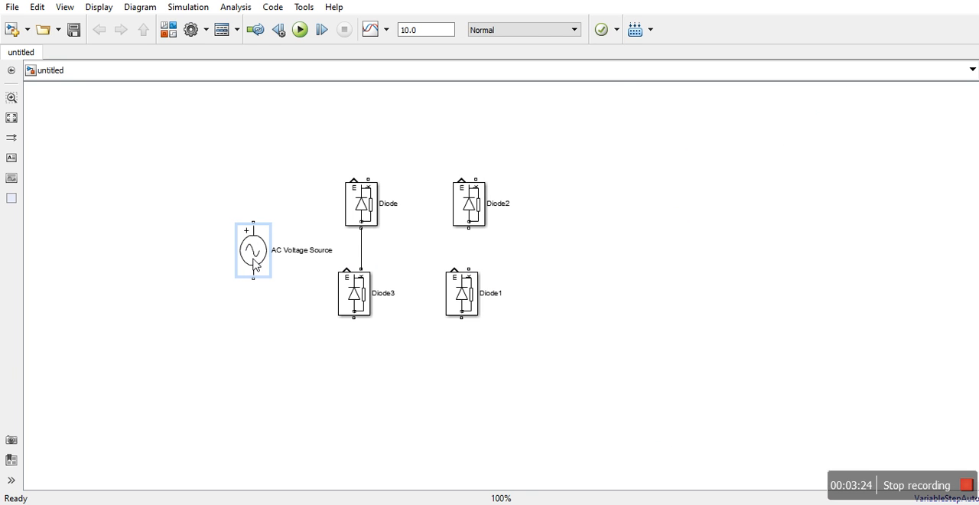
left_click_drag(252, 250, 246, 247)
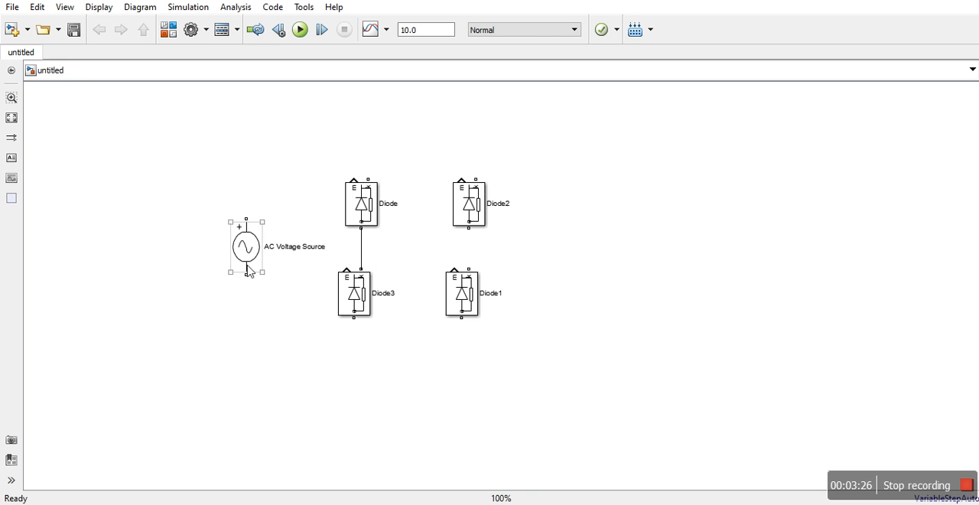
- Enter 230*sqrt(2) as the AC Voltage Source peak amplitude, with 50 Hz frequency
double_click(245, 246)
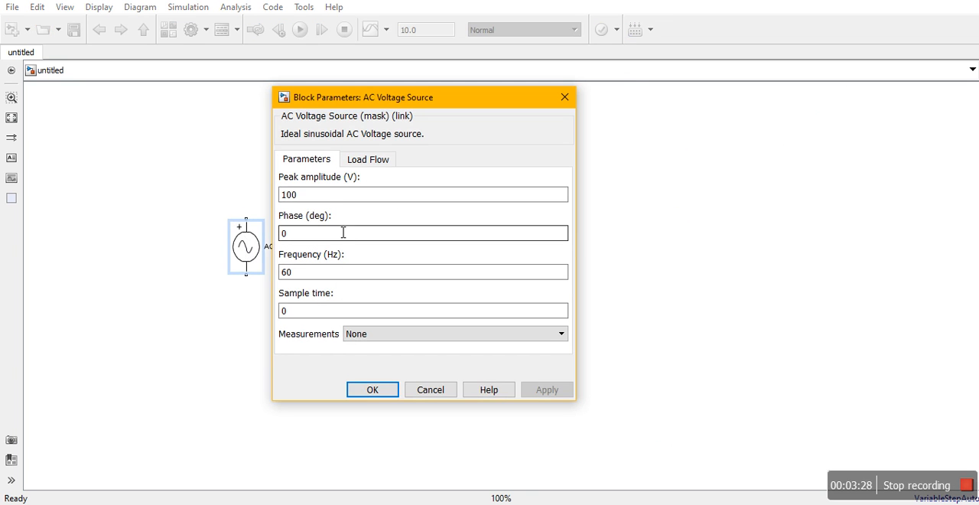
triple_click(423, 271)
type("50")
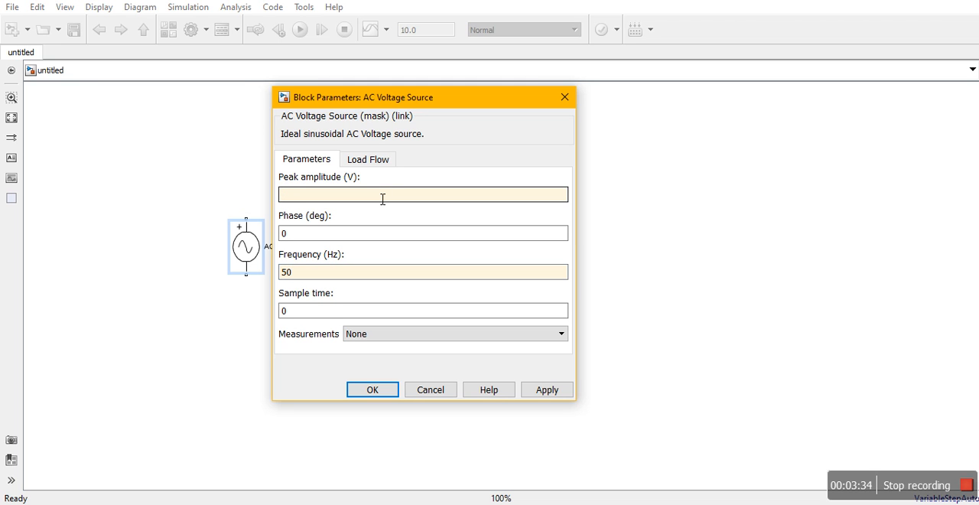
type("230")
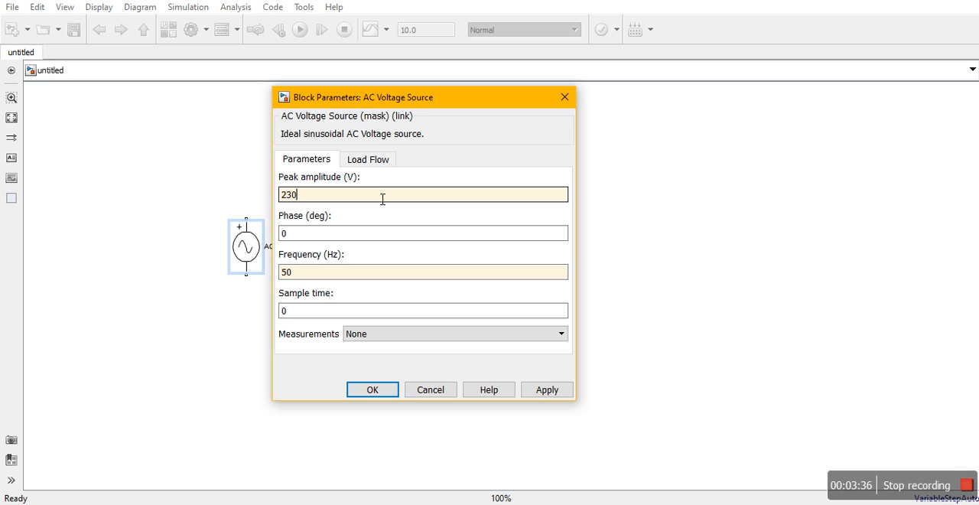
type("*s")
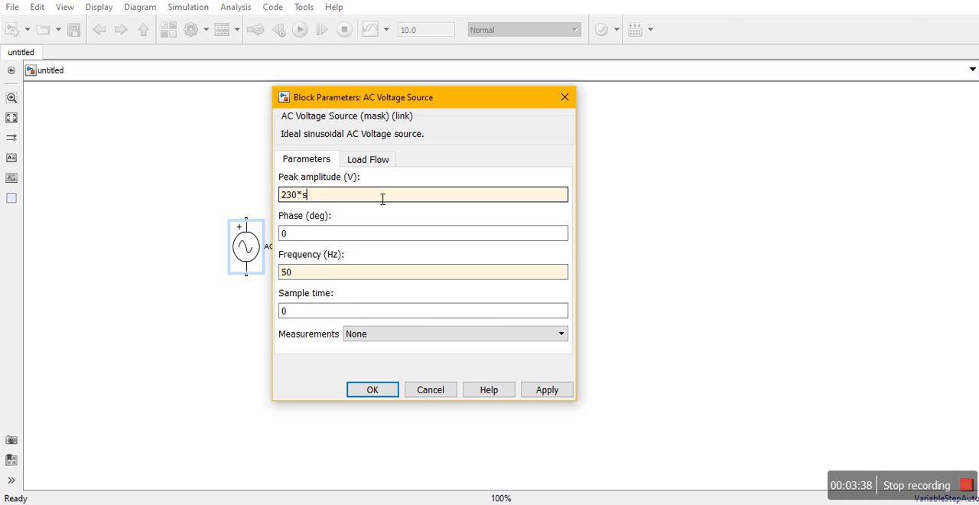
type("qrt(2")
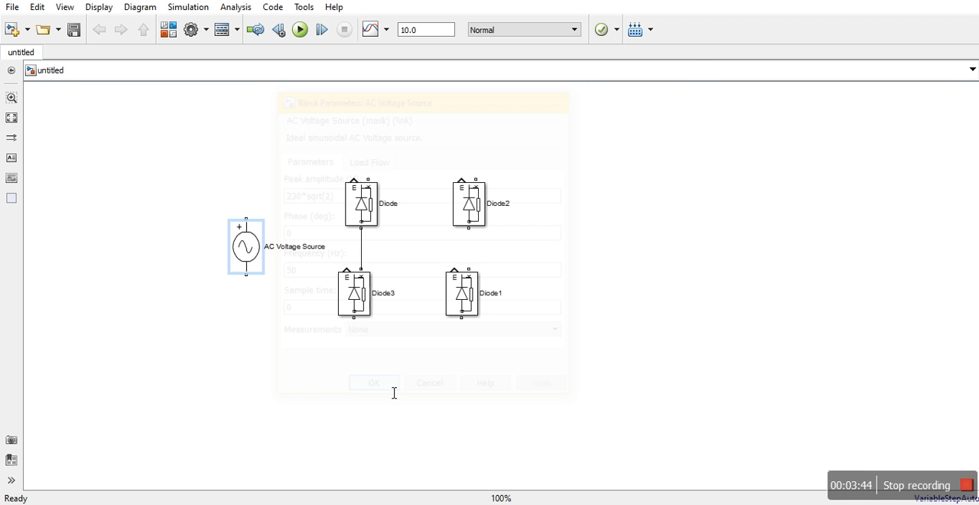
- Turn off the top diode's measurement port and apply the setting
double_click(361, 203)
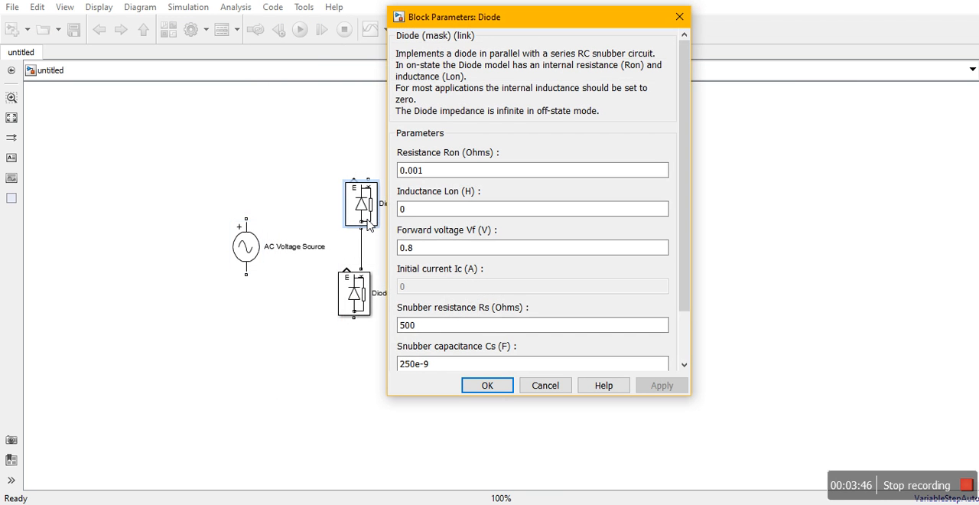
scroll("down", 3)
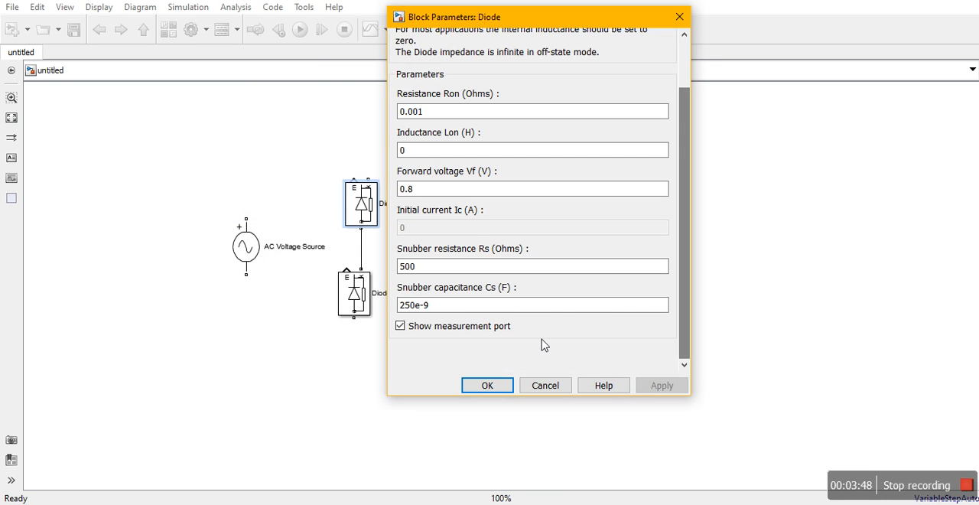
left_click(400, 325)
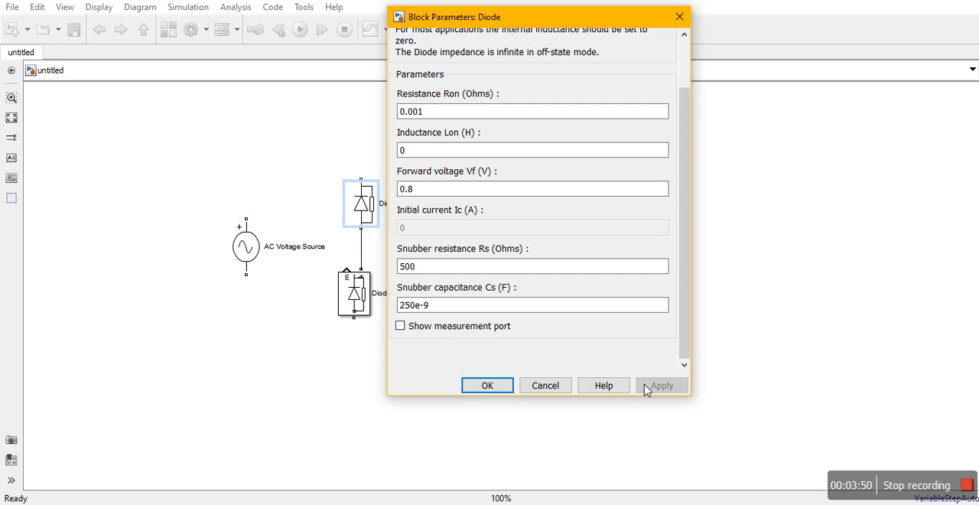
left_click(487, 385)
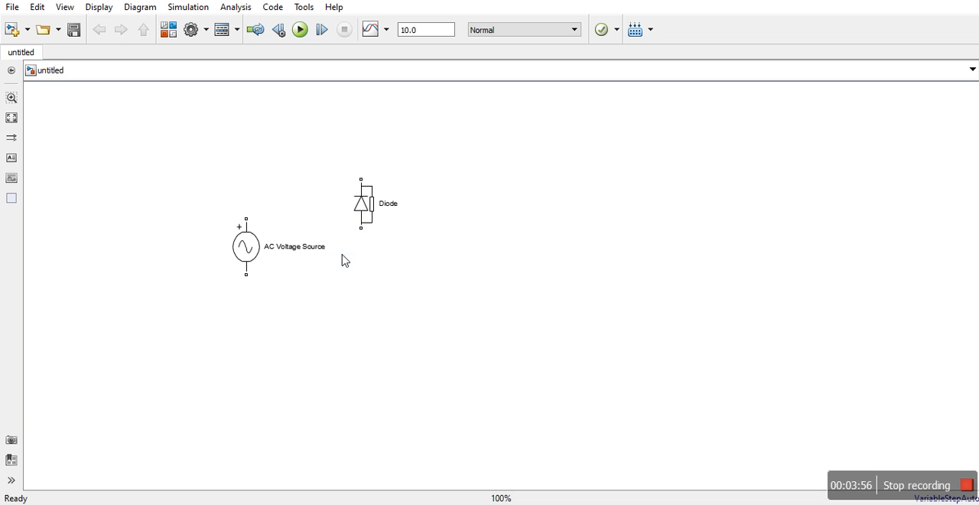
- Copy the port-less diode and place the copy below the first diode
left_click(361, 203)
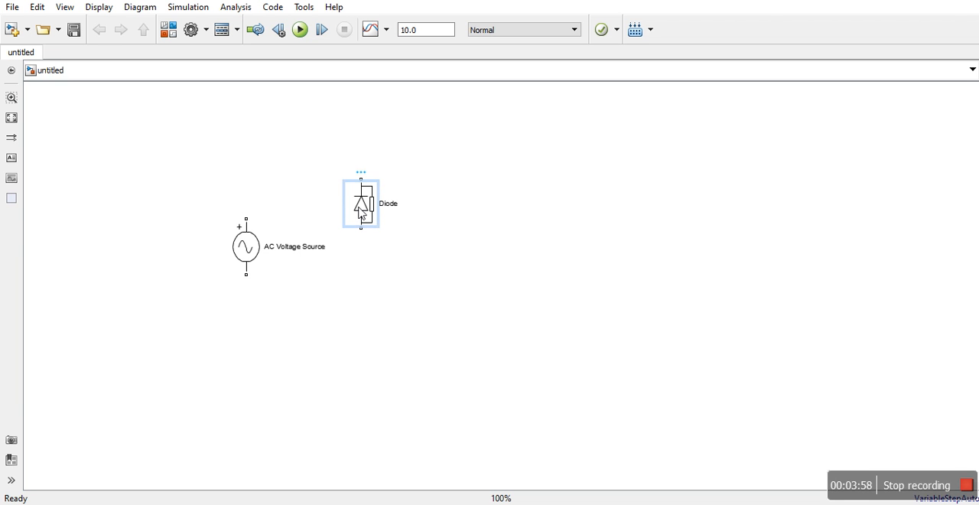
left_click_drag(361, 203, 459, 279)
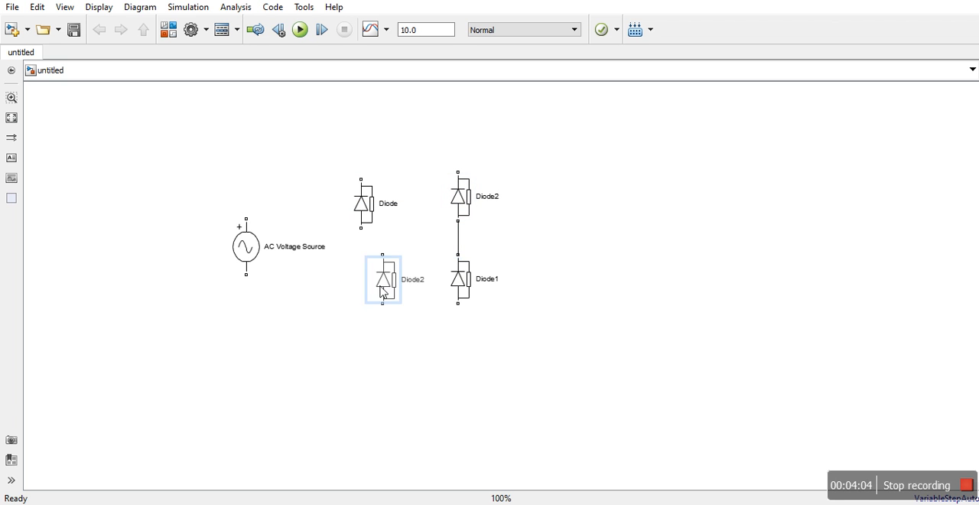
left_click_drag(382, 279, 359, 279)
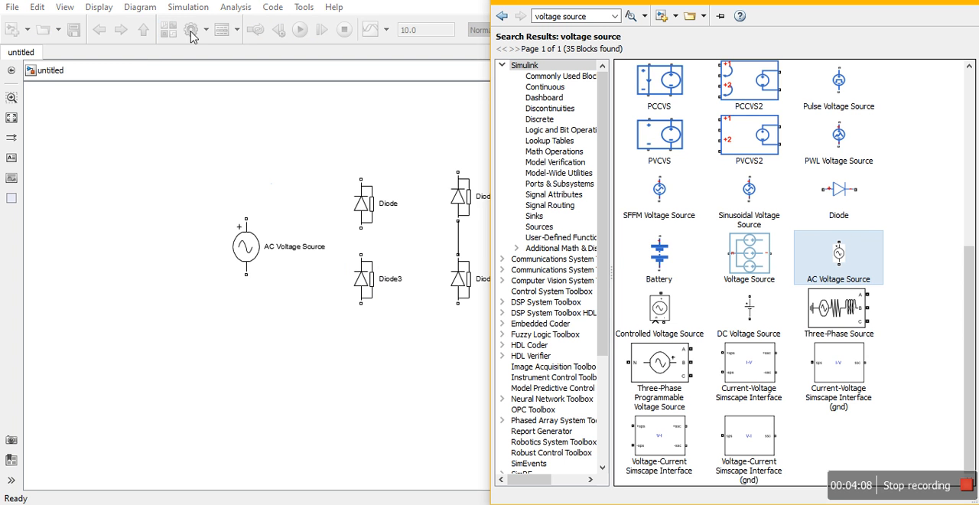
- Search the library and add powergui, Voltage Measurement and Display blocks
left_click(614, 16)
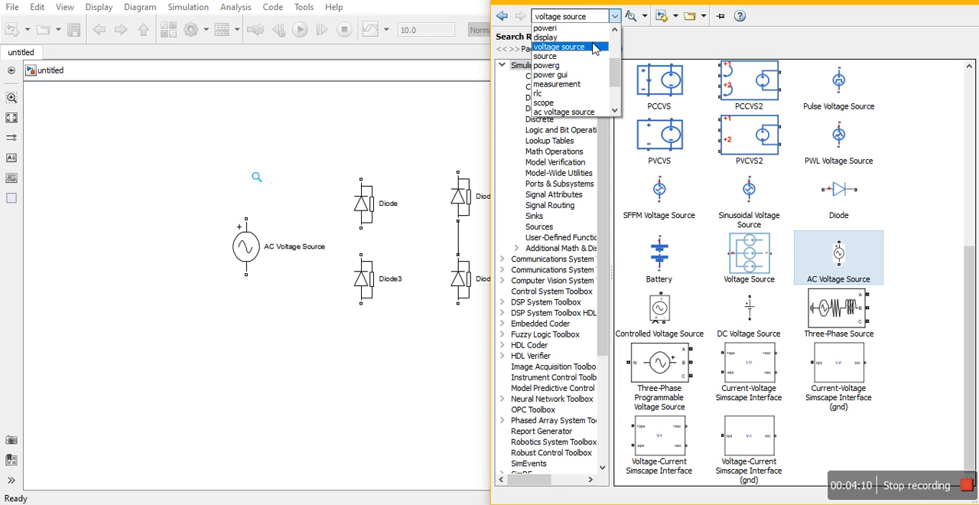
left_click(546, 65)
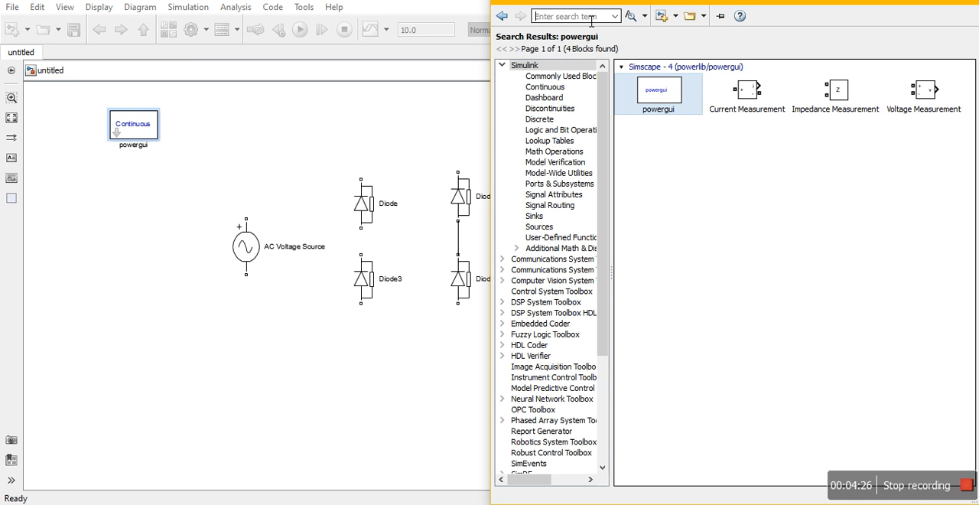
type("measurement")
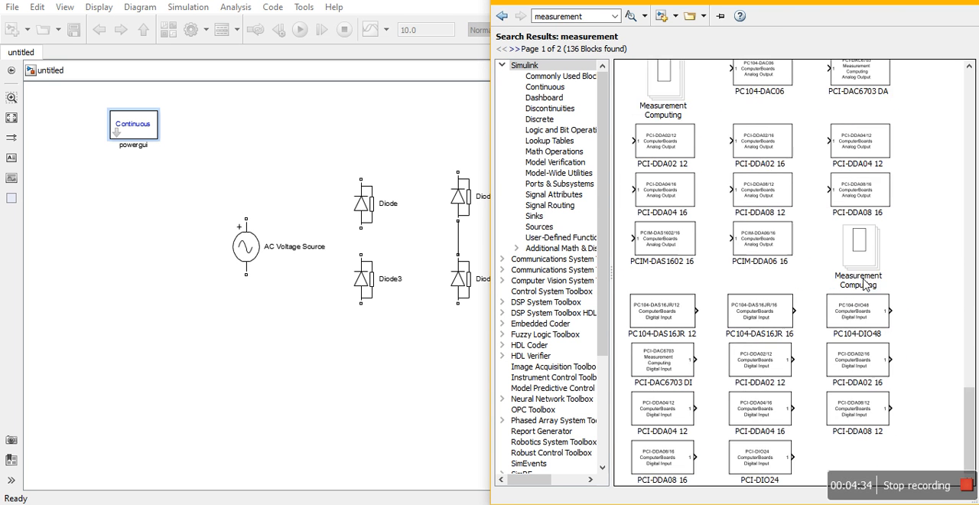
scroll("up", 3)
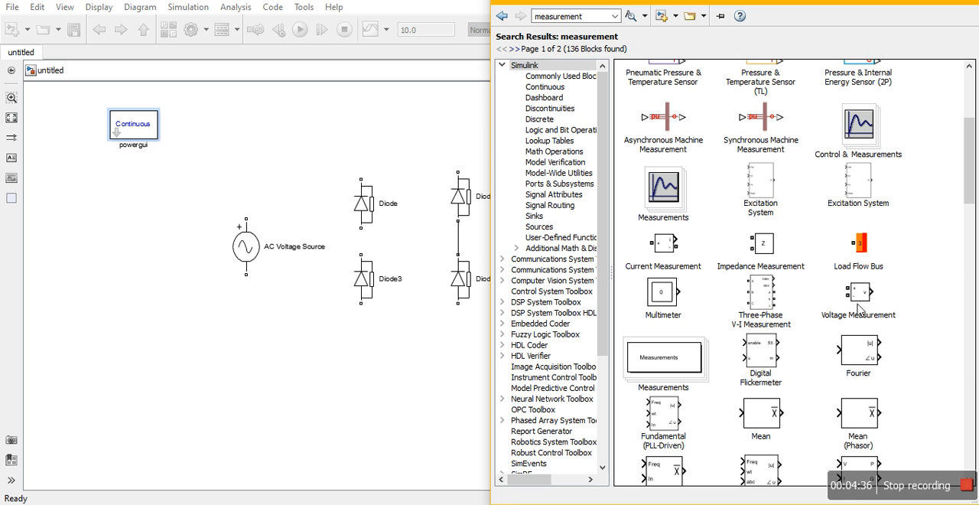
left_click(858, 294)
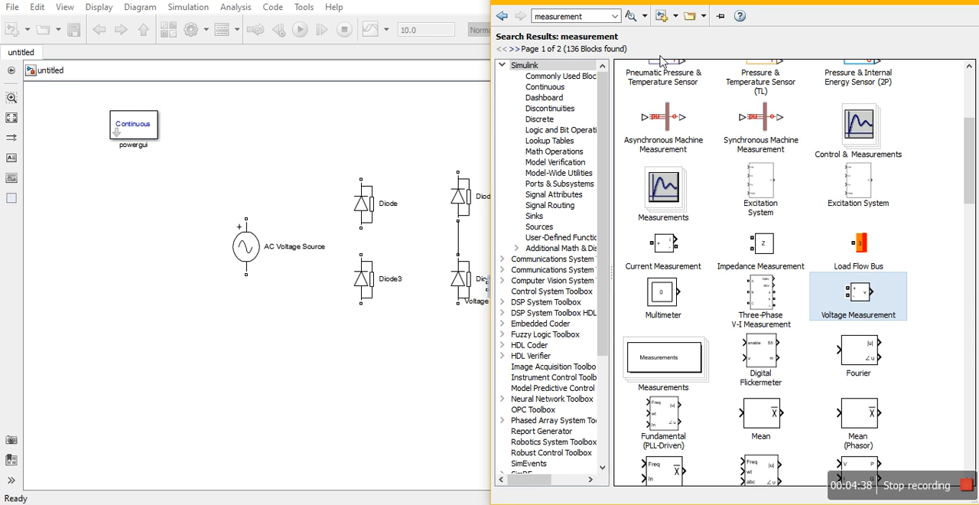
left_click(614, 16)
type("display")
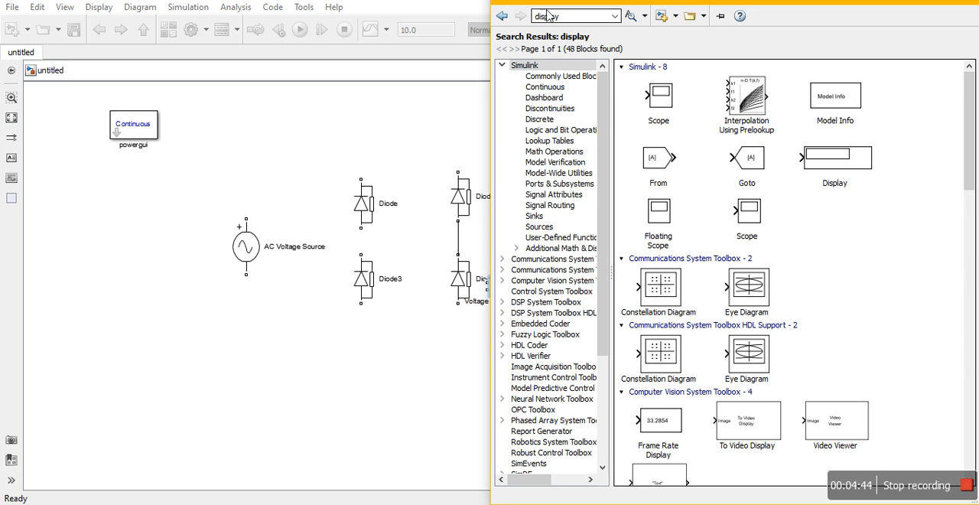
mouse_move(809, 139)
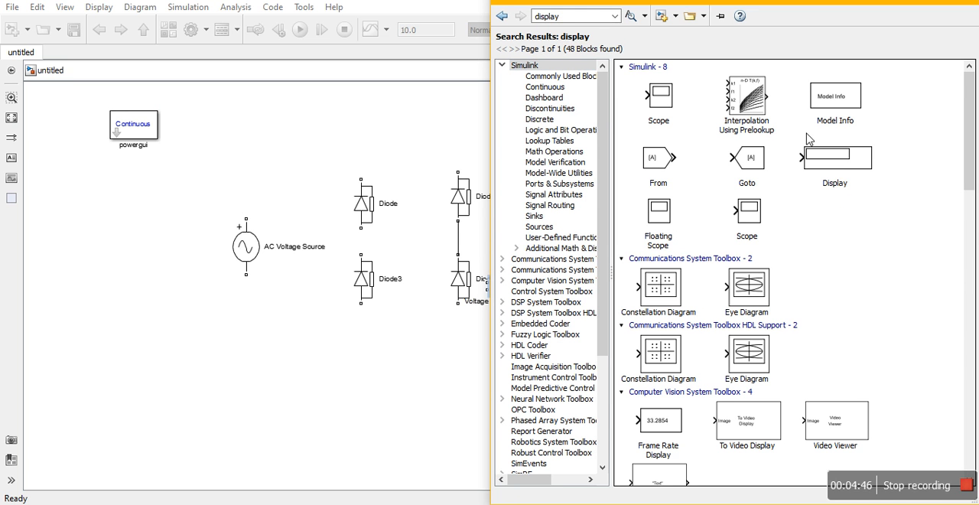
left_click(834, 158)
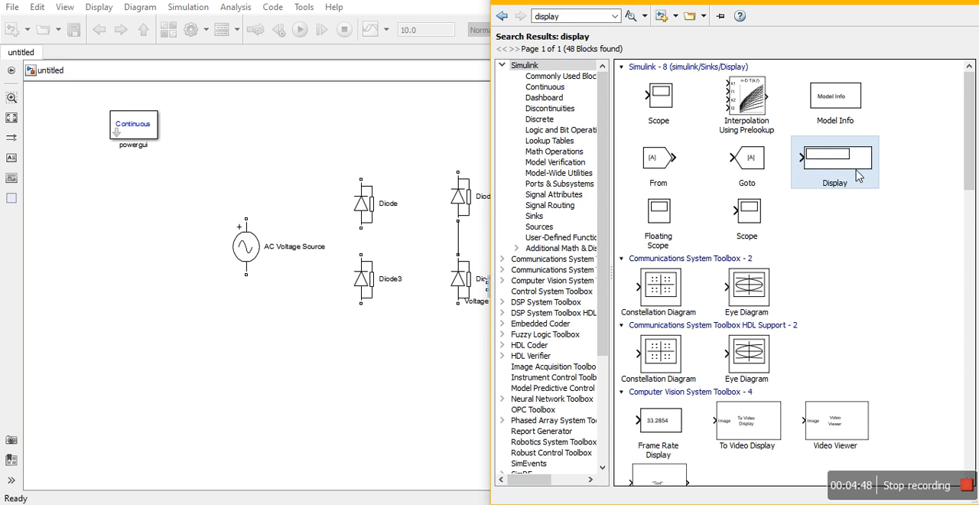
mouse_move(662, 117)
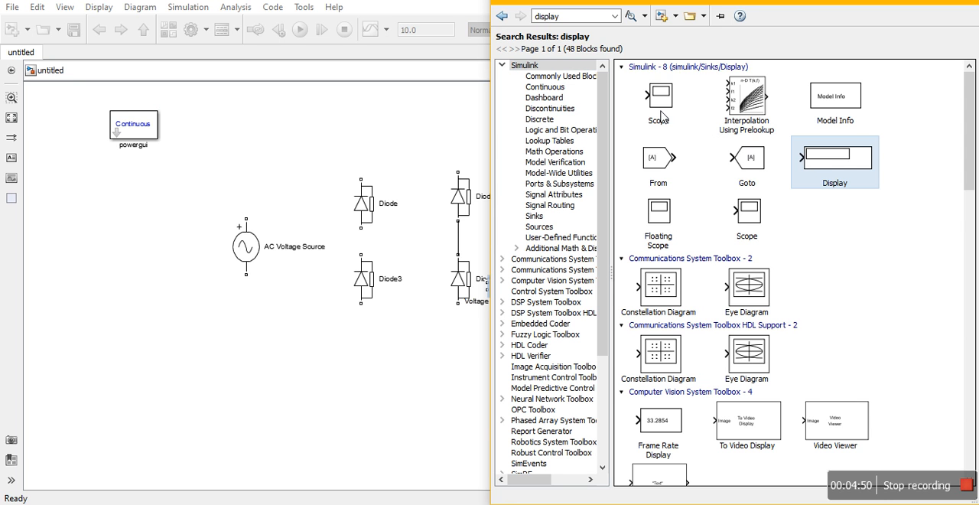
mouse_move(659, 95)
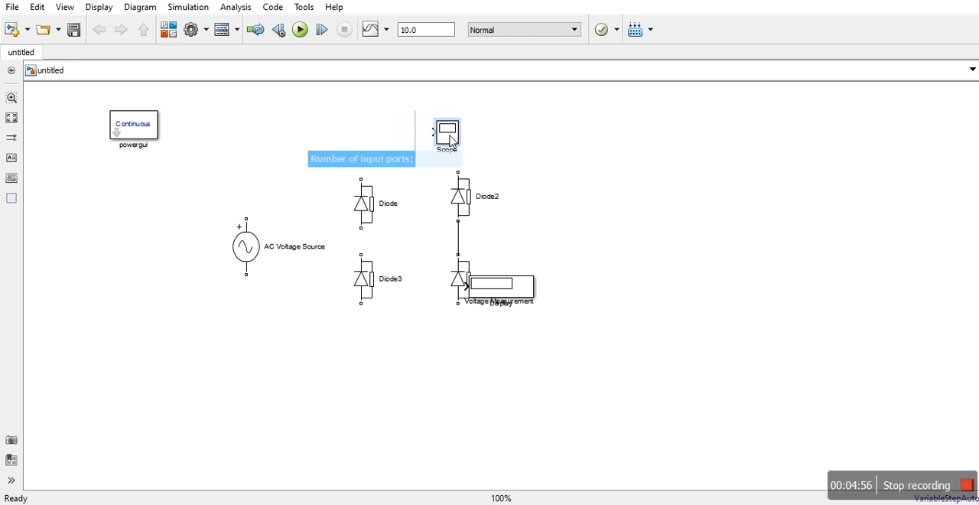
- Move Scope, Display and Voltage Measurement right of the bridge, and join Diode3 and Diode1 bottoms
left_click_drag(446, 134, 636, 241)
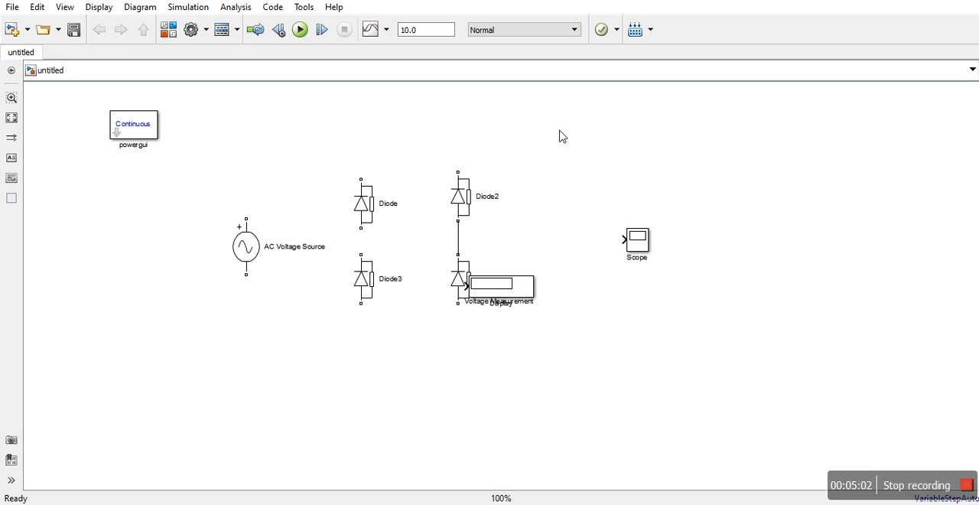
left_click_drag(497, 285, 625, 149)
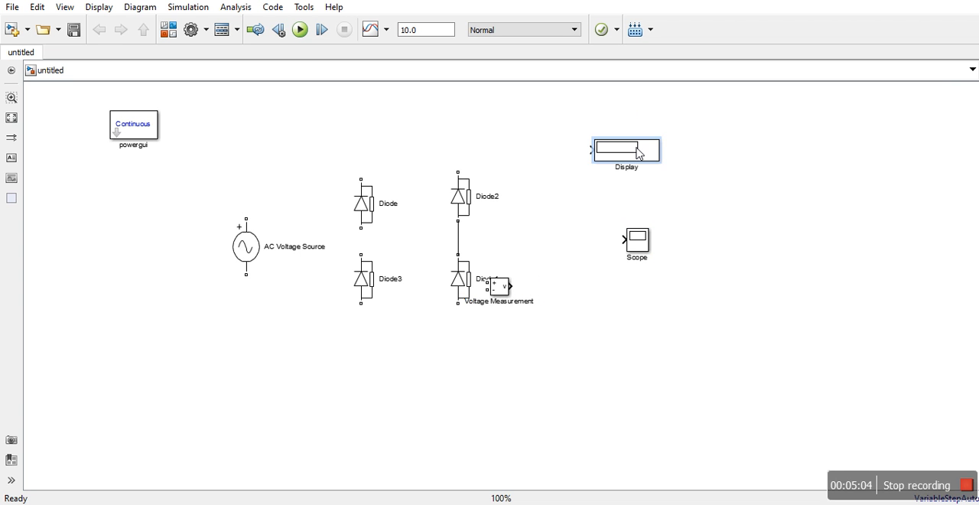
left_click_drag(497, 287, 532, 247)
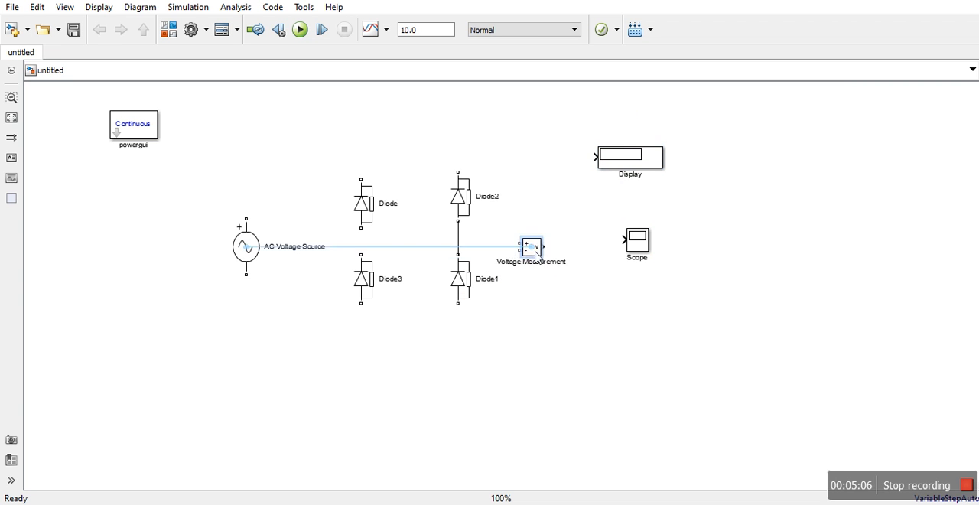
left_click_drag(532, 246, 548, 240)
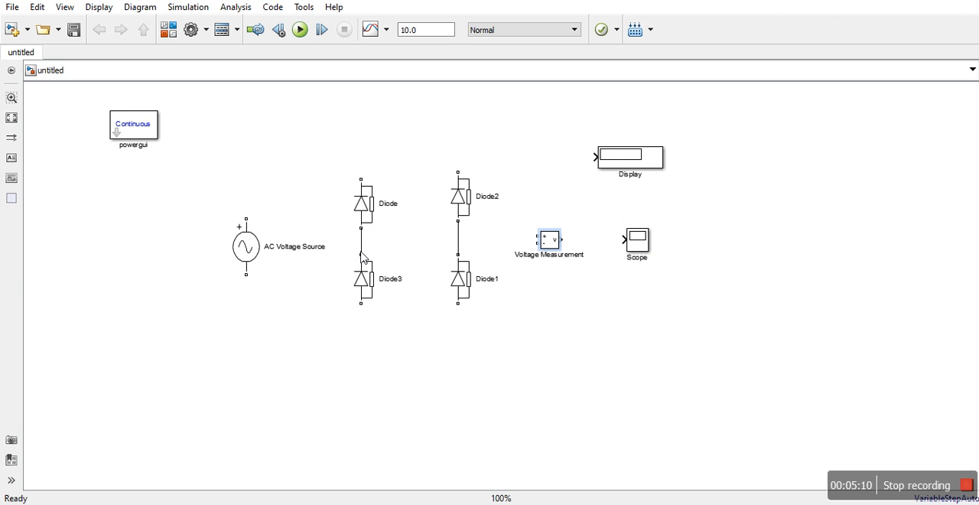
left_click(457, 279)
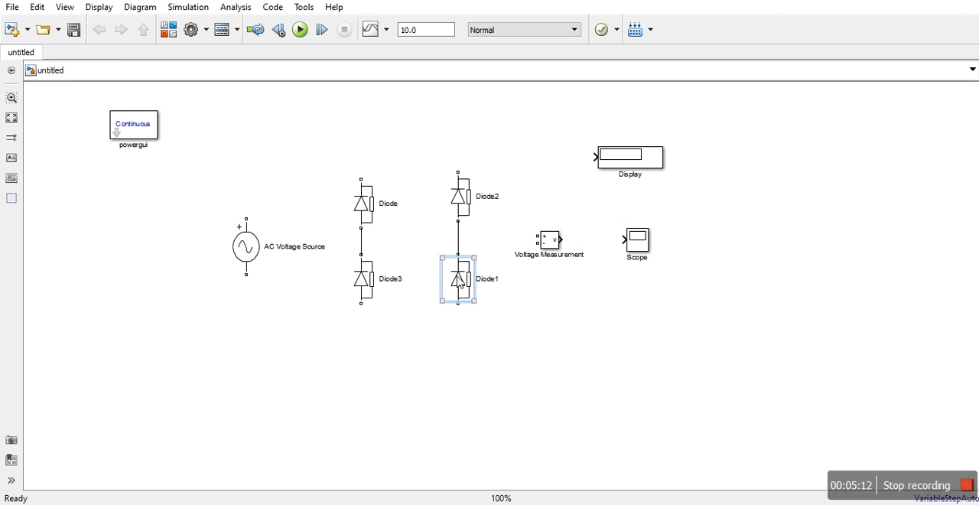
left_click_drag(458, 304, 416, 338)
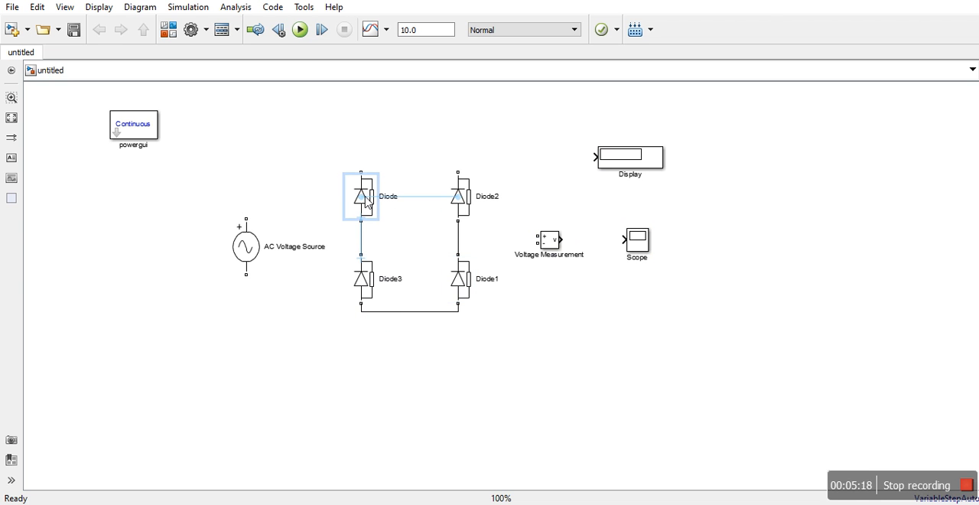
- Connect the upper diode tops, the AC source to the bridge, and Voltage Measurement to Scope
left_click_drag(361, 181, 465, 136)
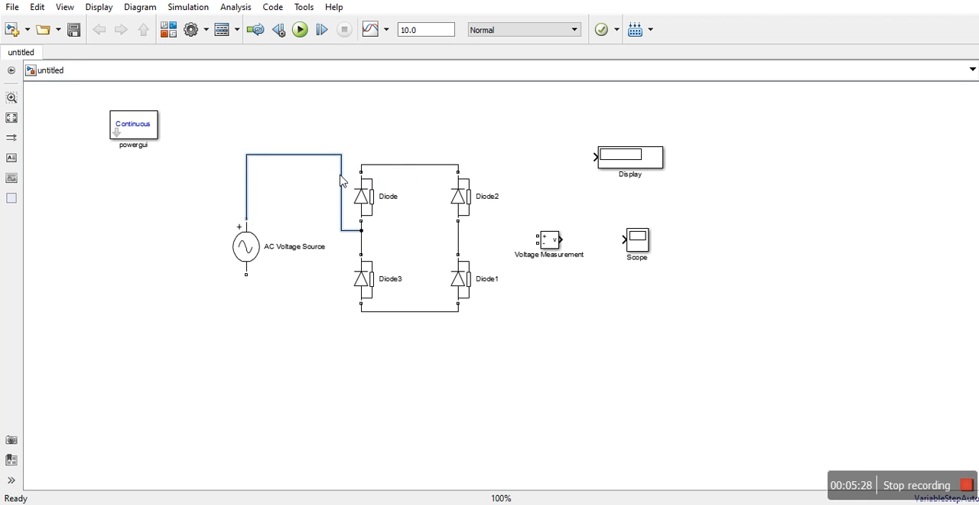
left_click_drag(246, 280, 346, 279)
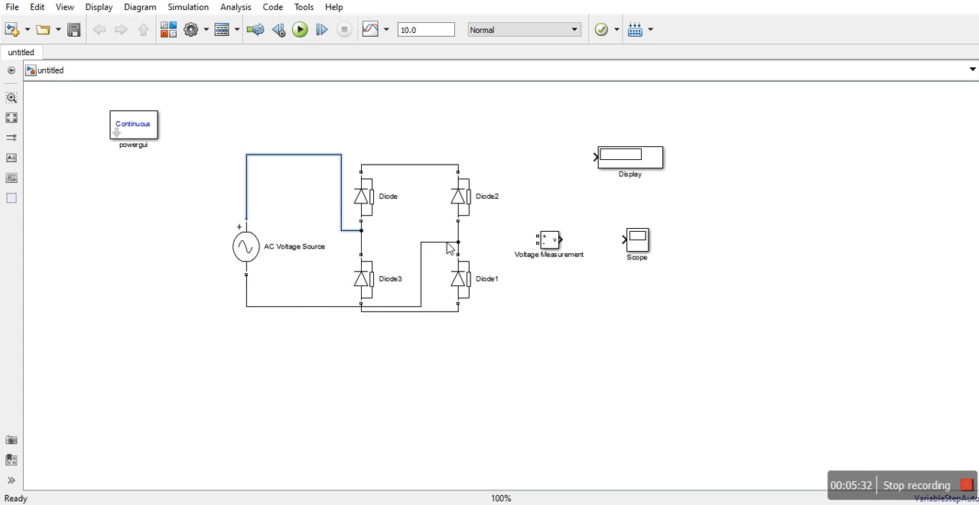
left_click(306, 304)
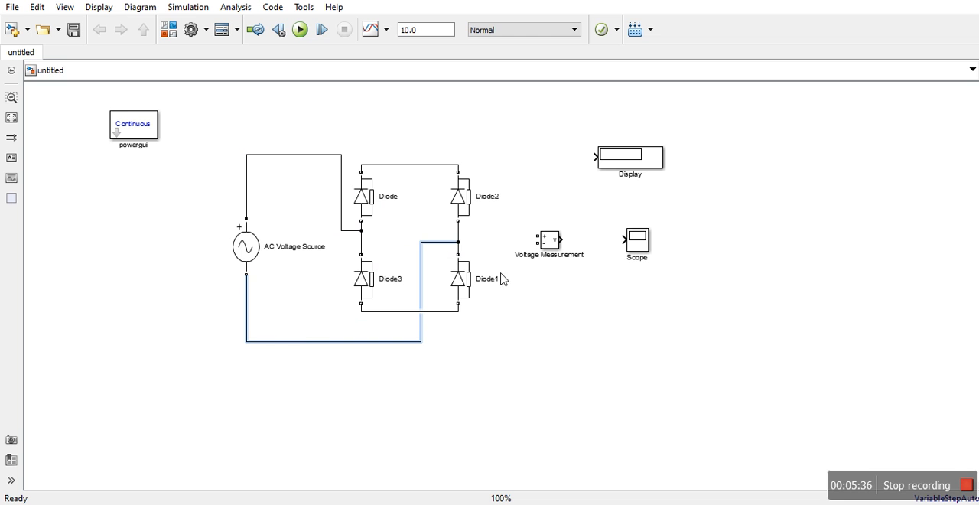
left_click_drag(637, 242, 719, 239)
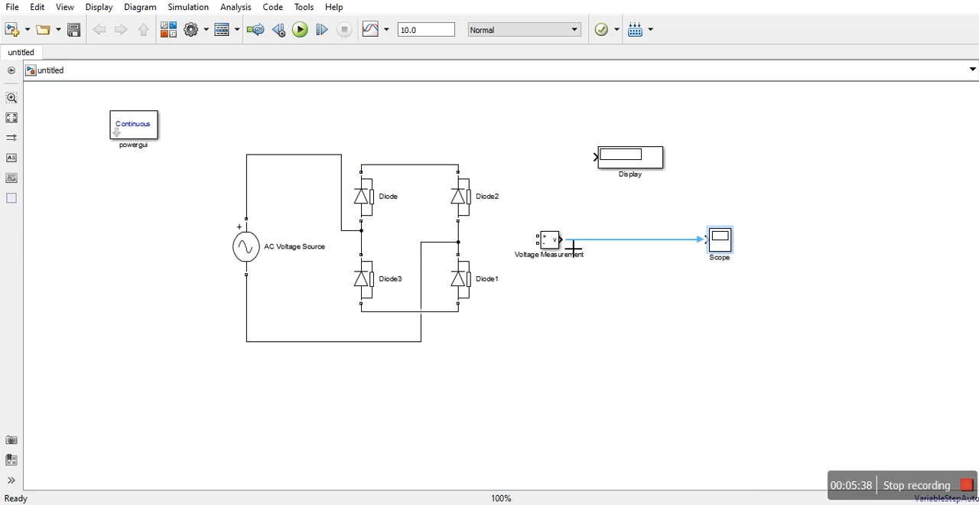
mouse_move(645, 244)
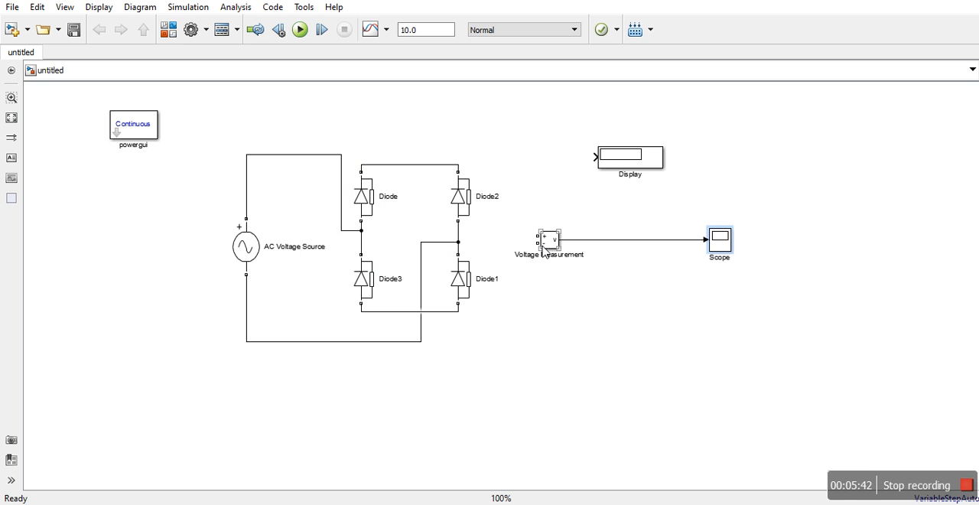
left_click_drag(549, 241, 587, 241)
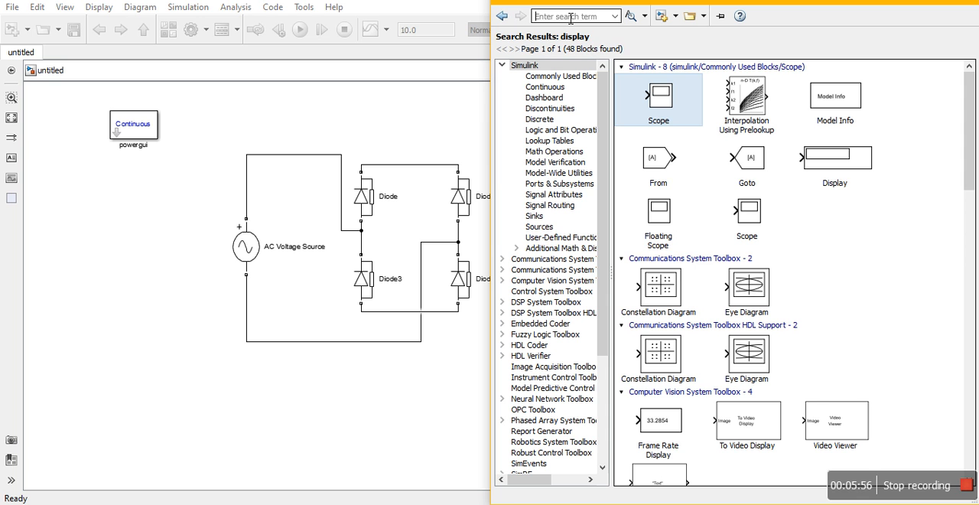
- Place a Series RLC Branch below the diode bridge, set as a pure resistor R
type("rlc")
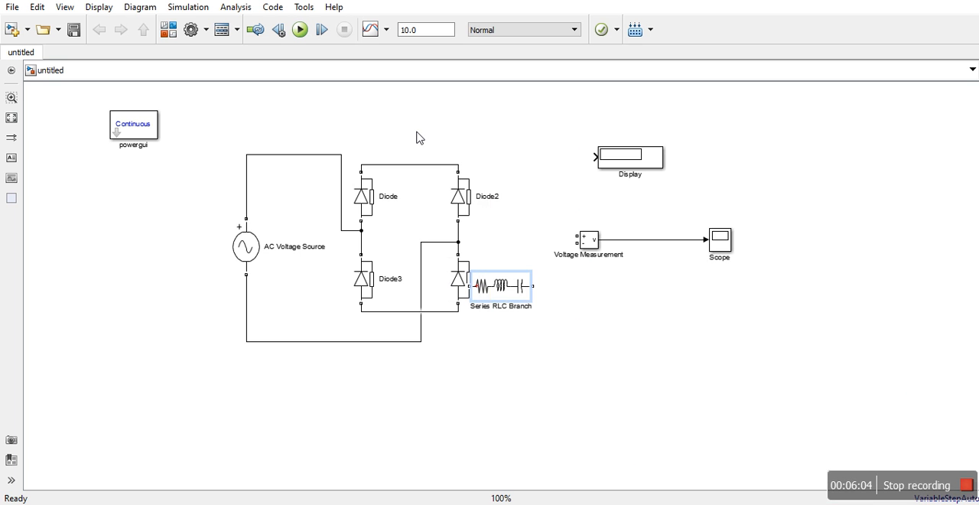
left_click_drag(501, 286, 547, 352)
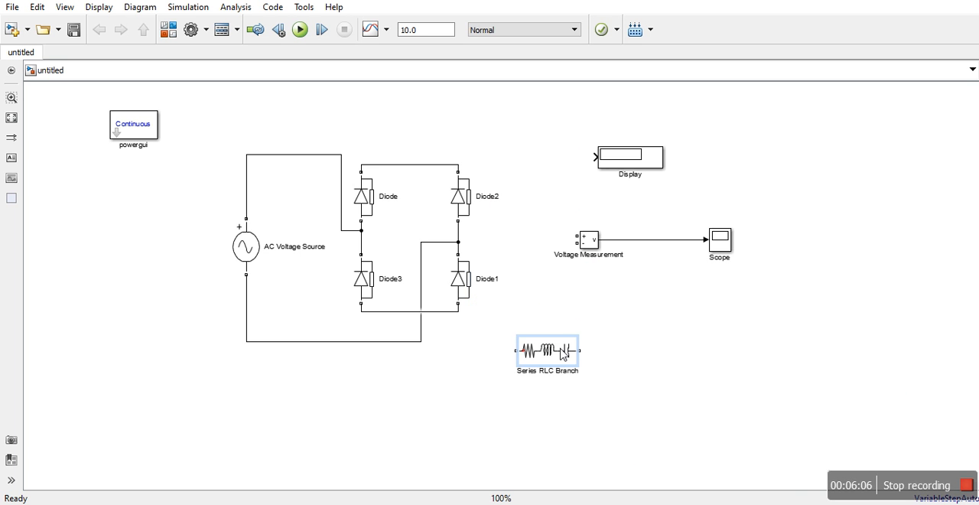
double_click(547, 350)
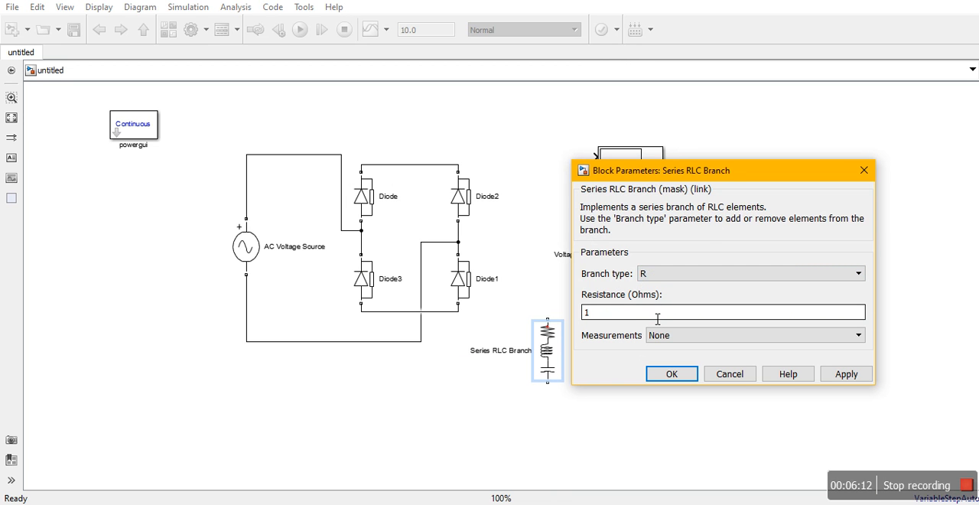
left_click(670, 373)
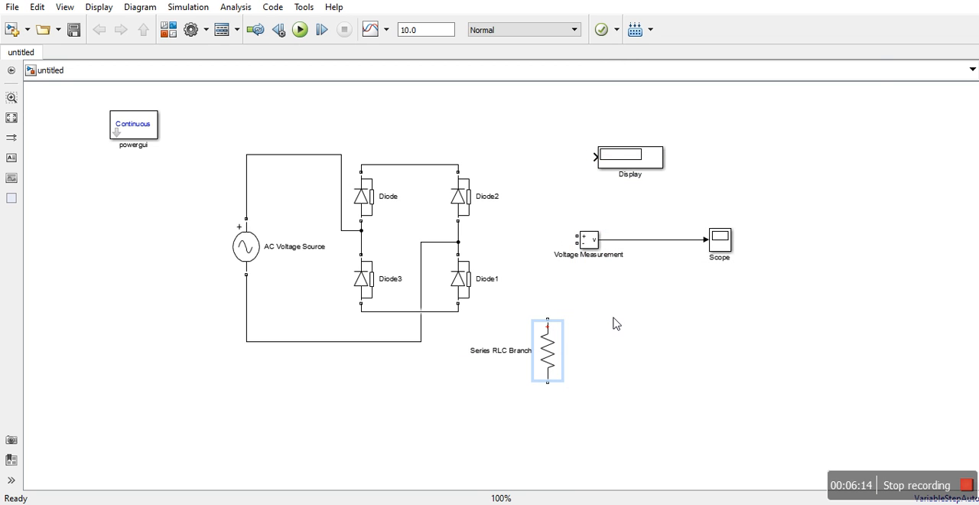
key("Delete")
type("R")
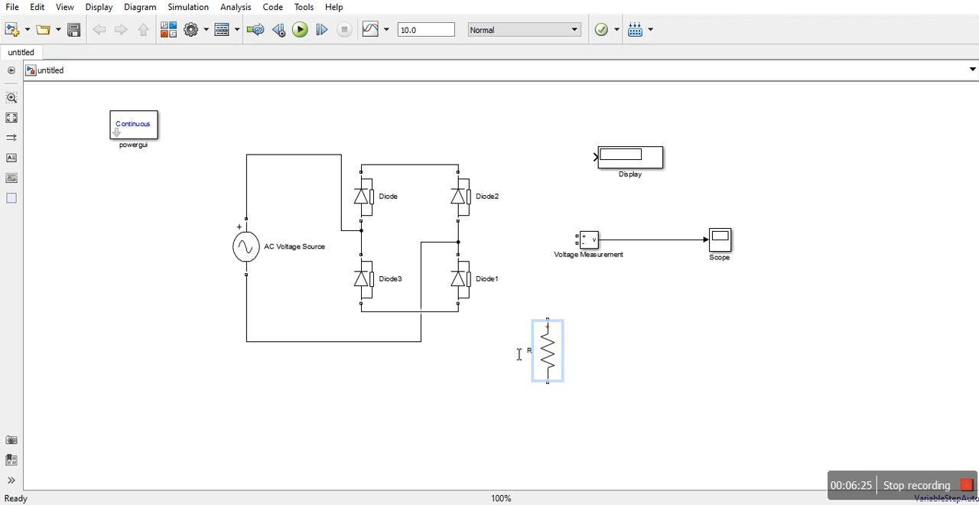
- Put R across the bridge output, name its measurement Voltage O/P, and feed it to Display
left_click(546, 351)
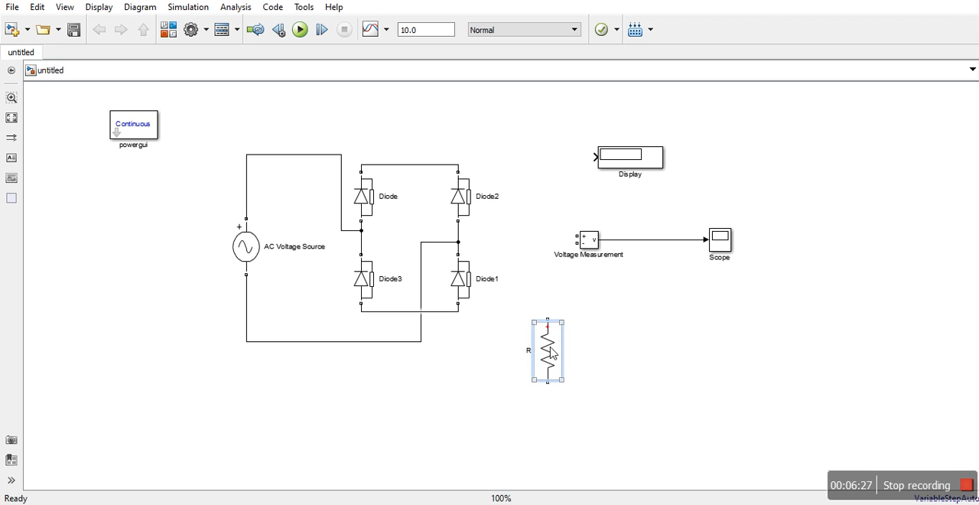
left_click_drag(547, 350, 526, 231)
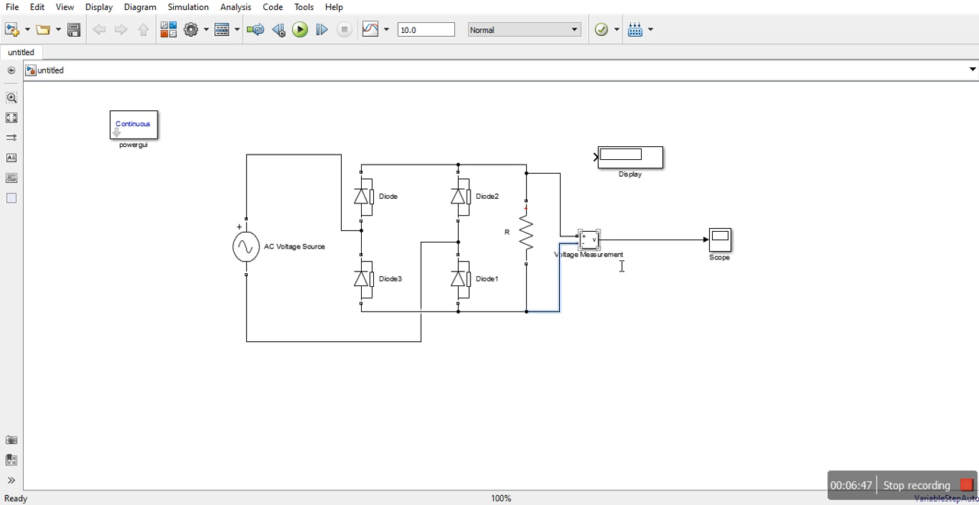
left_click(589, 239)
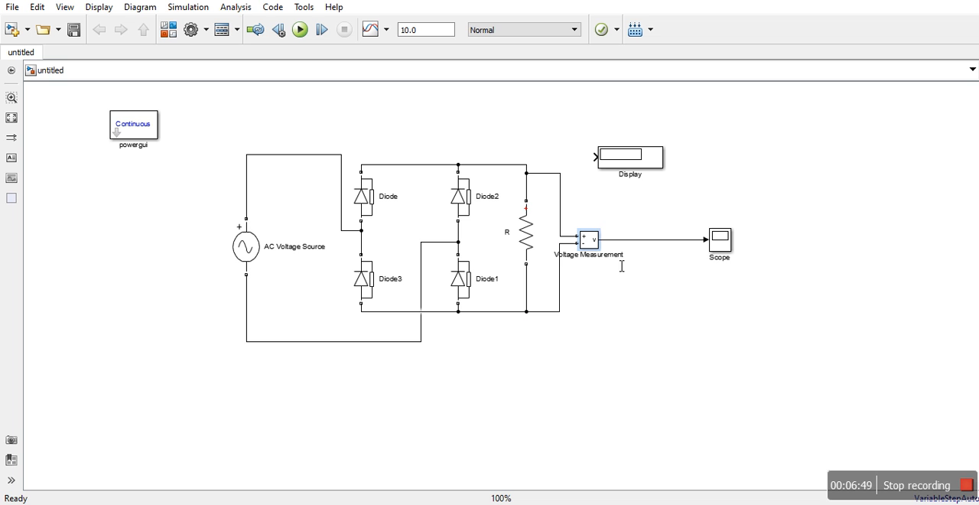
mouse_move(628, 260)
type("Voltage O/P")
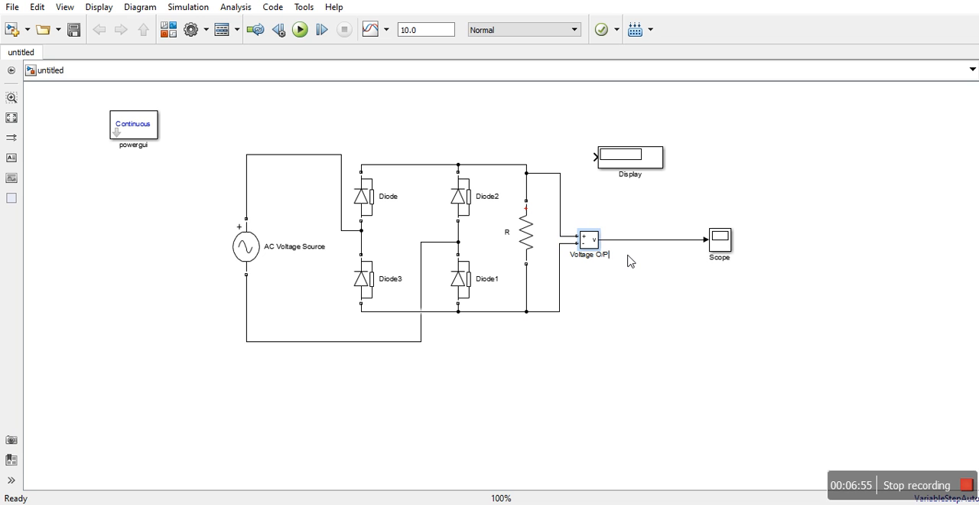
left_click_drag(629, 157, 686, 165)
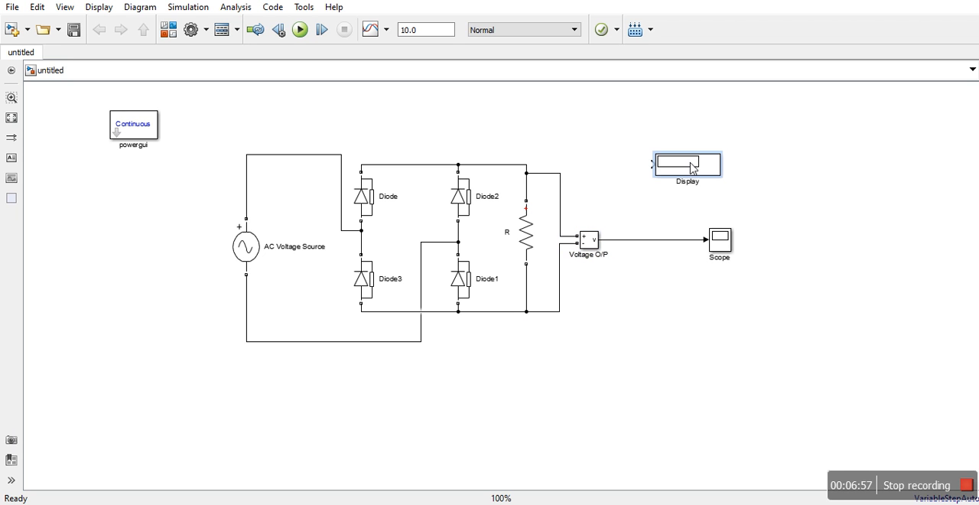
left_click_drag(651, 166, 657, 248)
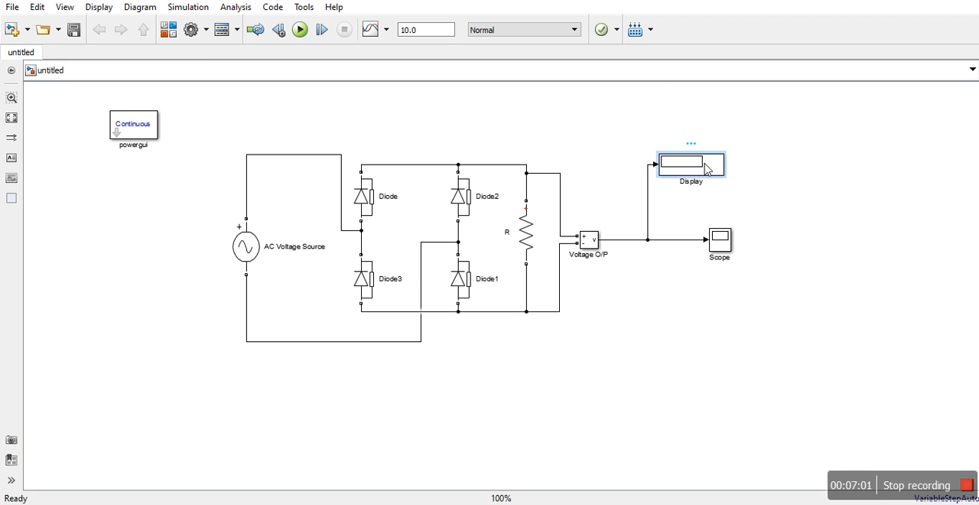
double_click(689, 162)
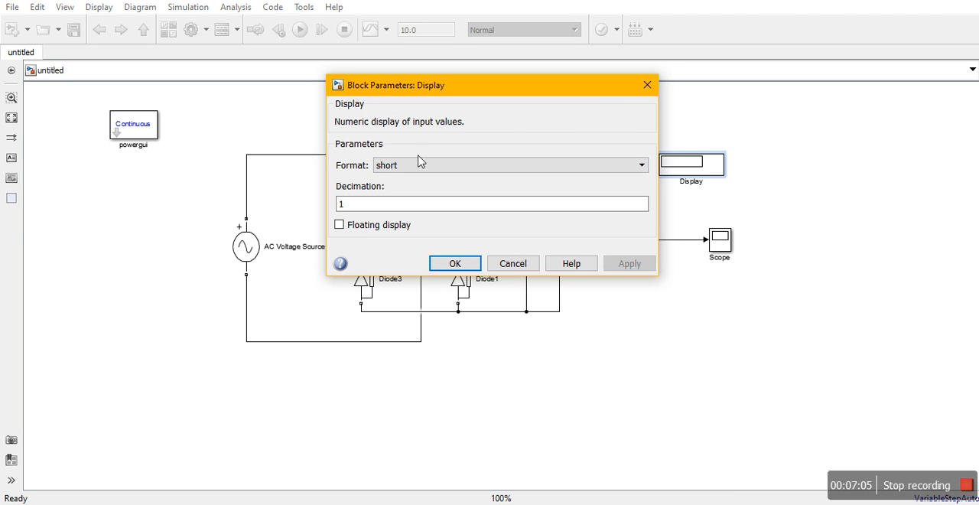
mouse_move(646, 84)
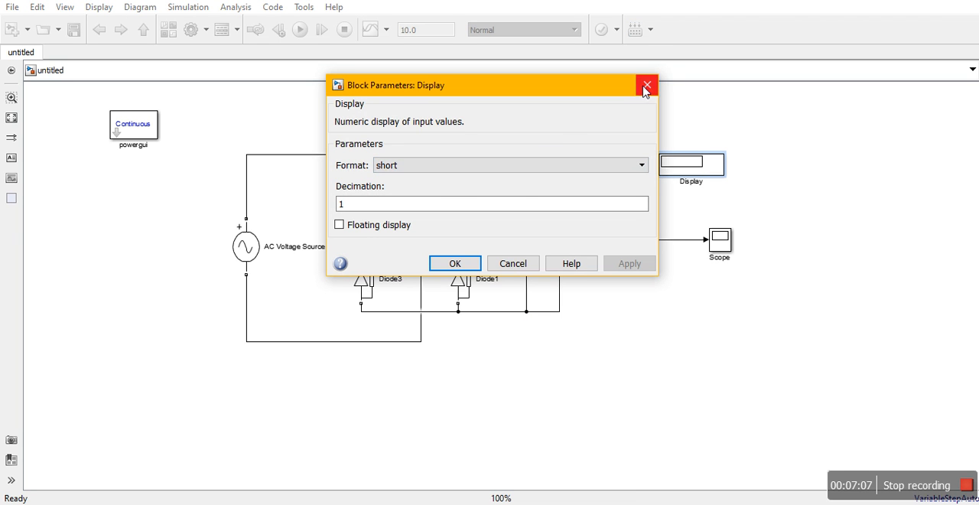
left_click(646, 85)
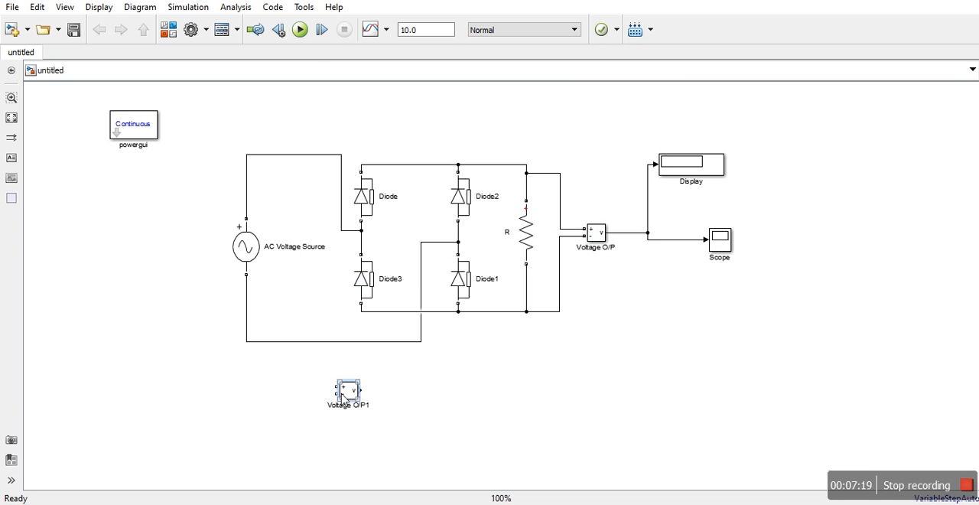
- Wire a copied voltage measurement across the AC source and name it Voltage I/P
left_click_drag(337, 386, 325, 172)
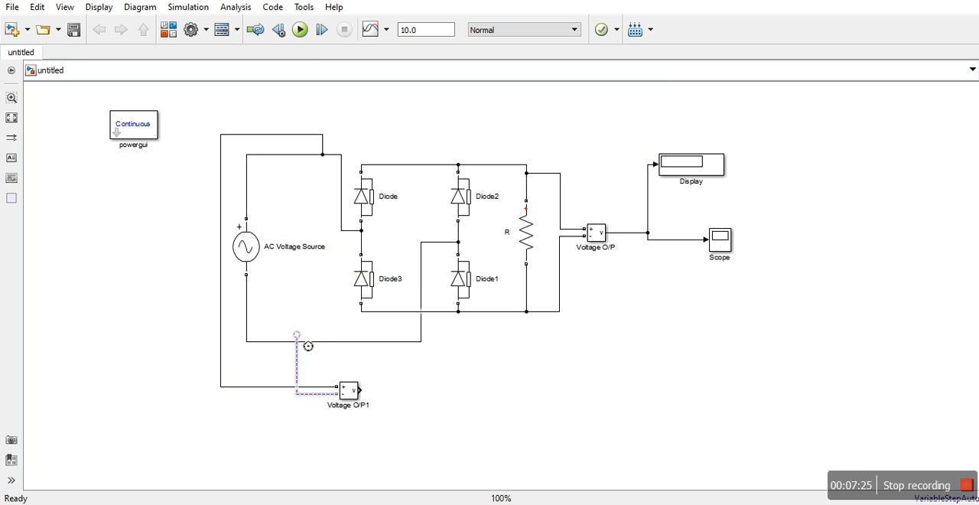
left_click(764, 302)
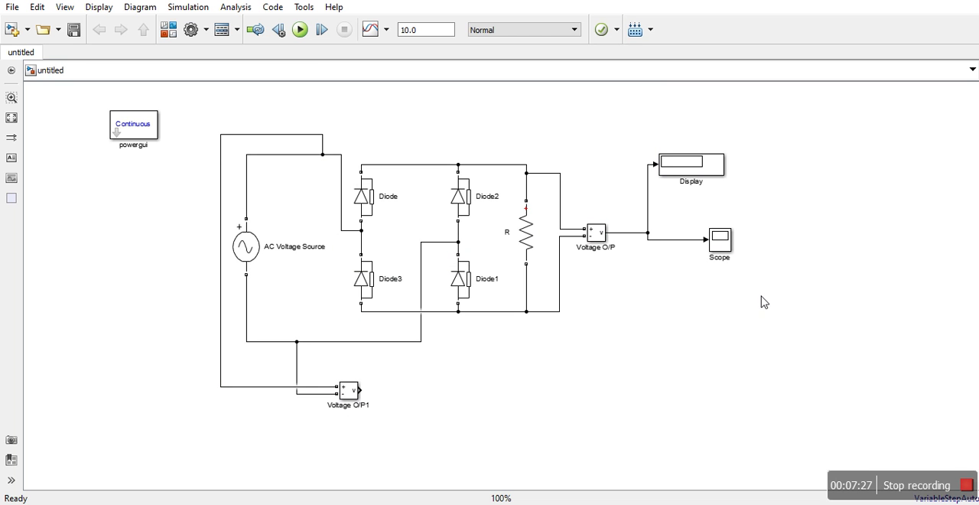
left_click(348, 391)
type("I")
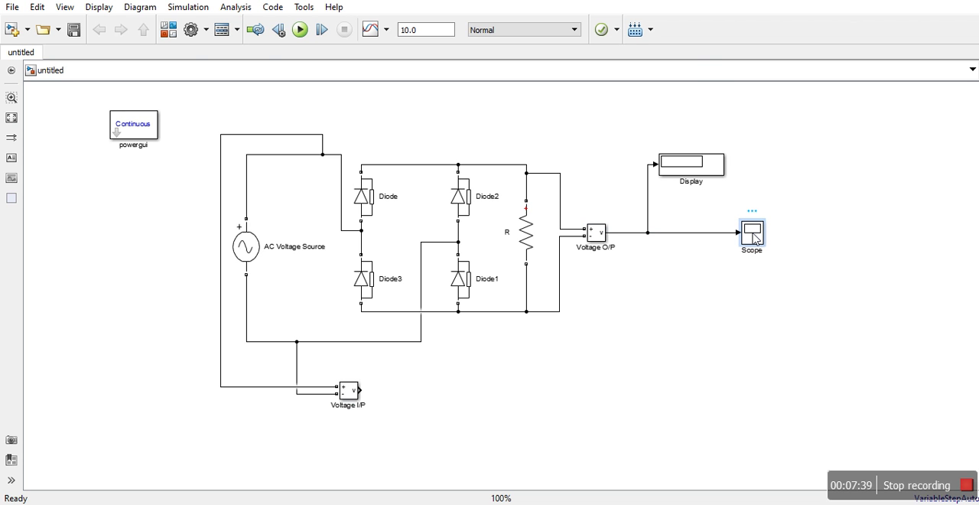
- Enable the Scope legend with two input ports, apply the settings, and close the Scope
double_click(751, 233)
type("2")
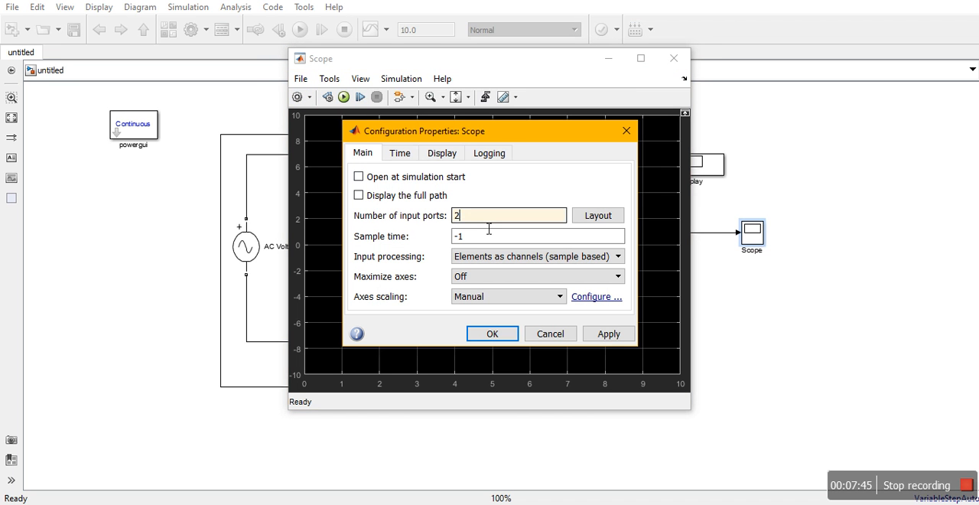
left_click(598, 215)
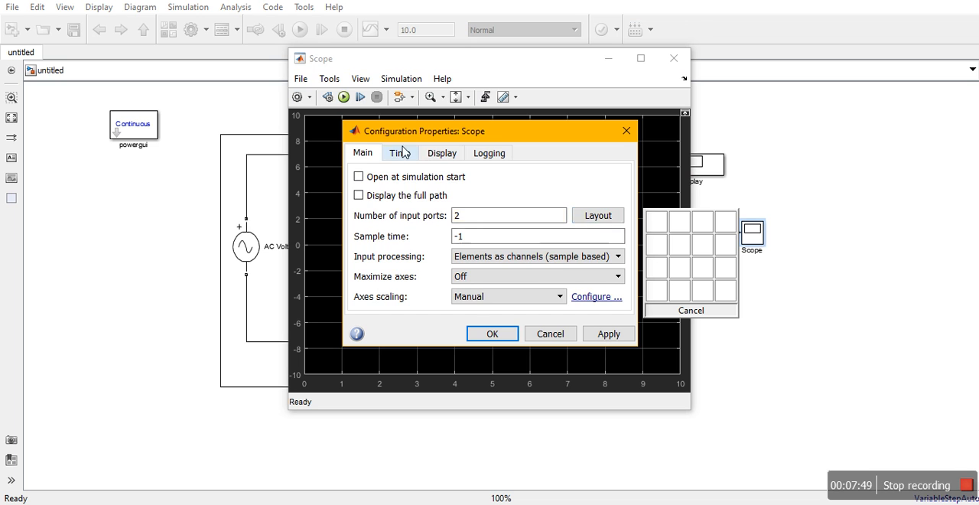
left_click(399, 152)
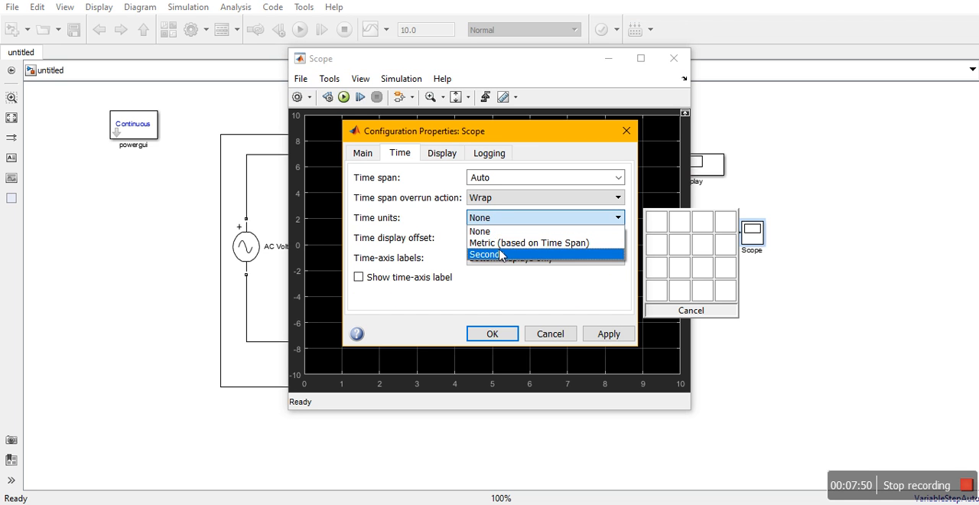
left_click(441, 152)
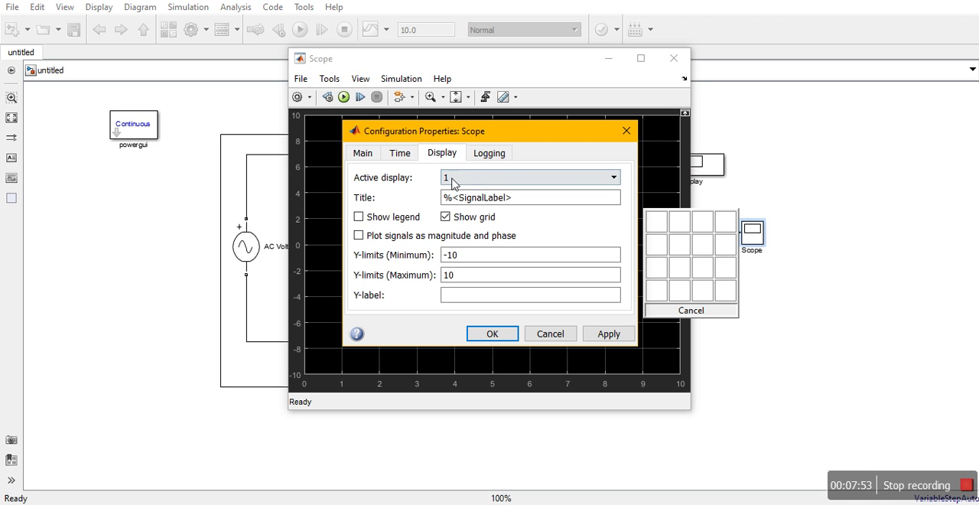
left_click(358, 216)
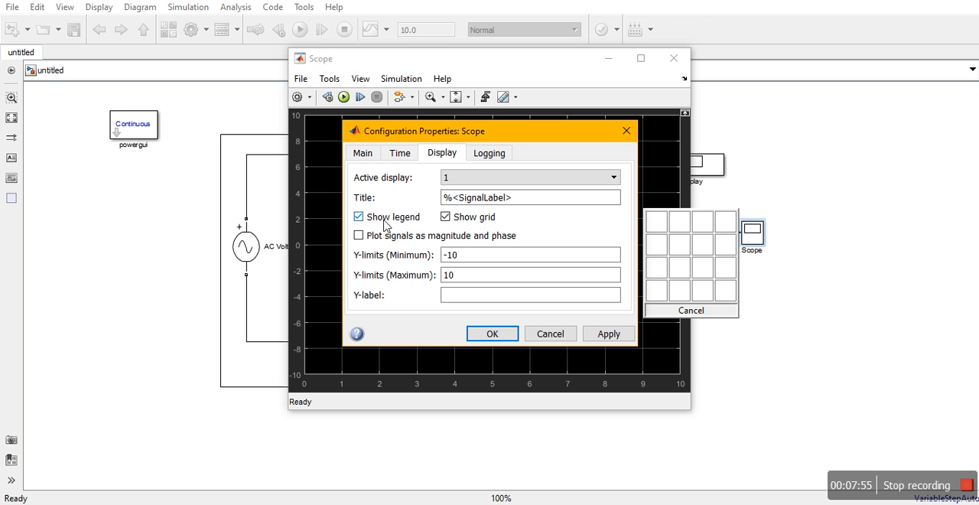
left_click(608, 334)
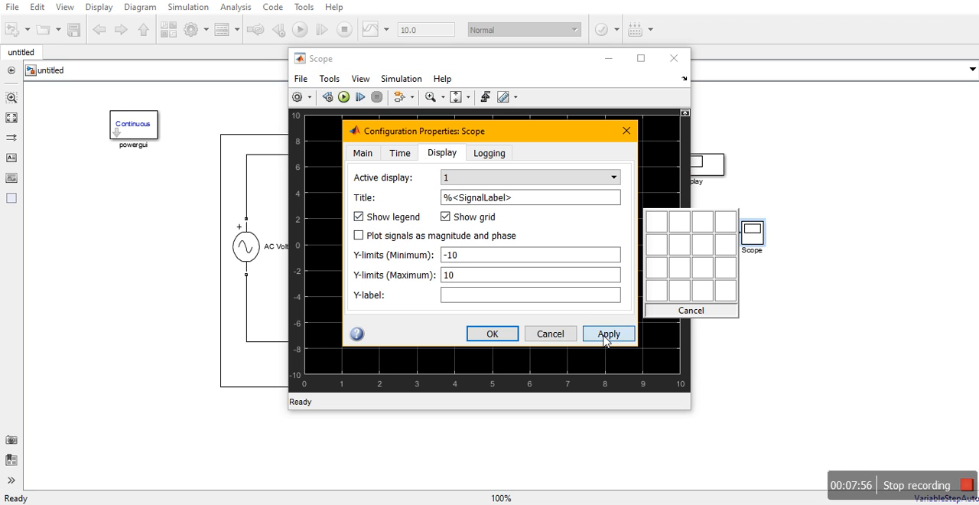
left_click(492, 333)
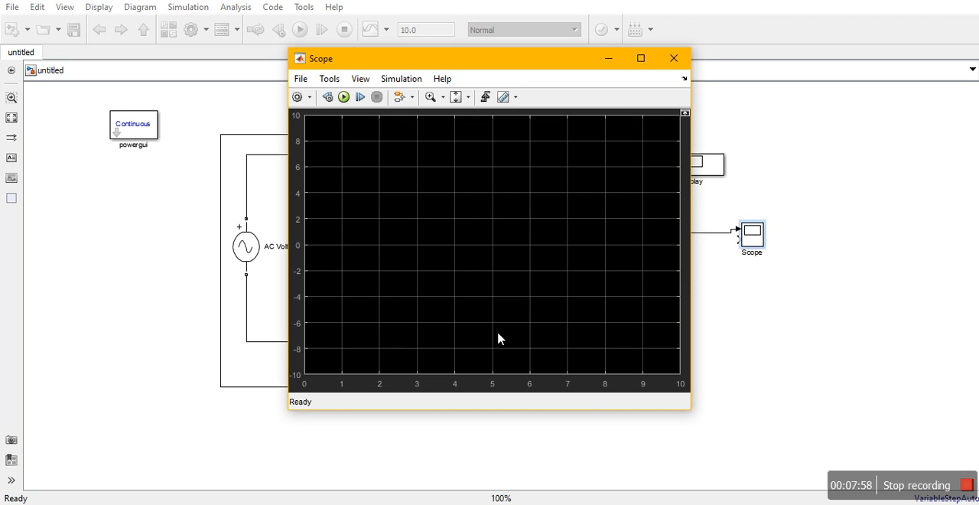
left_click(672, 57)
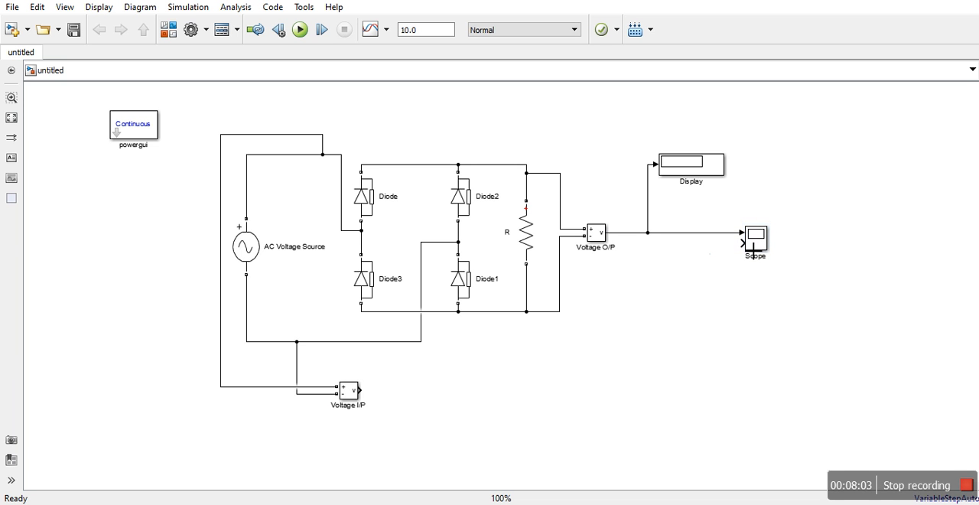
- Connect Voltage I/P to the Scope's second input and set stop time to 0.08
left_click_drag(740, 243, 396, 382)
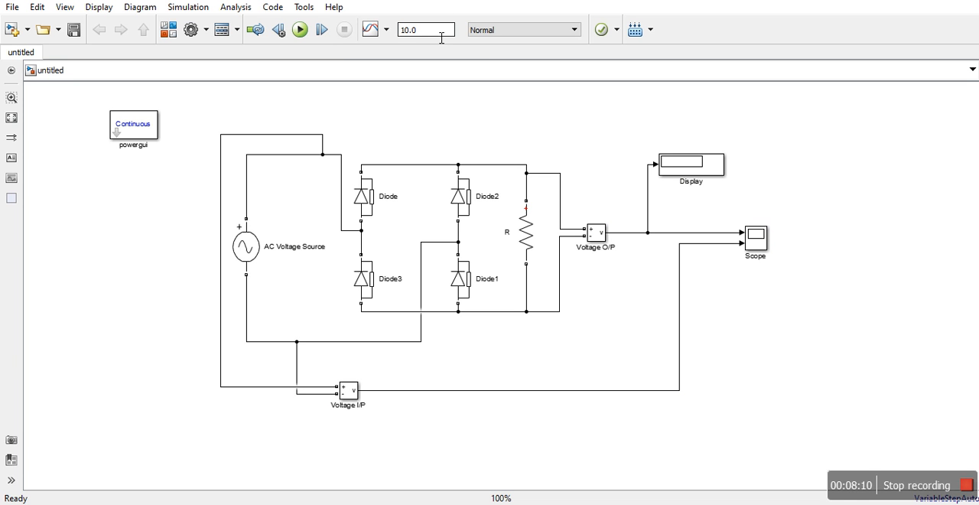
triple_click(420, 29)
type("0.08")
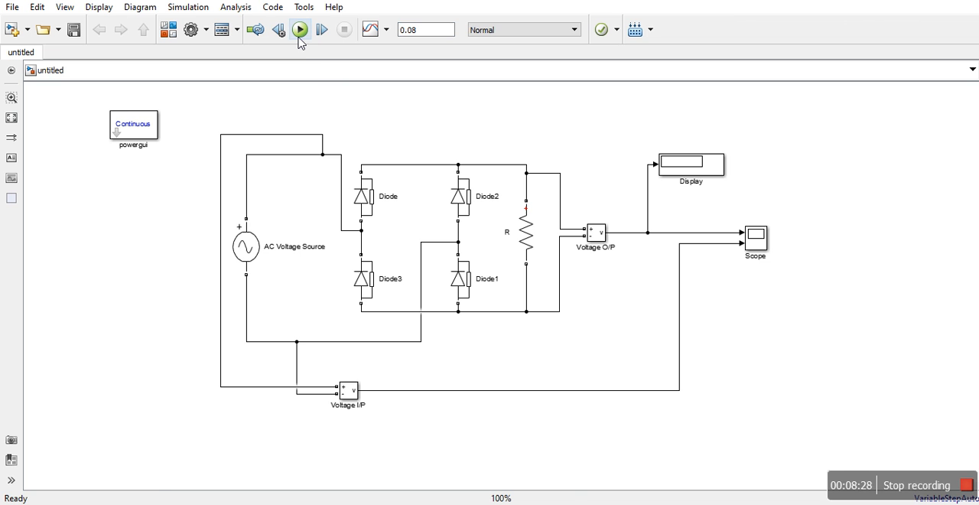
- Run the 0.08 s rectifier simulation through to completion
left_click(299, 29)
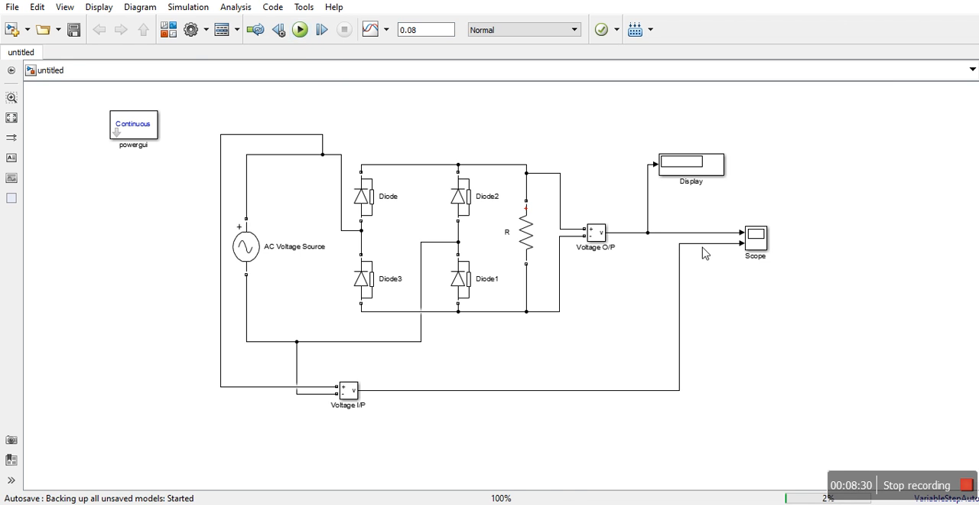
left_click(299, 29)
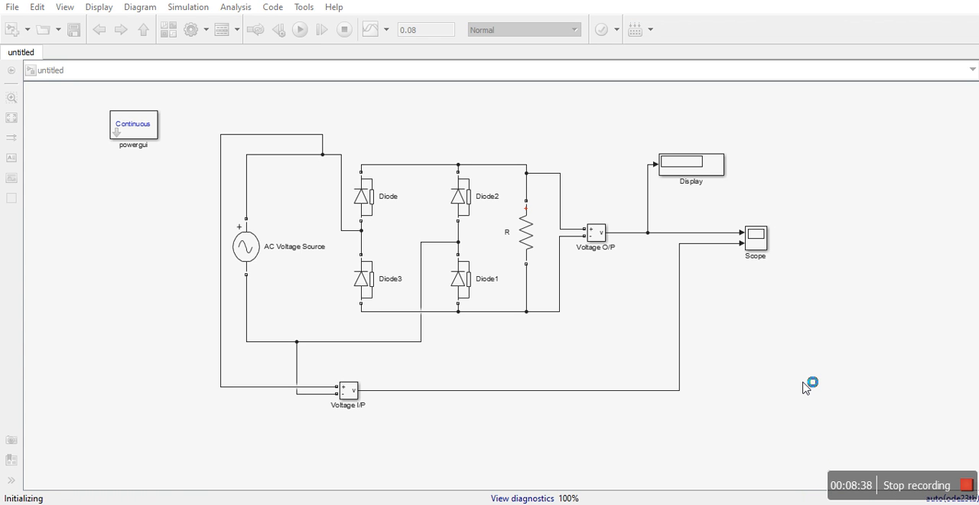
left_click(299, 29)
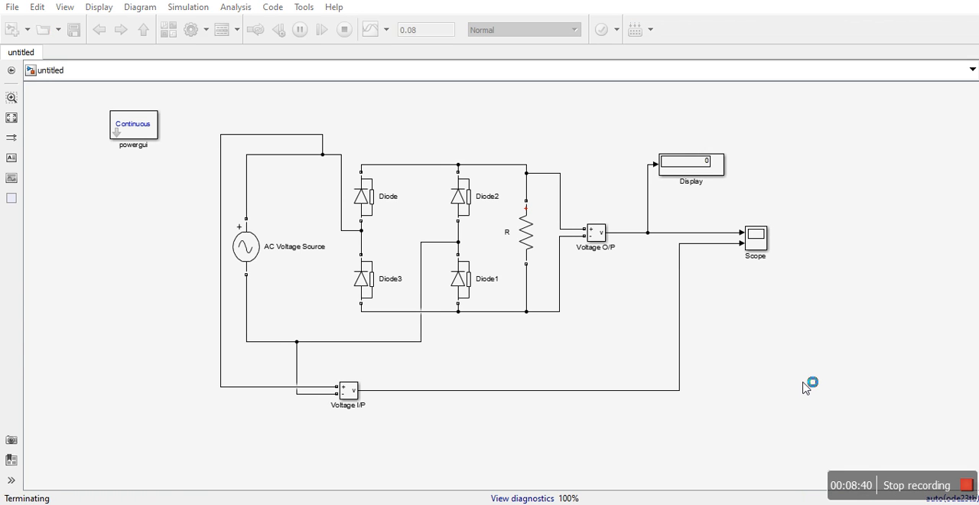
left_click(321, 29)
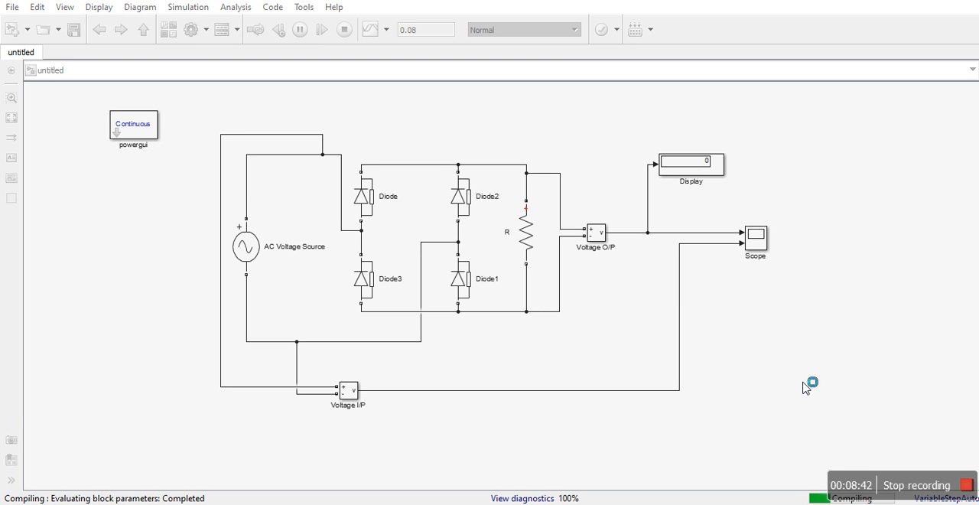
left_click(320, 29)
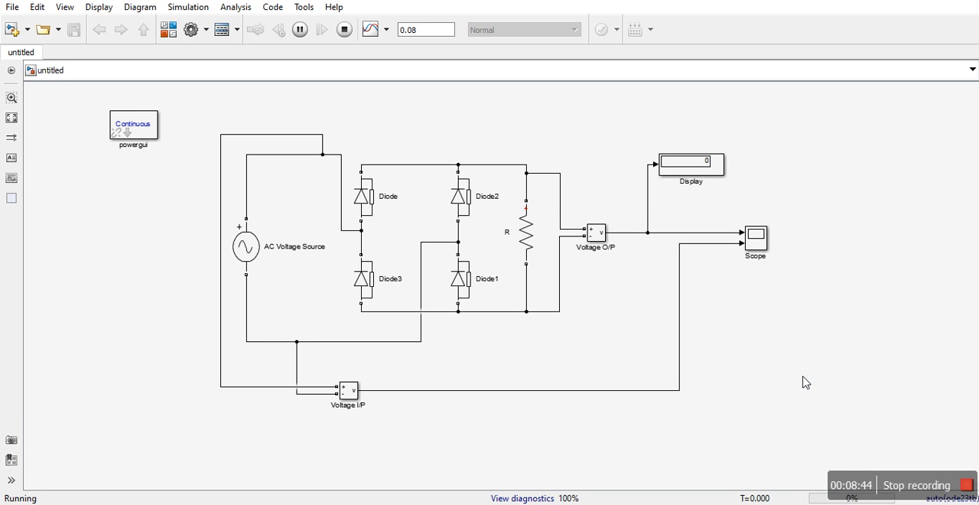
left_click(343, 29)
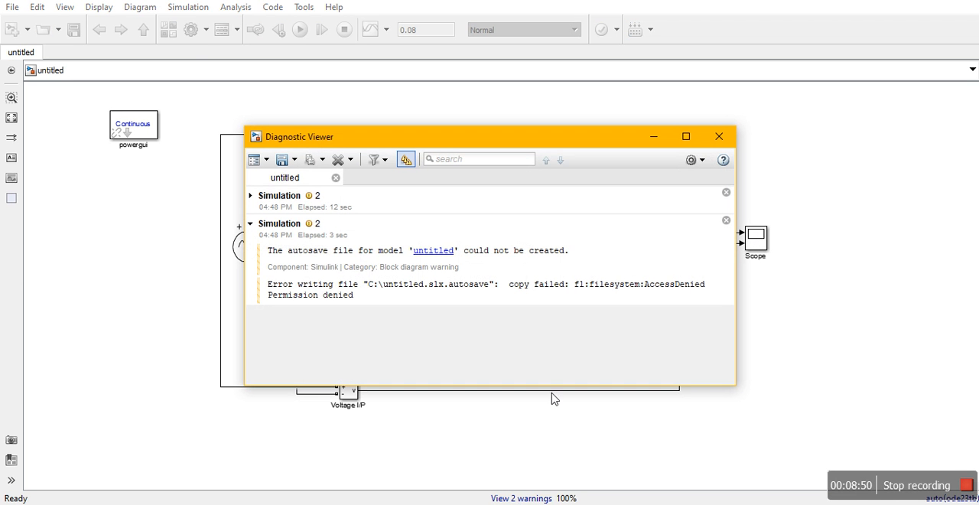
- Close the Diagnostic Viewer autosave warning, leaving Display at 1.943
double_click(309, 250)
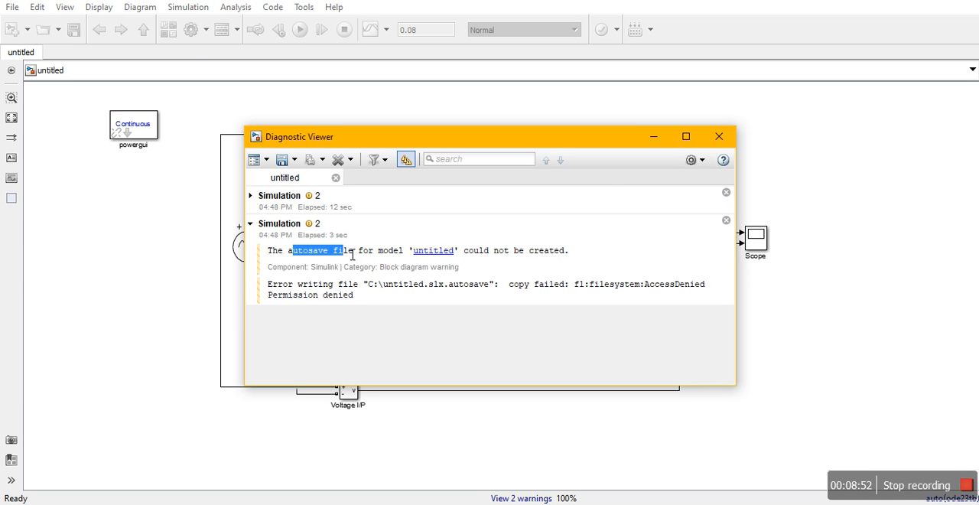
mouse_move(732, 225)
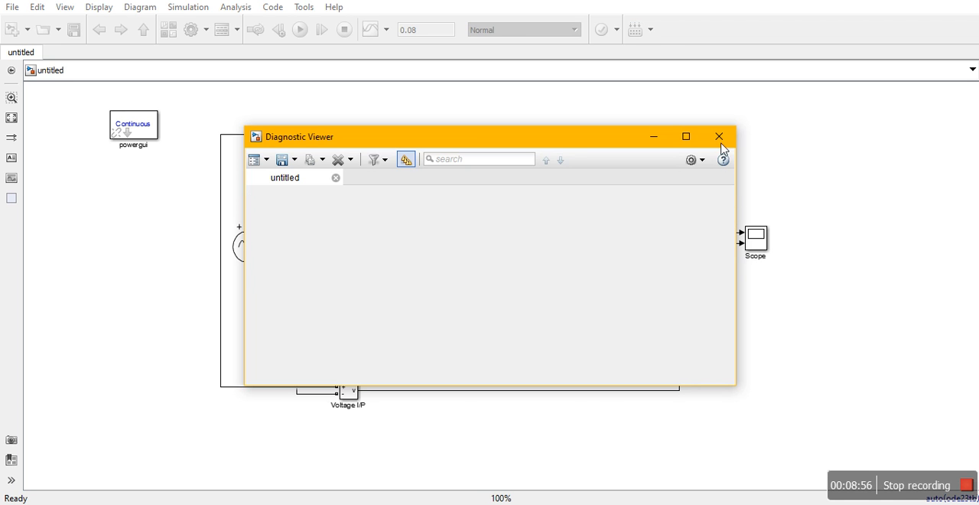
left_click(718, 136)
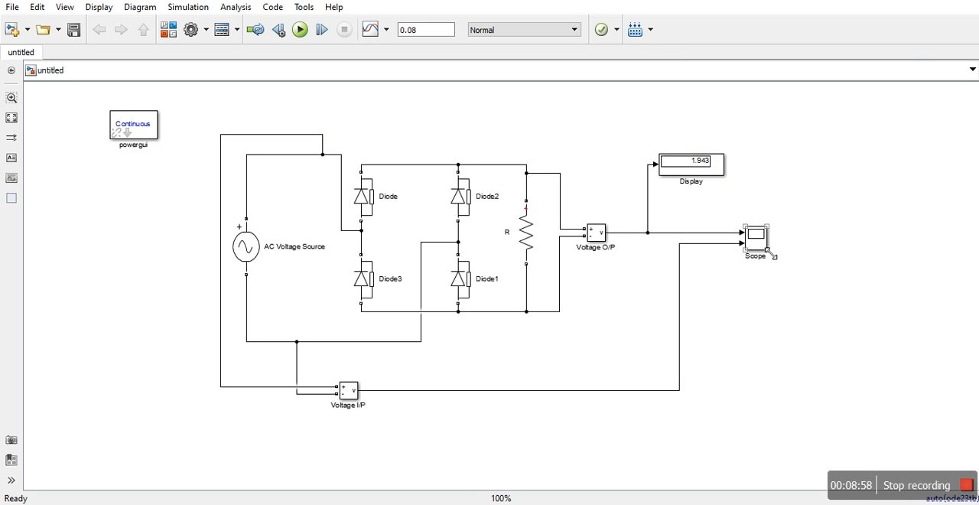
- Open and maximize the Scope to compare Voltage I/P and Voltage O/P waveforms
double_click(755, 238)
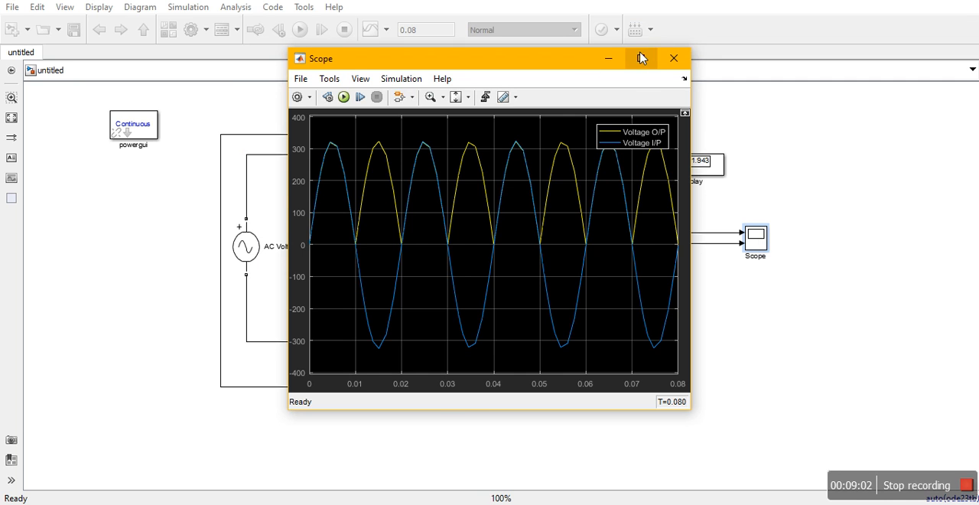
left_click(640, 58)
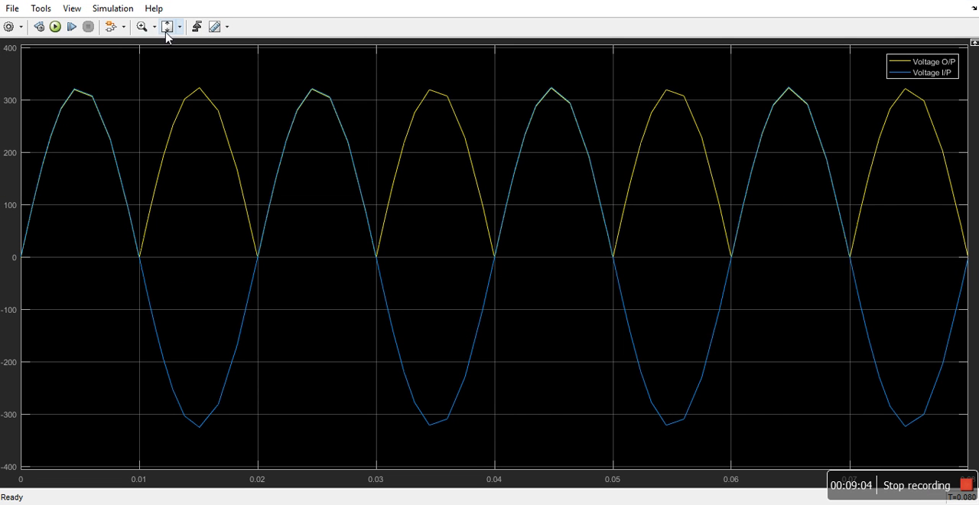
mouse_move(174, 71)
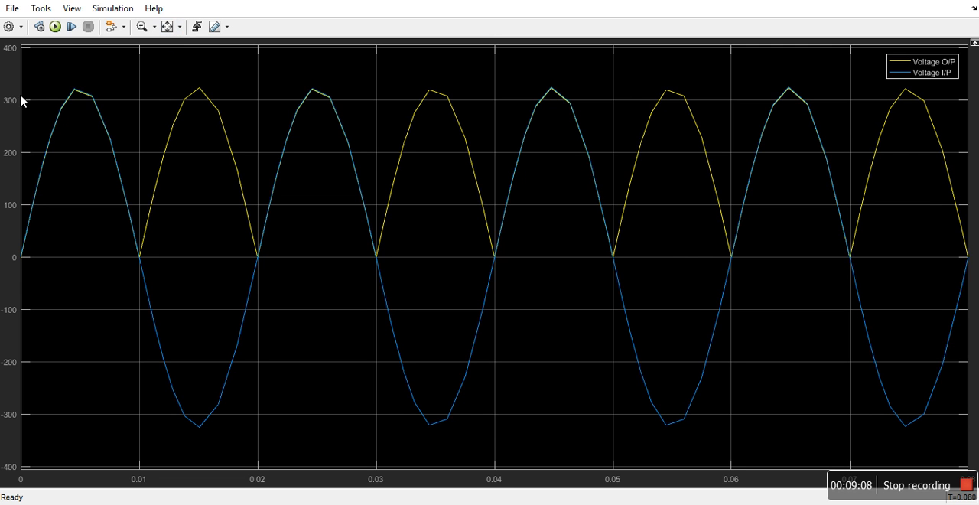
mouse_move(237, 227)
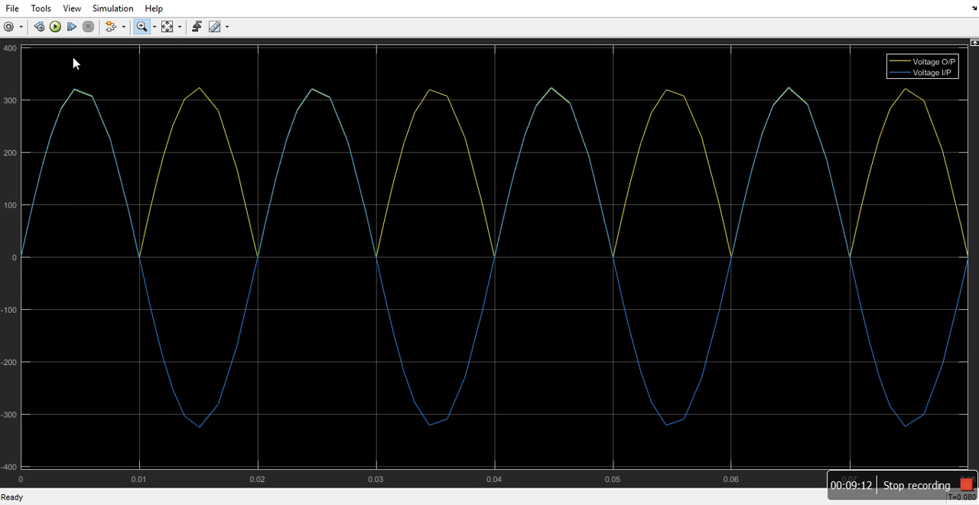
mouse_move(211, 221)
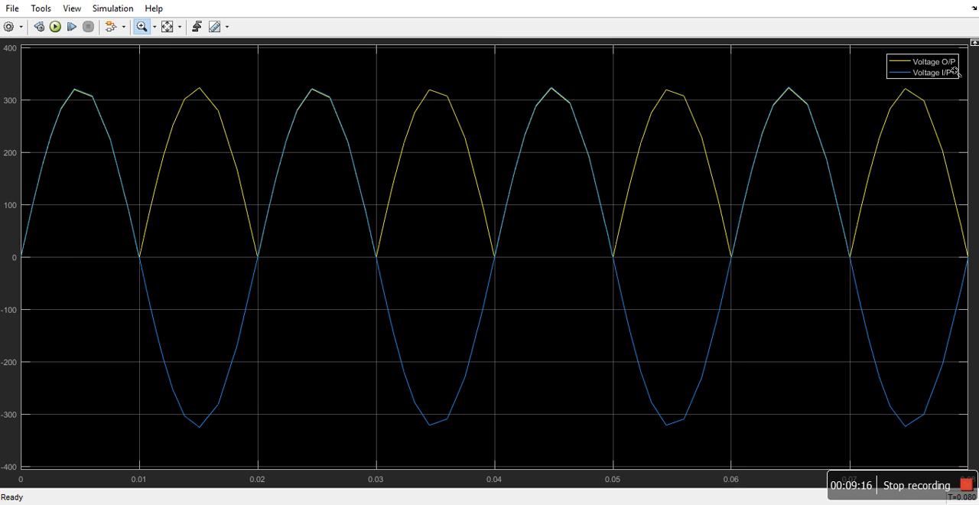
mouse_move(52, 150)
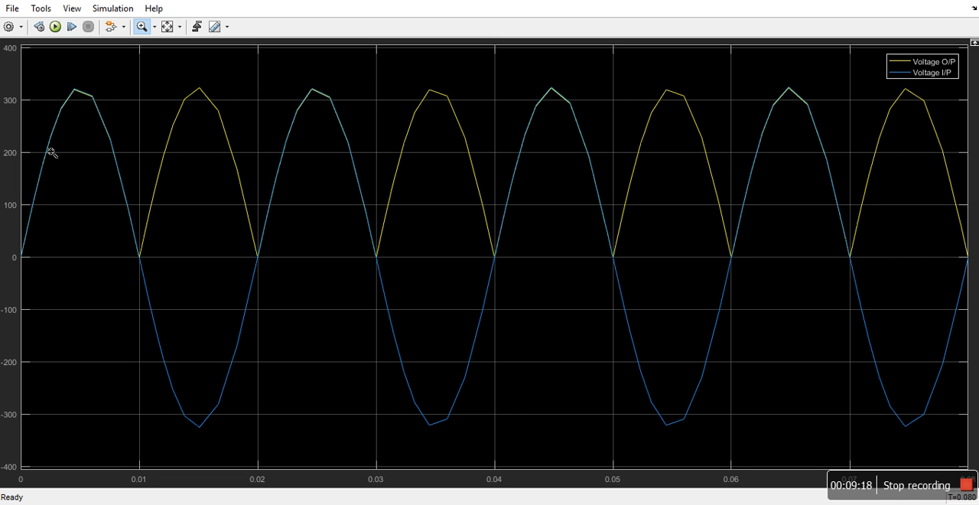
mouse_move(263, 265)
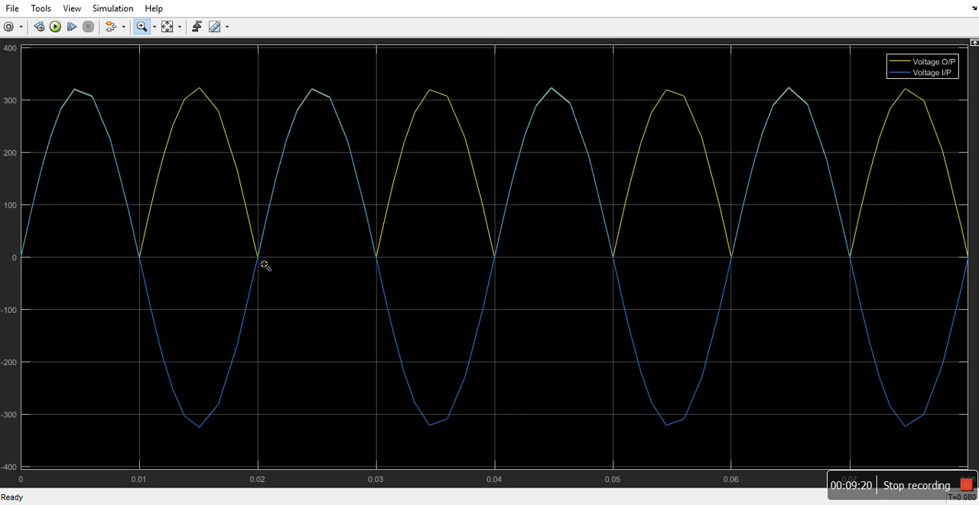
mouse_move(506, 157)
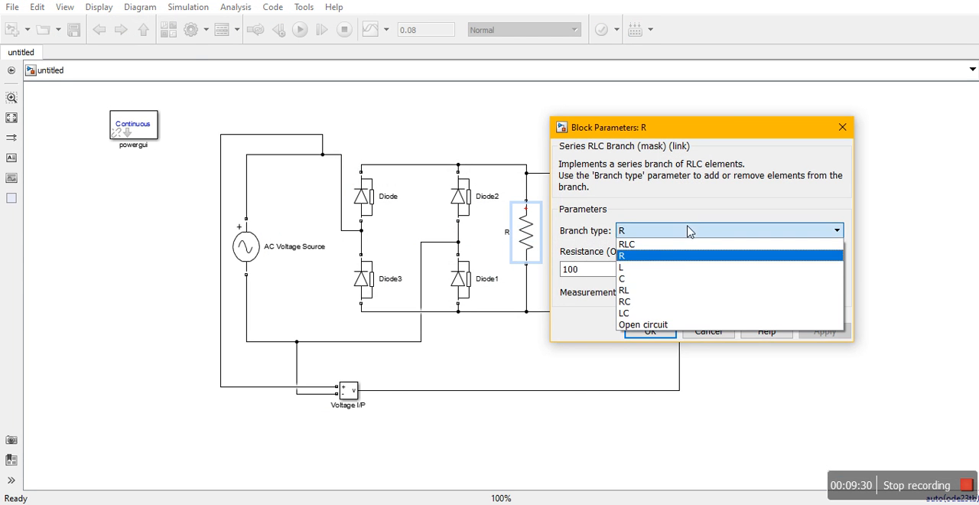
- Switch the R branch type to C with capacitance 470e-6 F
left_click(622, 278)
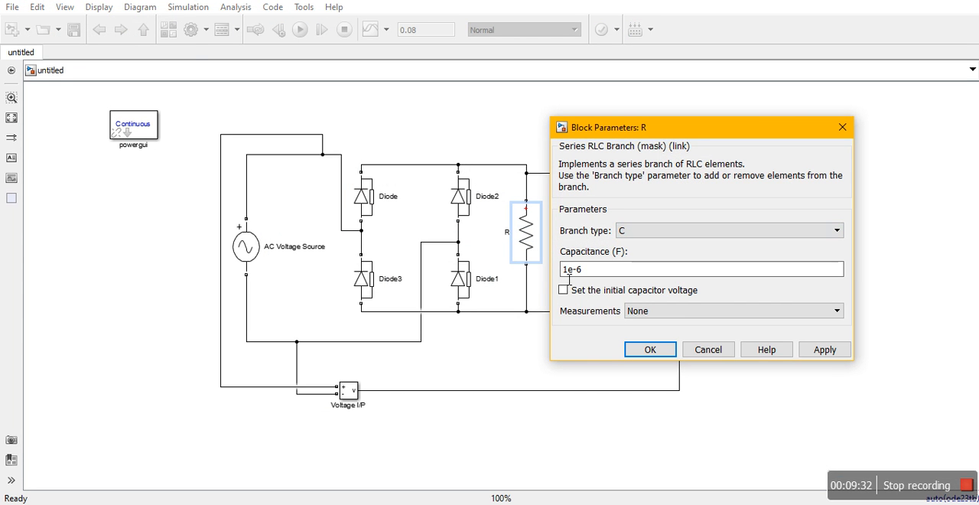
double_click(570, 269)
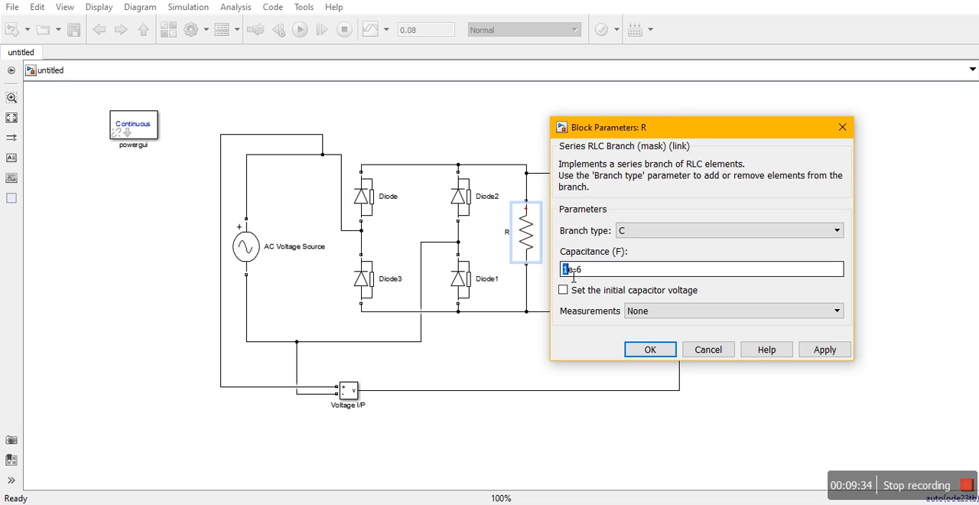
type("470e-6")
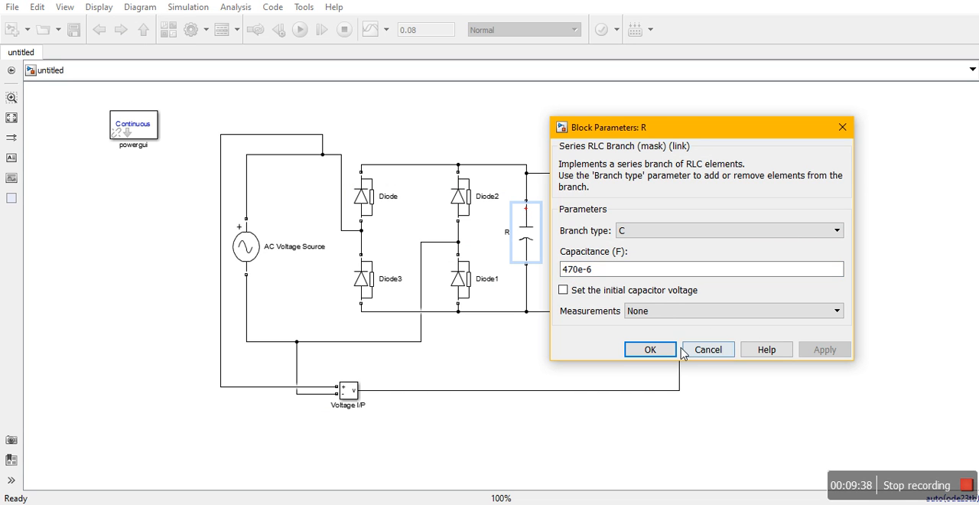
left_click(650, 348)
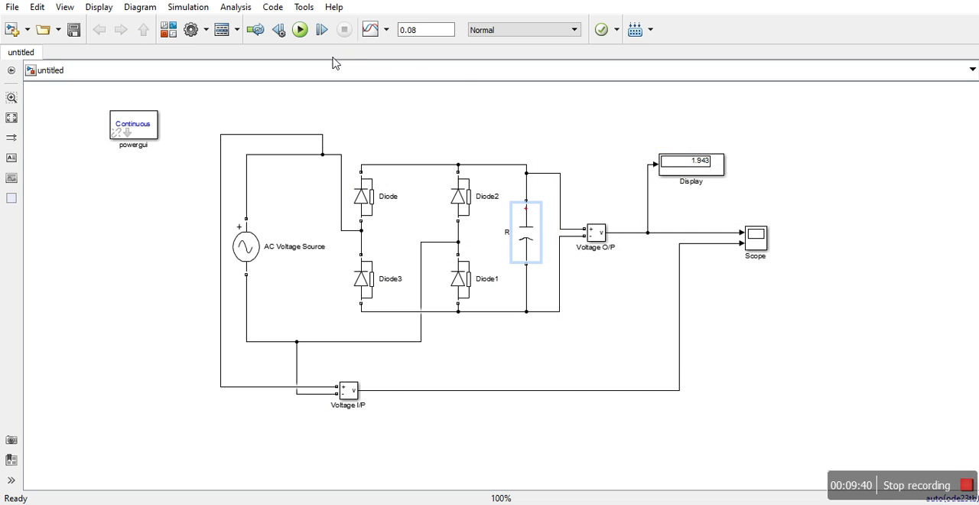
left_click(299, 29)
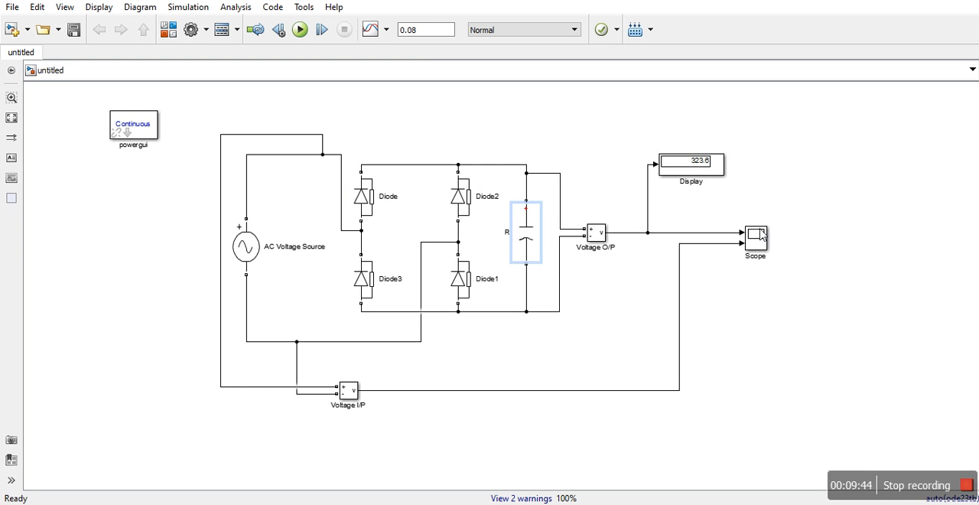
double_click(755, 237)
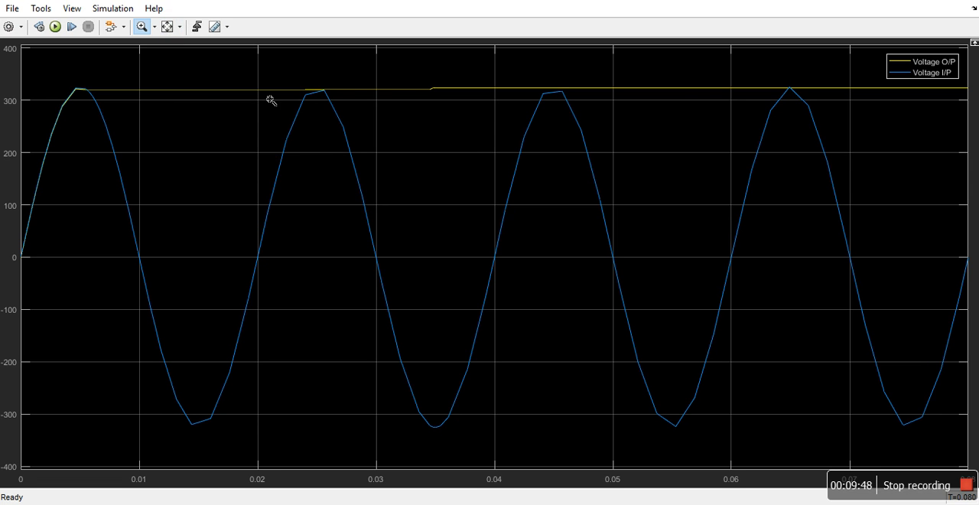
left_click_drag(69, 82, 479, 112)
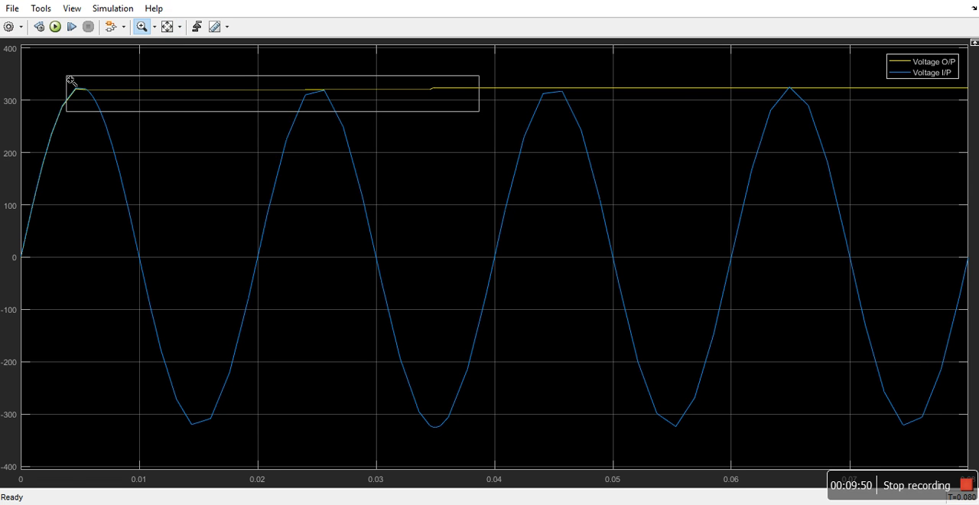
left_click_drag(66, 76, 480, 108)
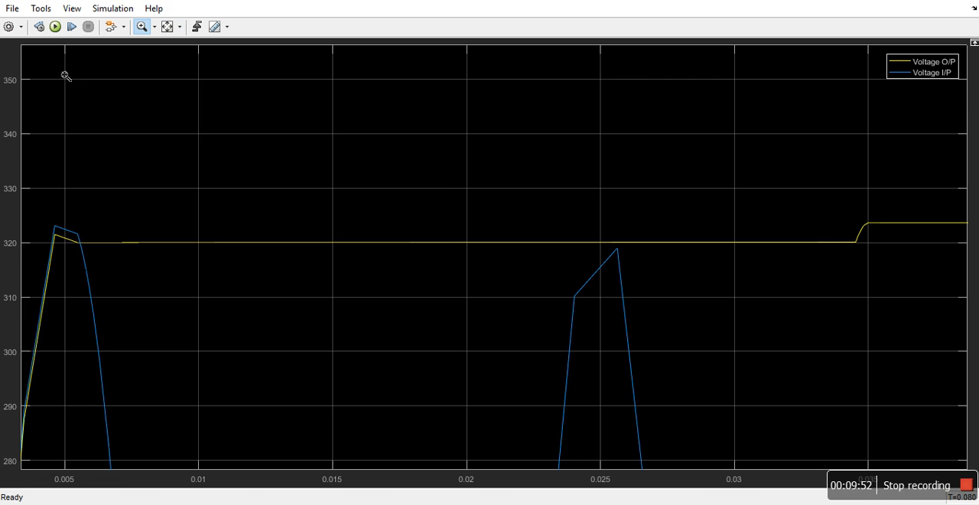
left_click_drag(159, 181, 848, 300)
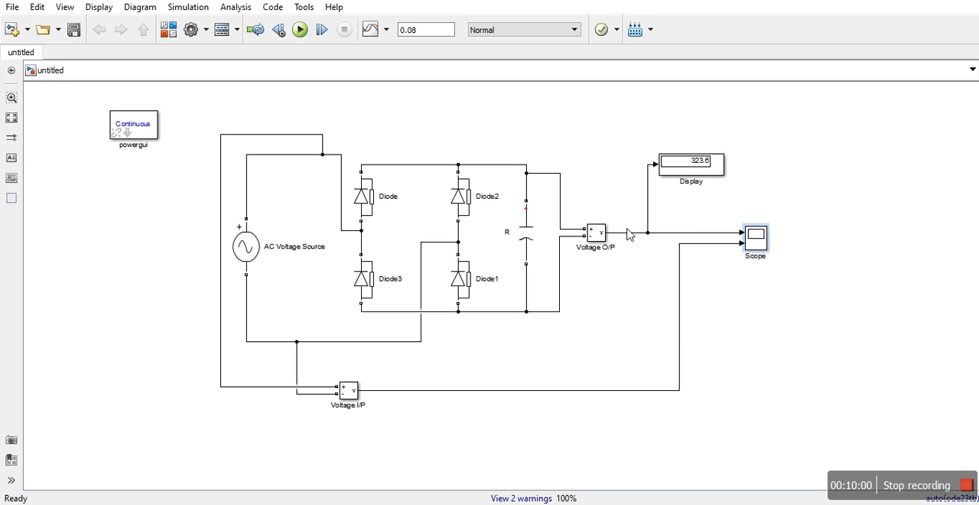
- Confirm the new capacitance, rerun the model, and view the Scope with Display at 718.7
double_click(526, 229)
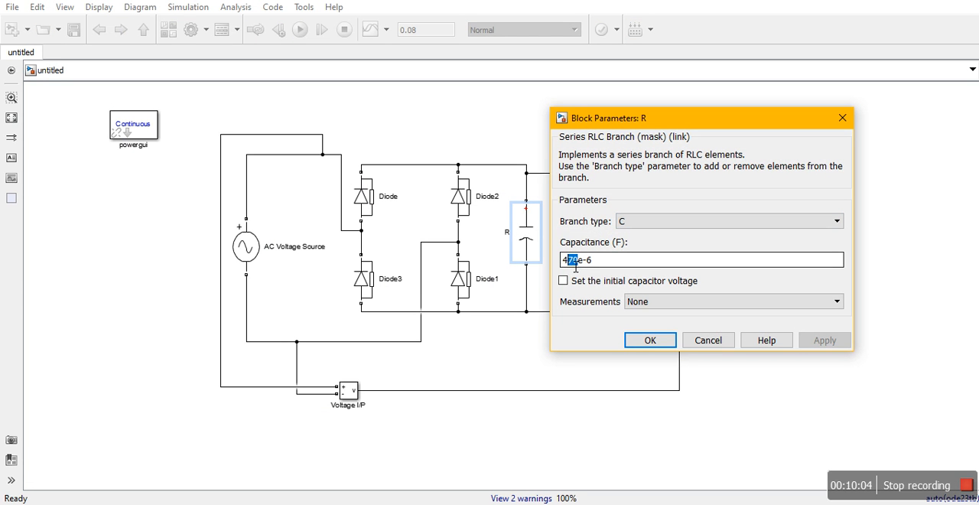
left_click(650, 339)
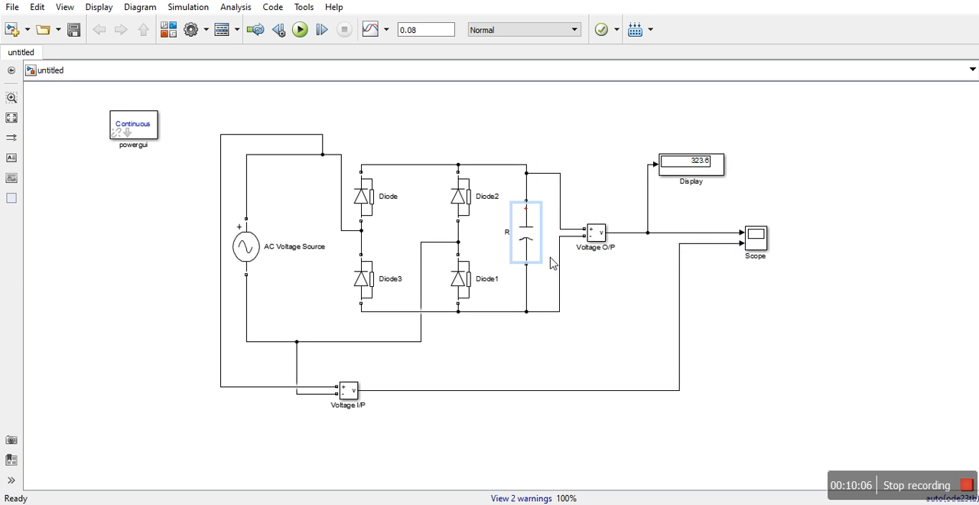
mouse_move(514, 238)
type("C")
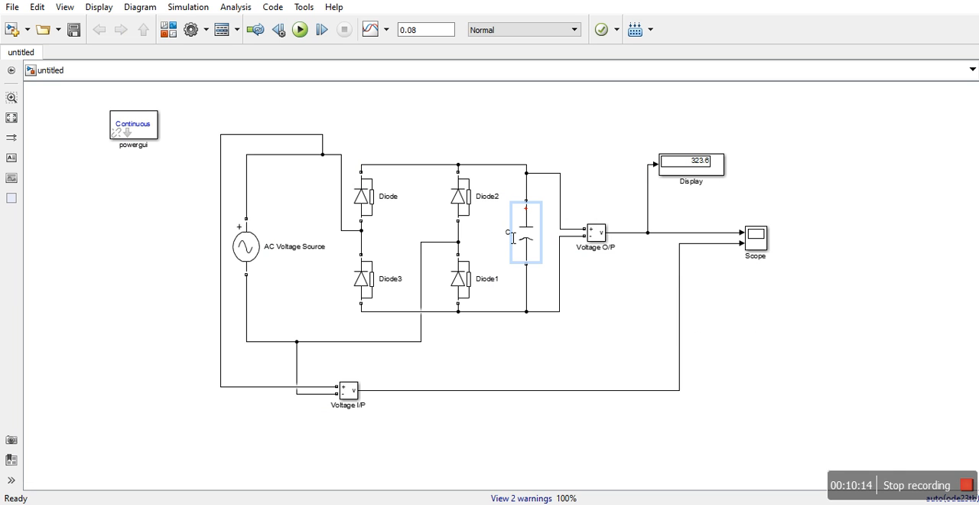
left_click(299, 29)
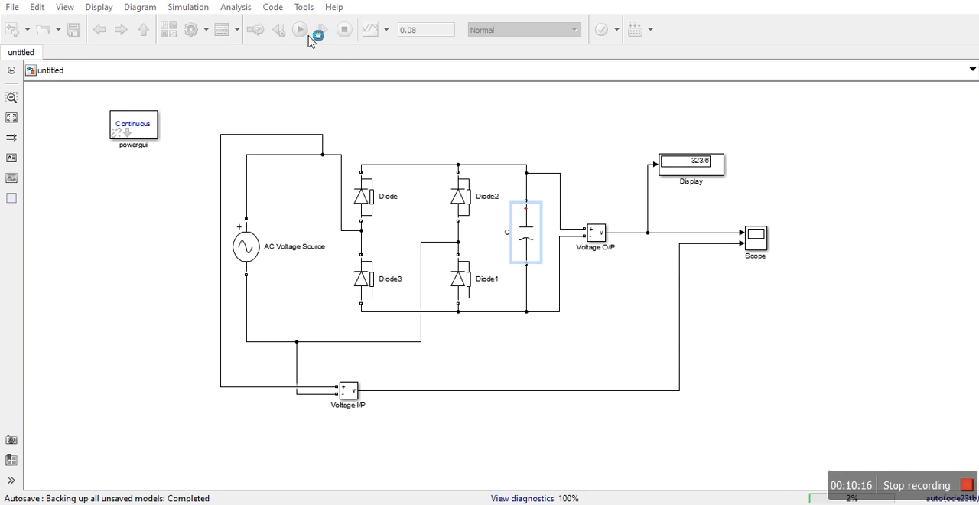
left_click(299, 29)
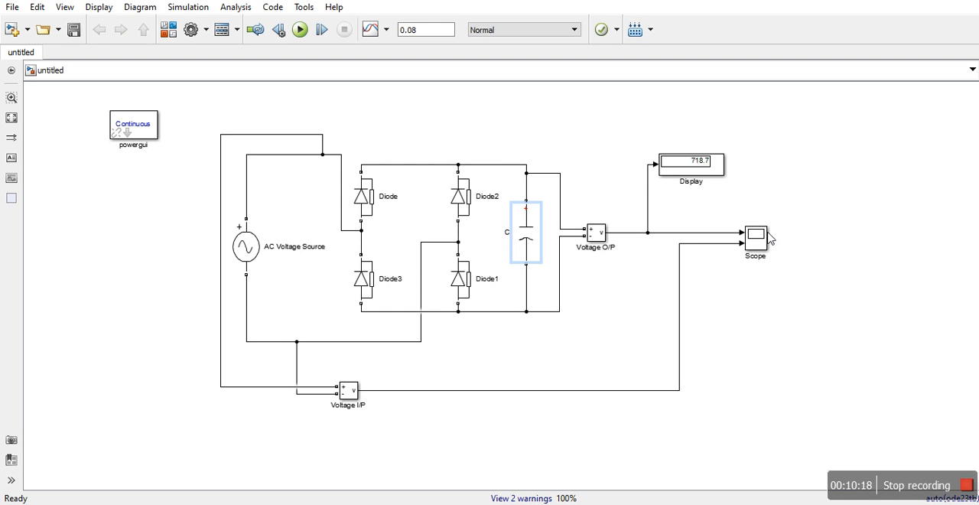
double_click(754, 234)
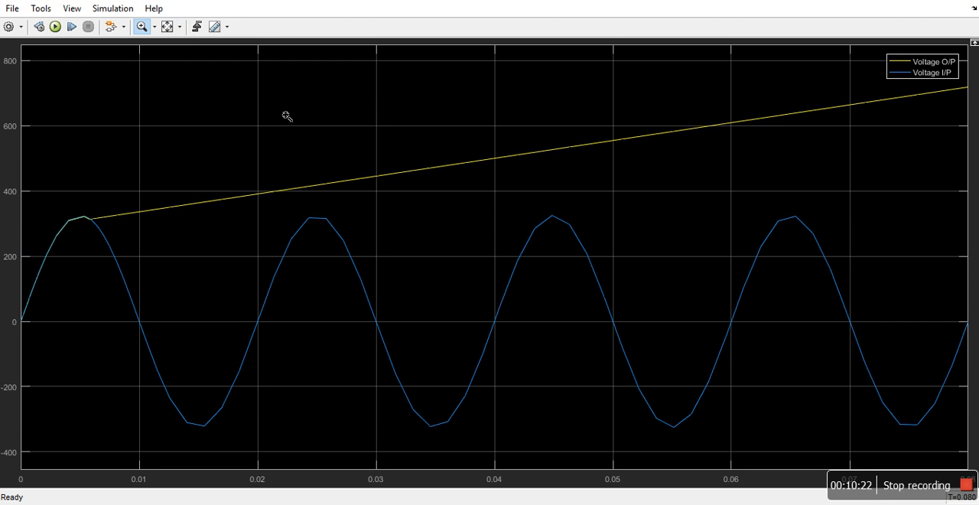
mouse_move(543, 134)
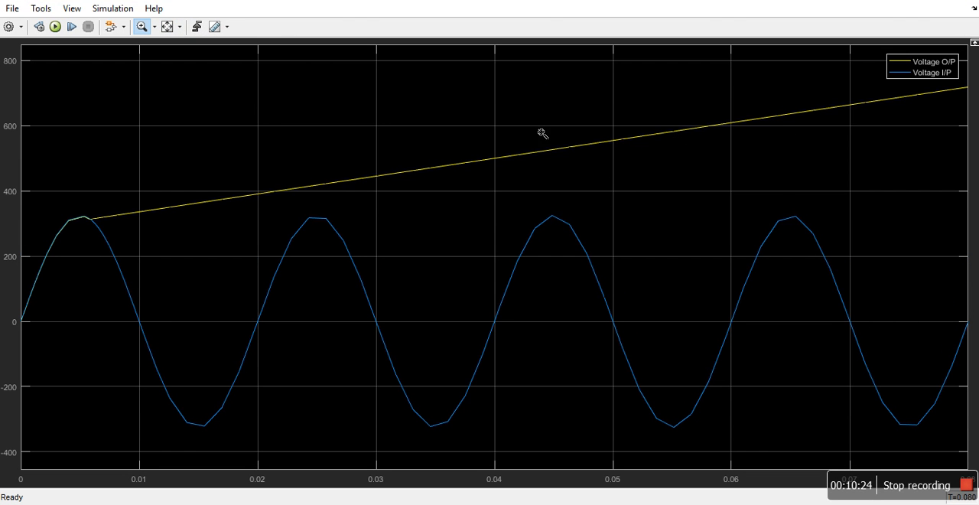
mouse_move(781, 132)
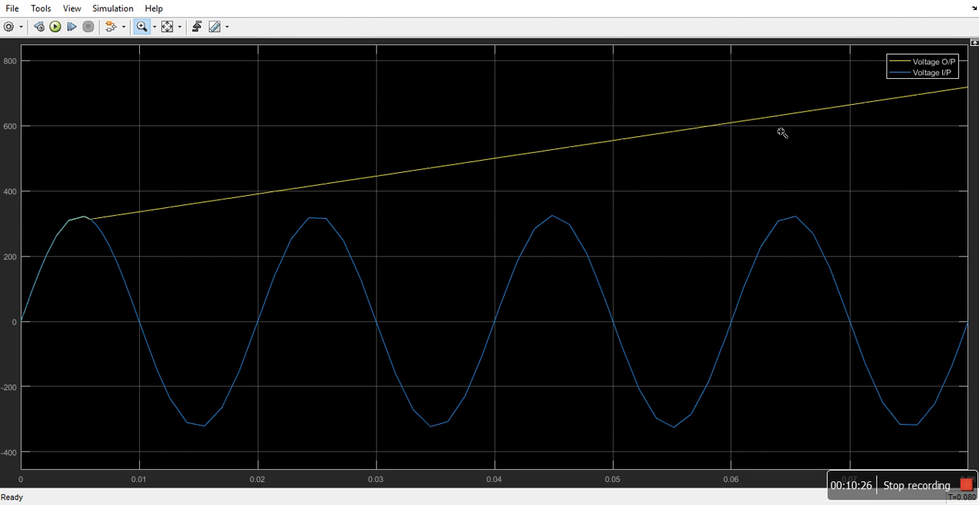
mouse_move(891, 103)
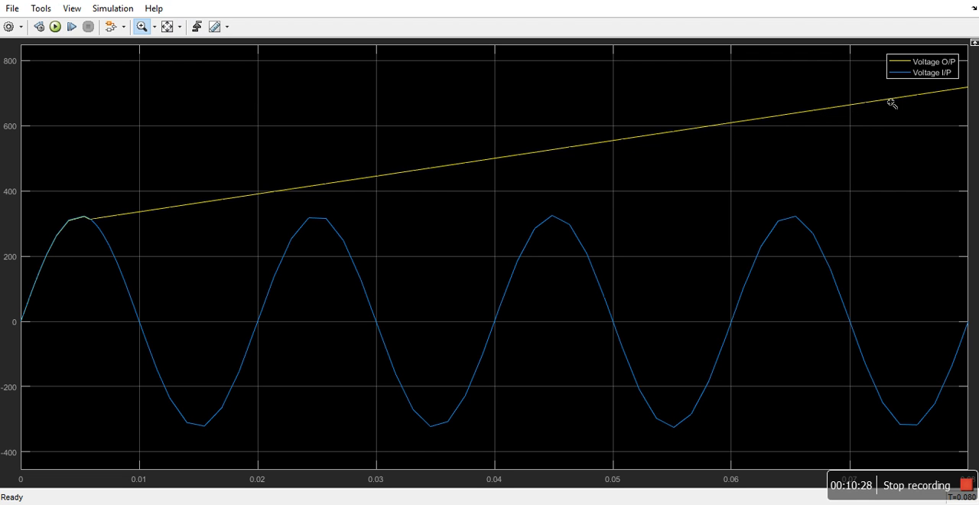
left_click_drag(891, 103, 858, 145)
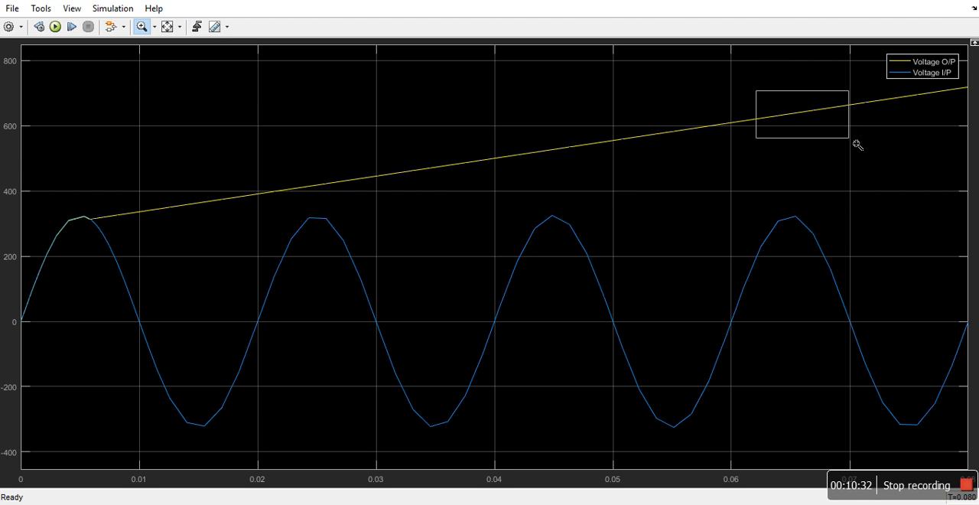
left_click_drag(757, 88, 847, 140)
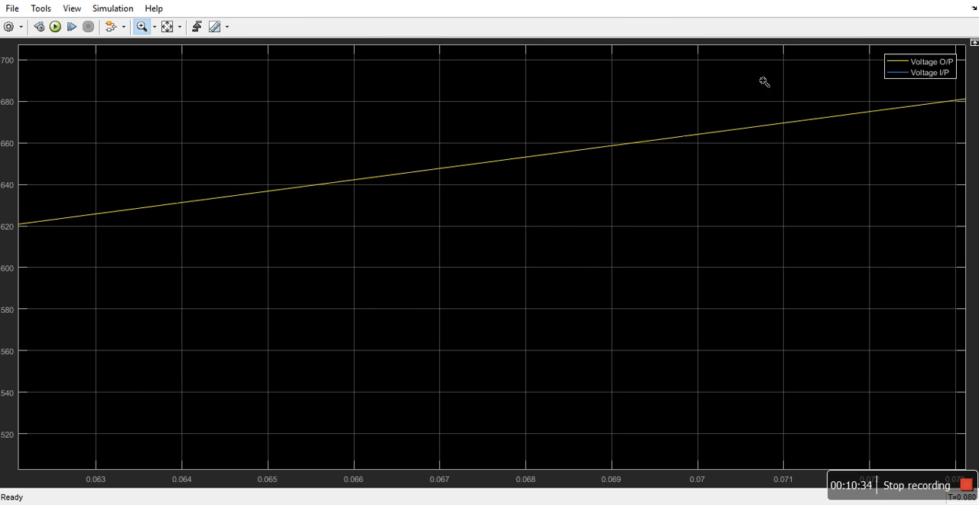
left_click_drag(762, 81, 890, 182)
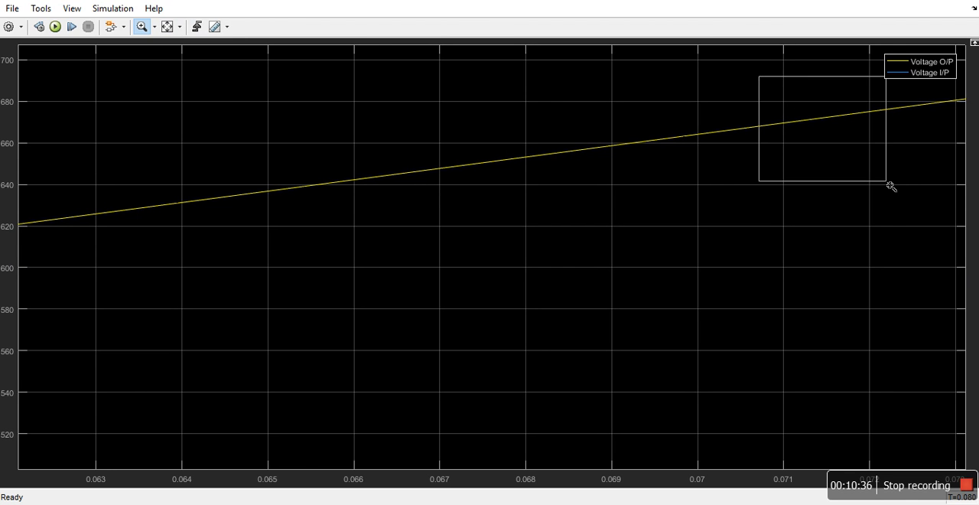
left_click_drag(759, 71, 886, 182)
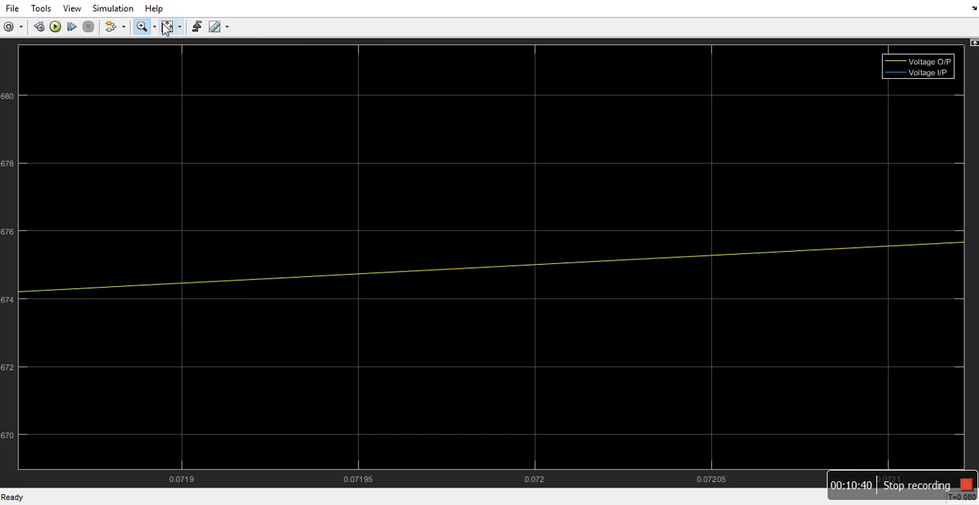
left_click(167, 26)
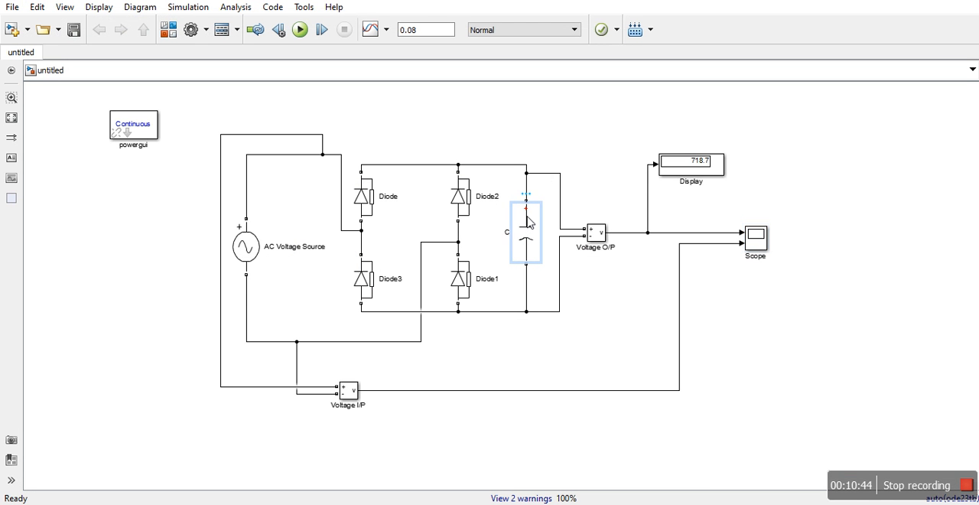
mouse_move(559, 204)
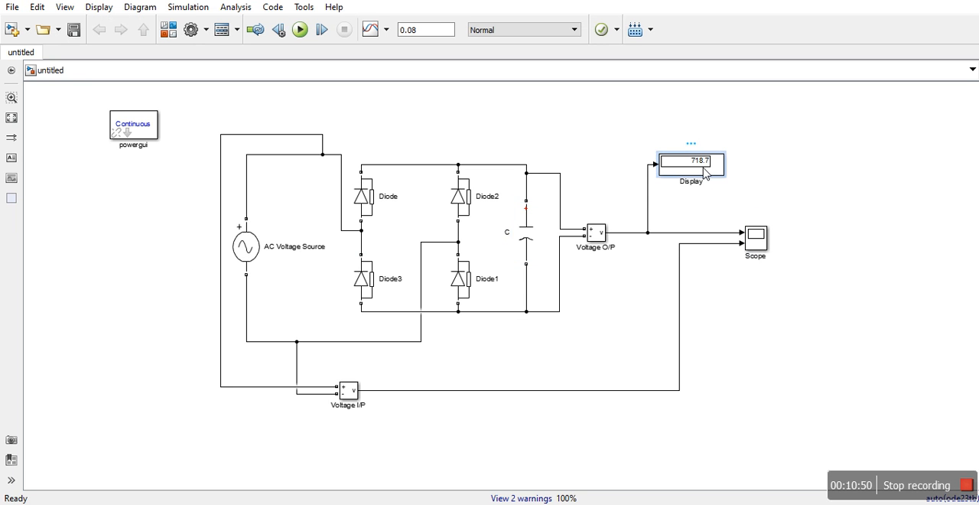
- Correct capacitor C's capacitance to the 470µF filter value
left_click(526, 232)
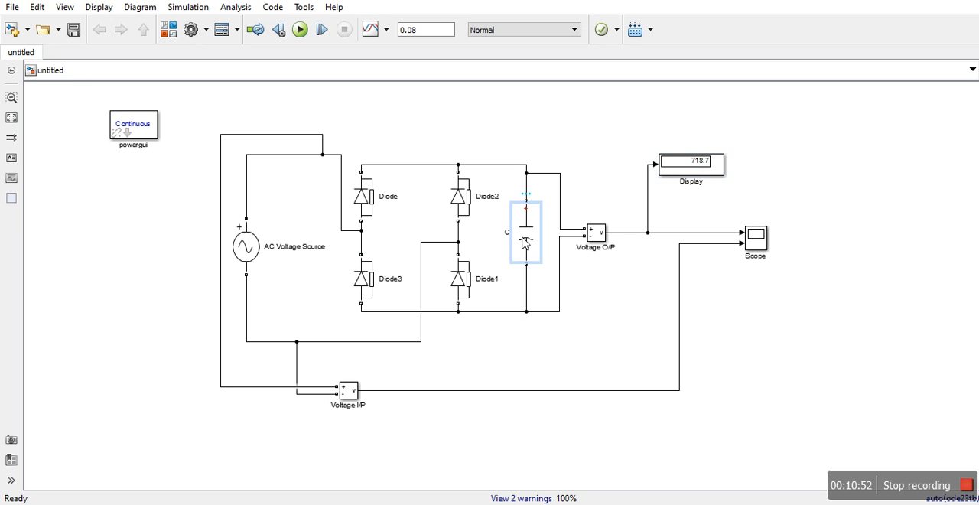
double_click(526, 231)
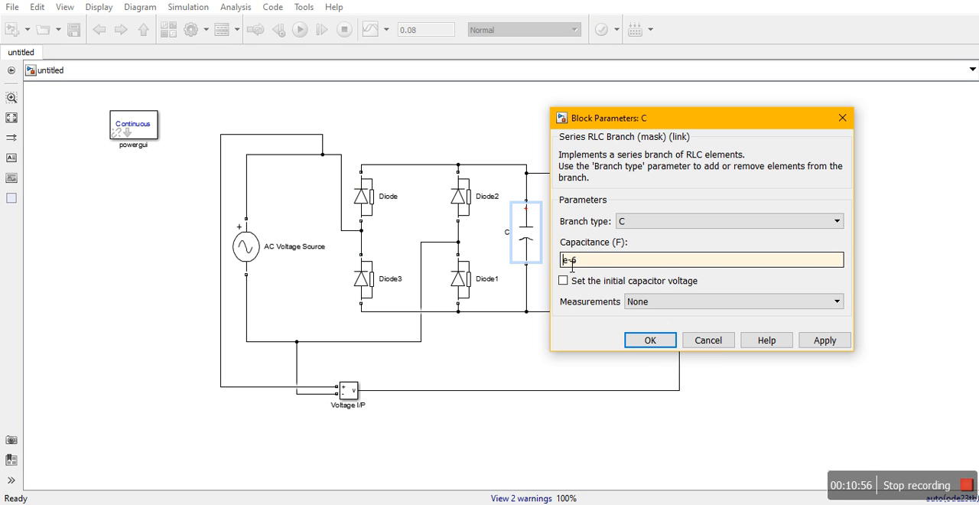
left_click(649, 339)
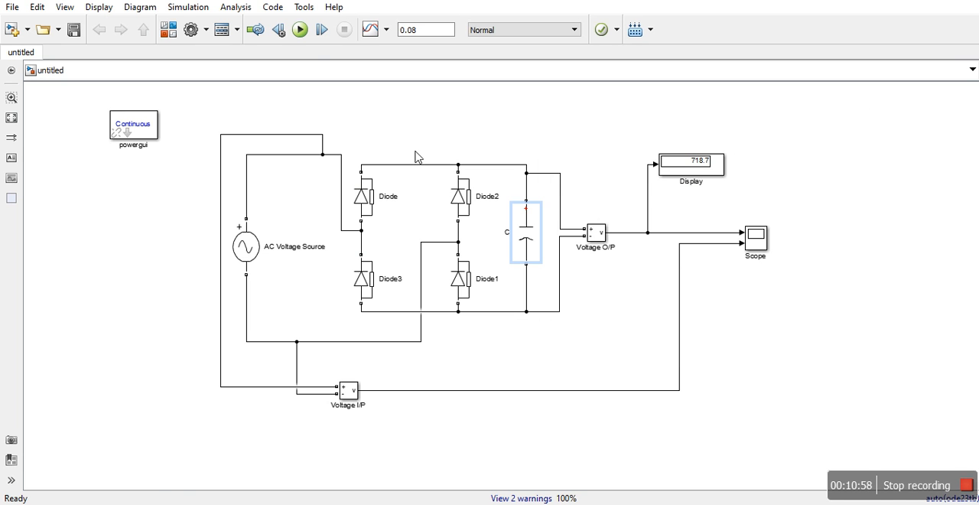
- Rerun the model so Display reads 323.6, then inspect the AC Voltage Source amplitude
left_click(299, 29)
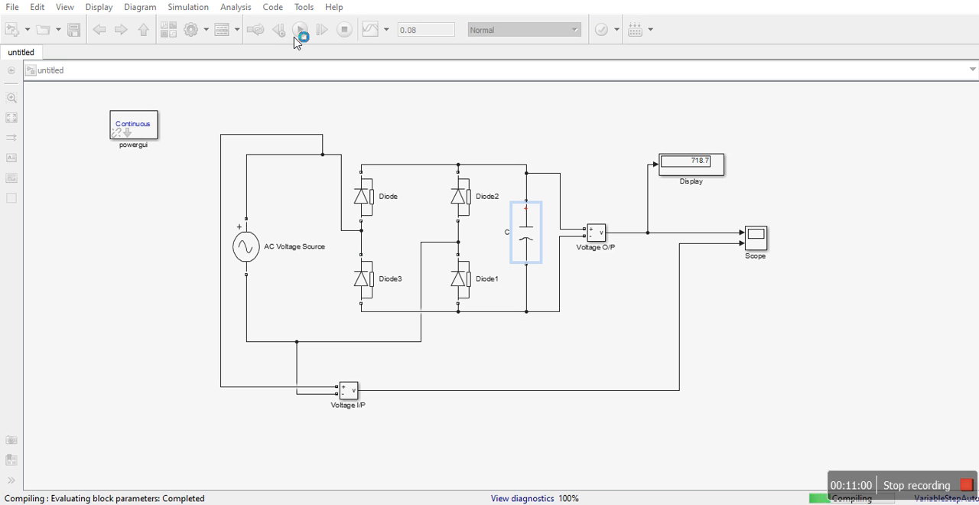
left_click(299, 29)
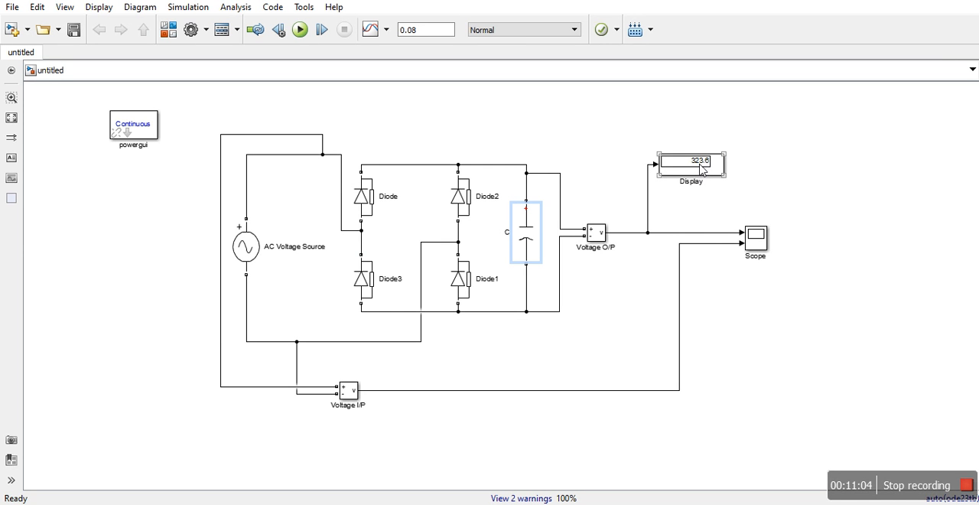
mouse_move(664, 175)
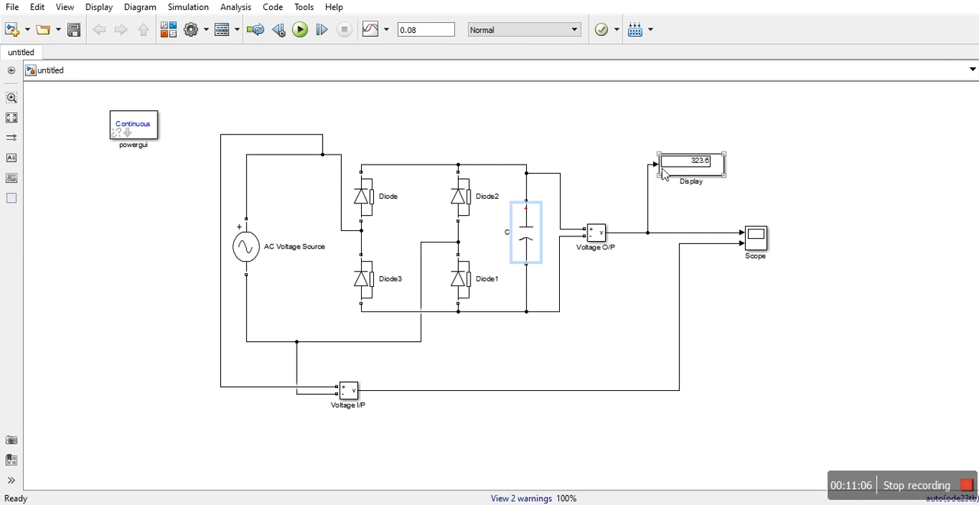
double_click(244, 244)
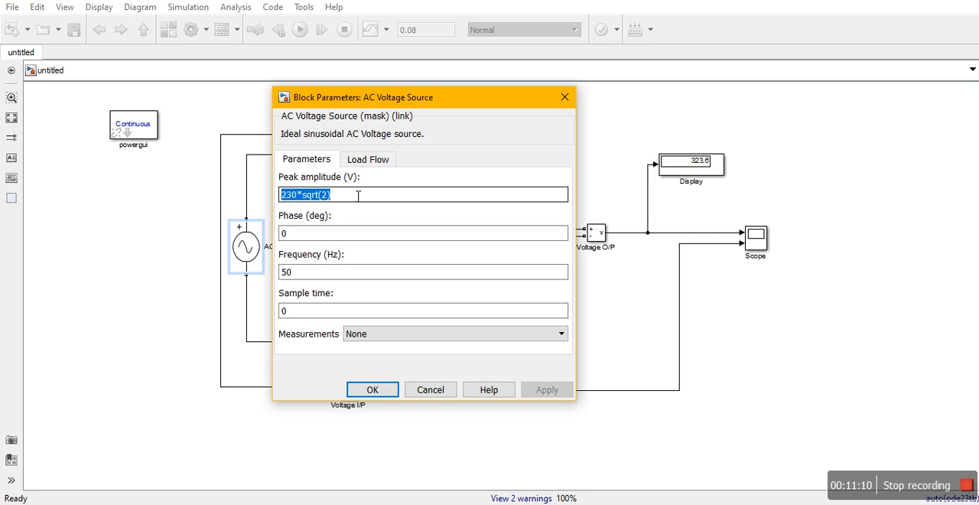
type("=325")
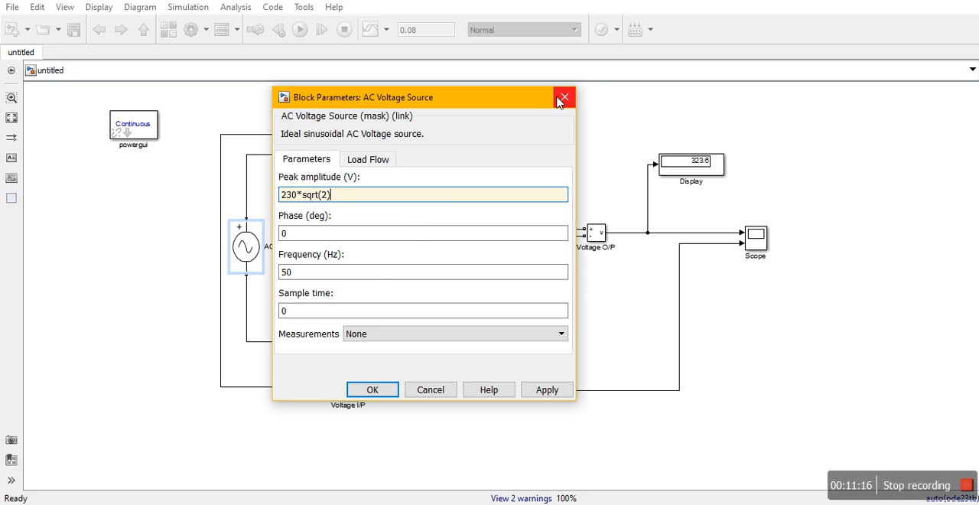
left_click(563, 97)
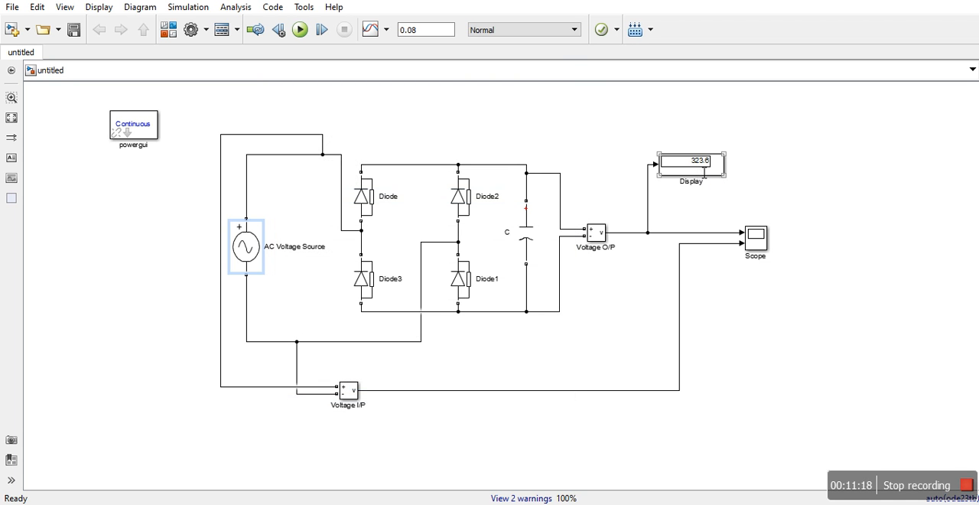